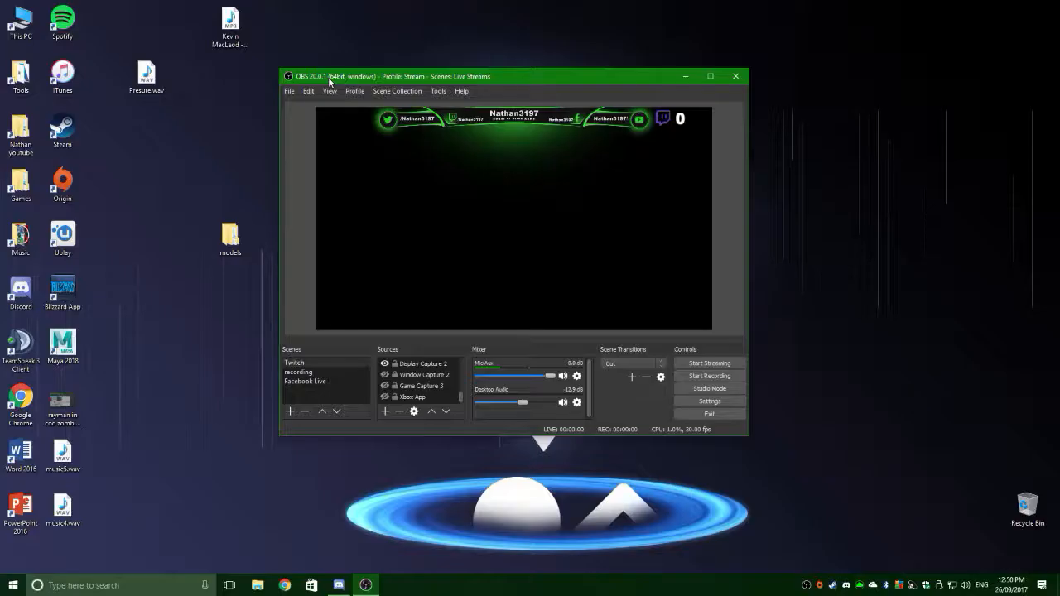
mouse_move(353, 185)
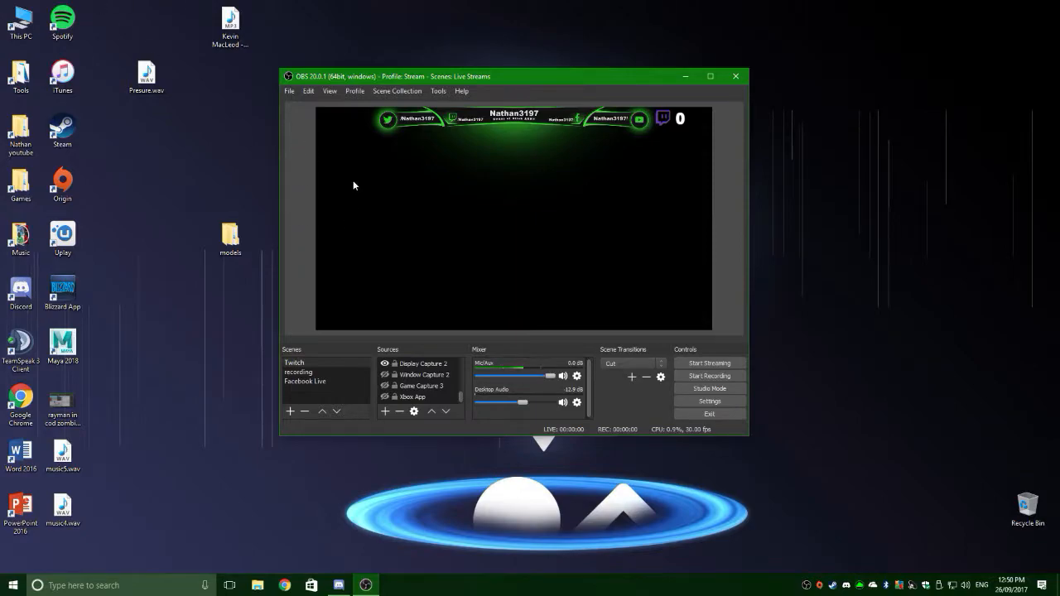
Open OBS Settings and confirm Streaming Services is the stream type, with a Twitch server.
left_click_drag(513, 76, 555, 93)
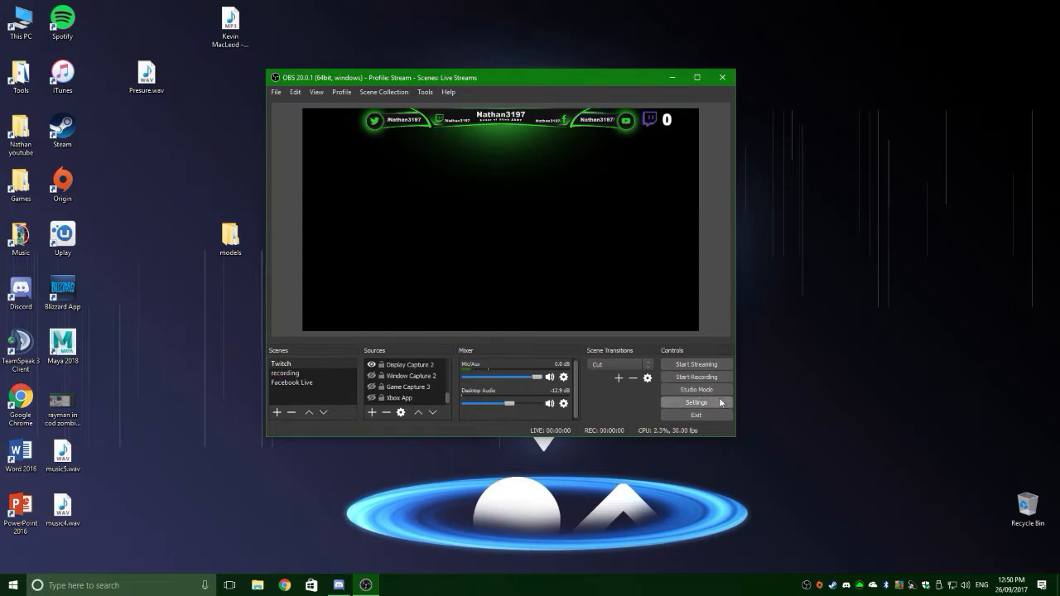
left_click(696, 401)
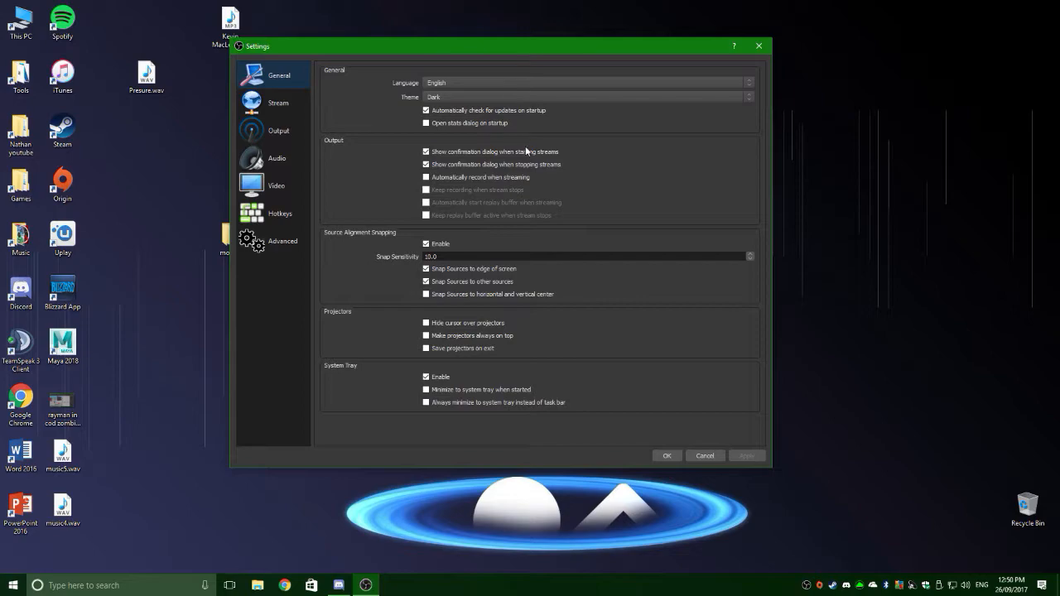
left_click(279, 103)
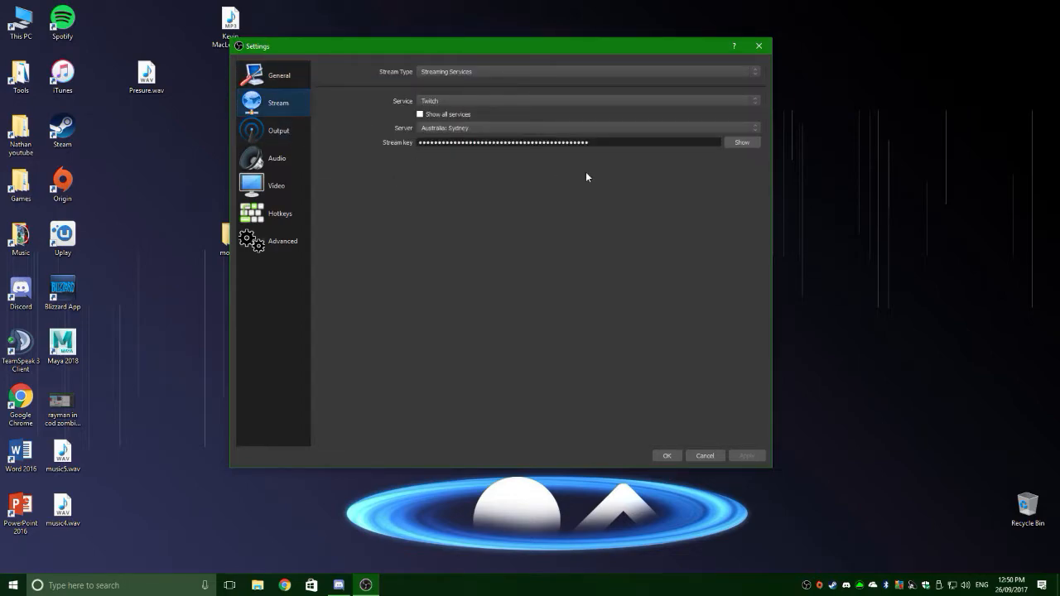
mouse_move(510, 63)
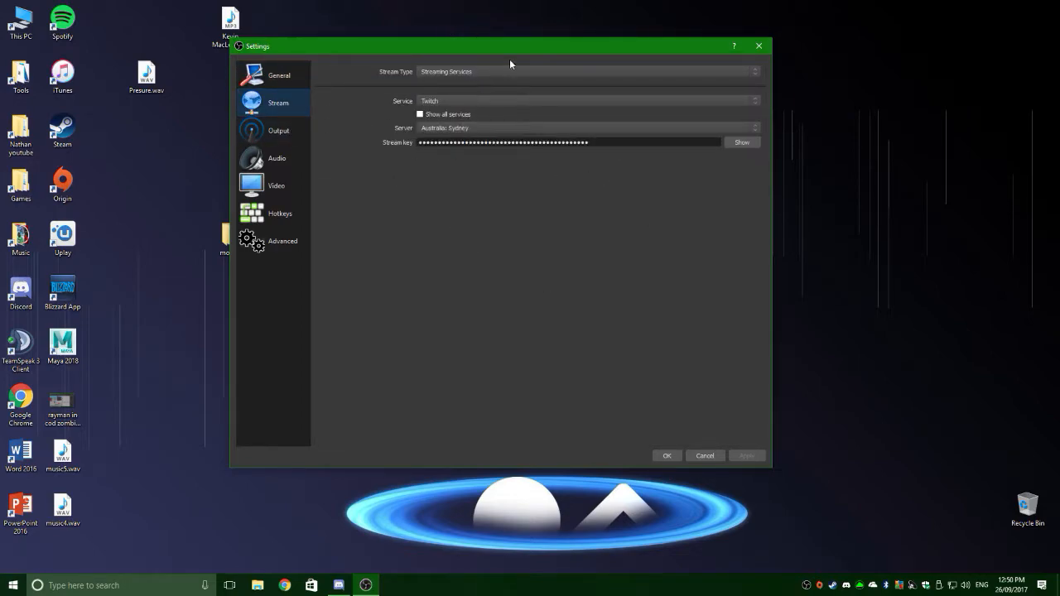
left_click(586, 71)
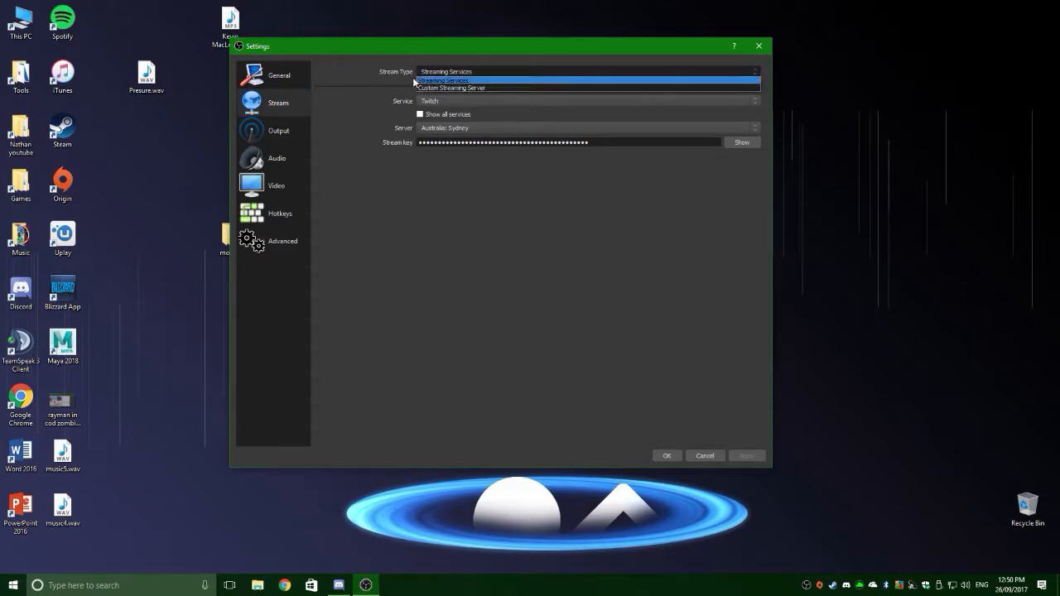
left_click(586, 100)
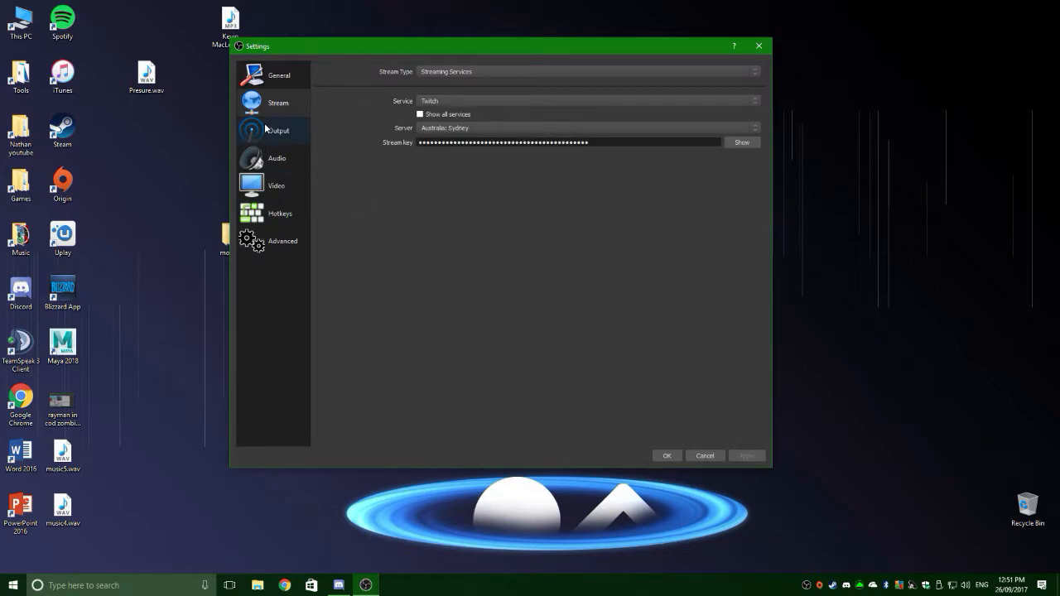
mouse_move(447, 131)
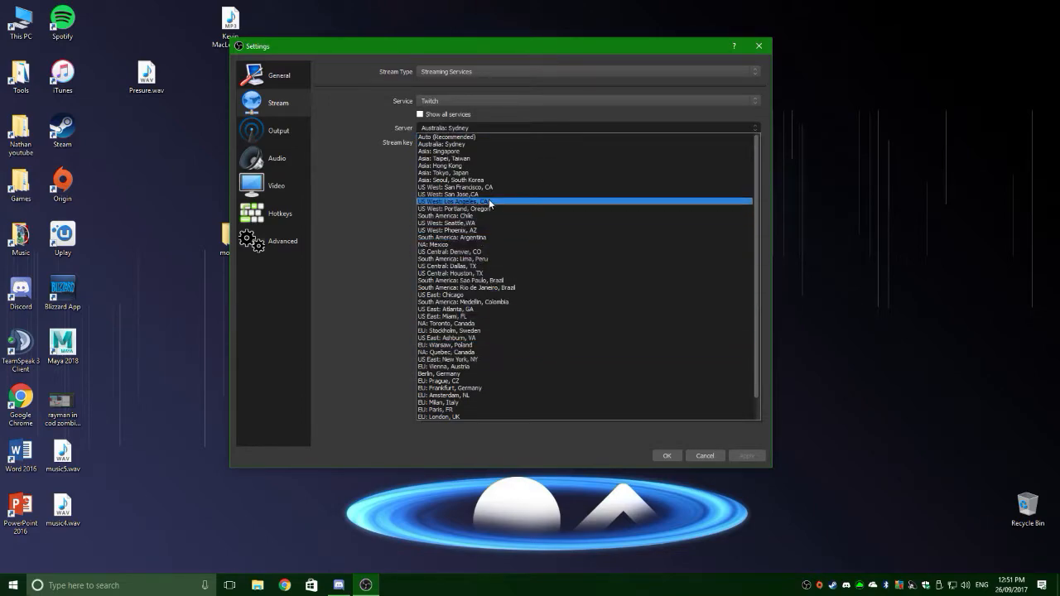
left_click(278, 130)
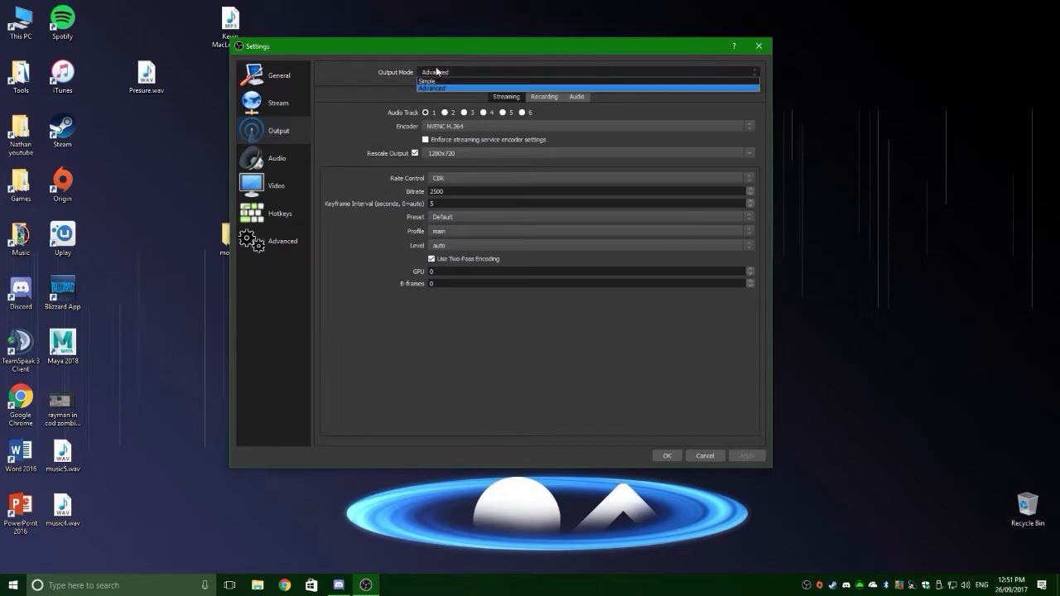
Keep Advanced output with NVENC H.264 at 1280x720, and enter bitrates 1000, then 250.
left_click(432, 88)
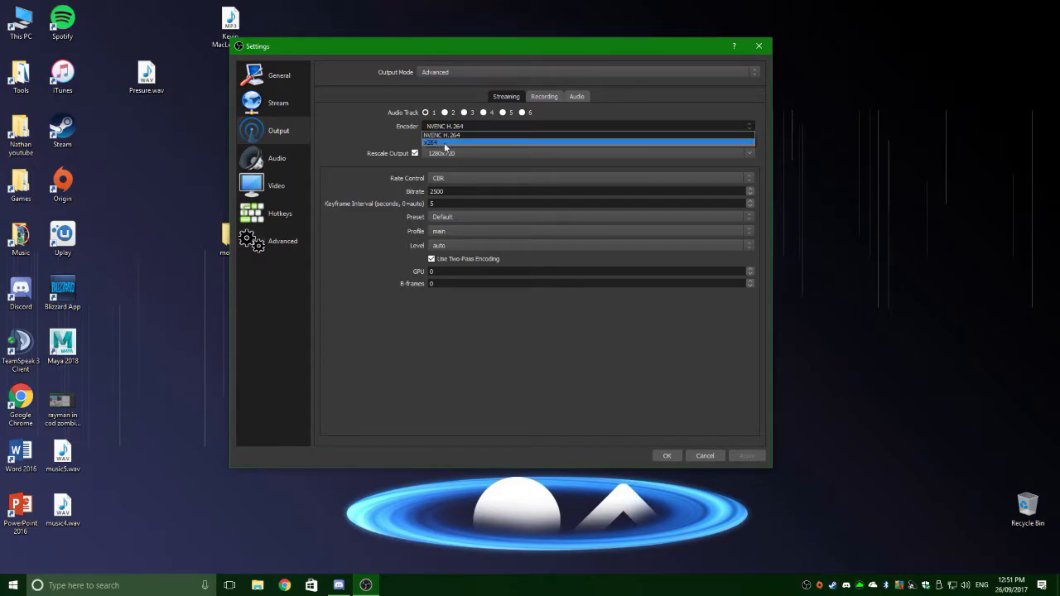
left_click(443, 135)
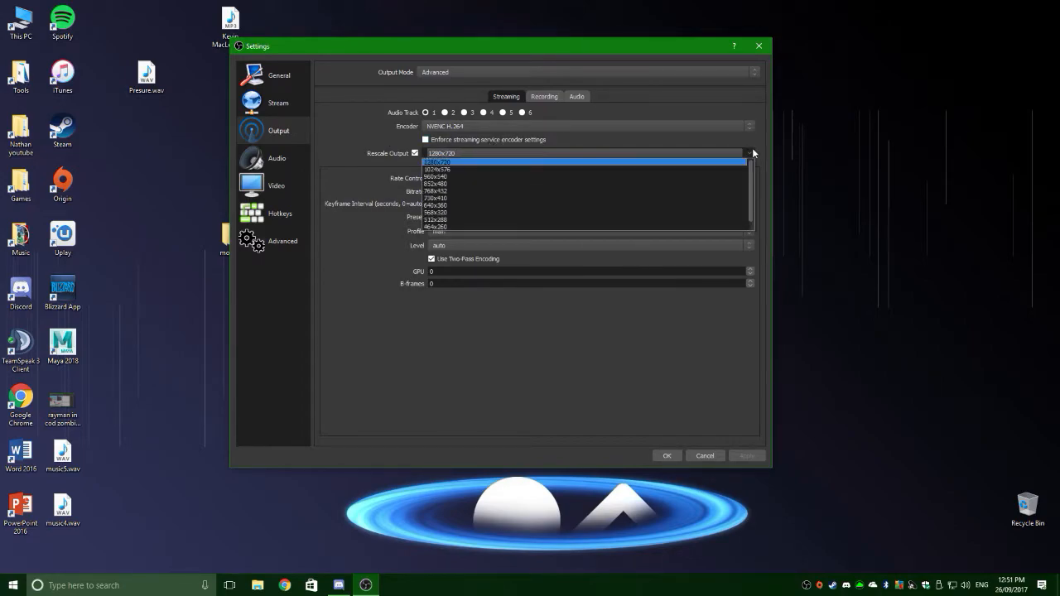
left_click(437, 161)
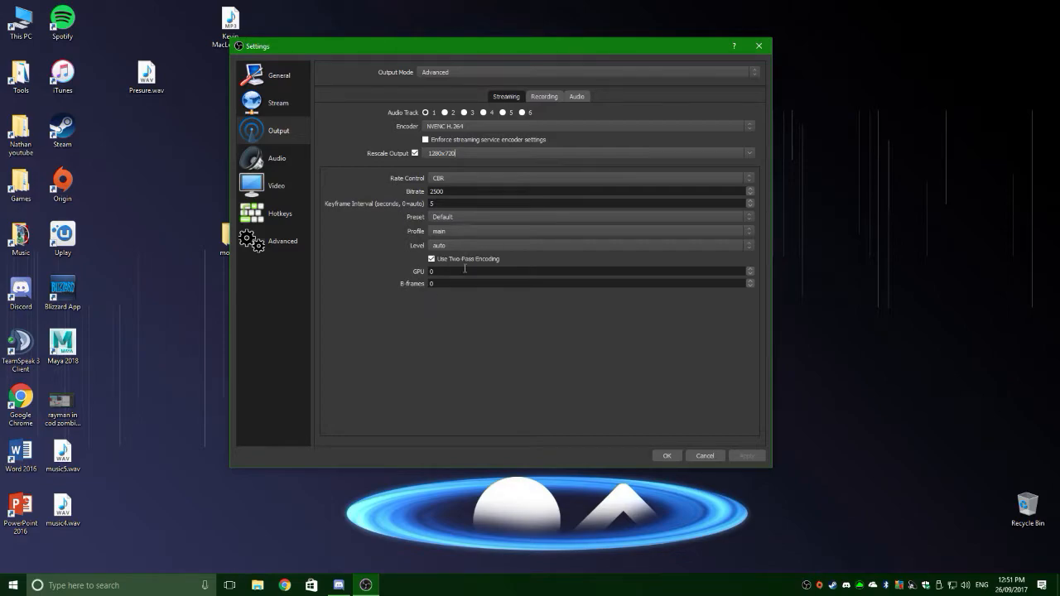
mouse_move(476, 187)
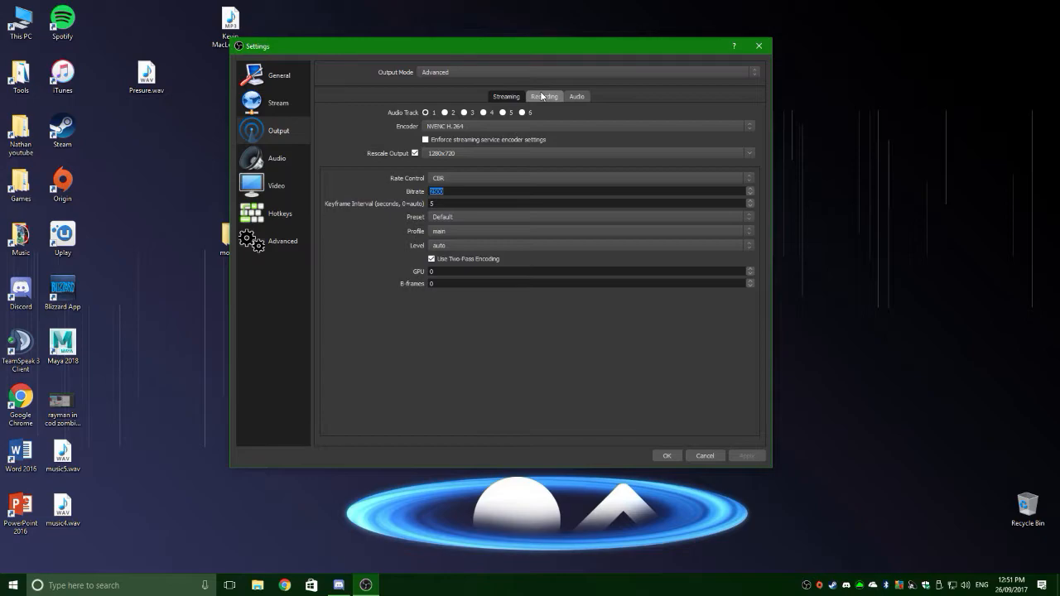
mouse_move(542, 94)
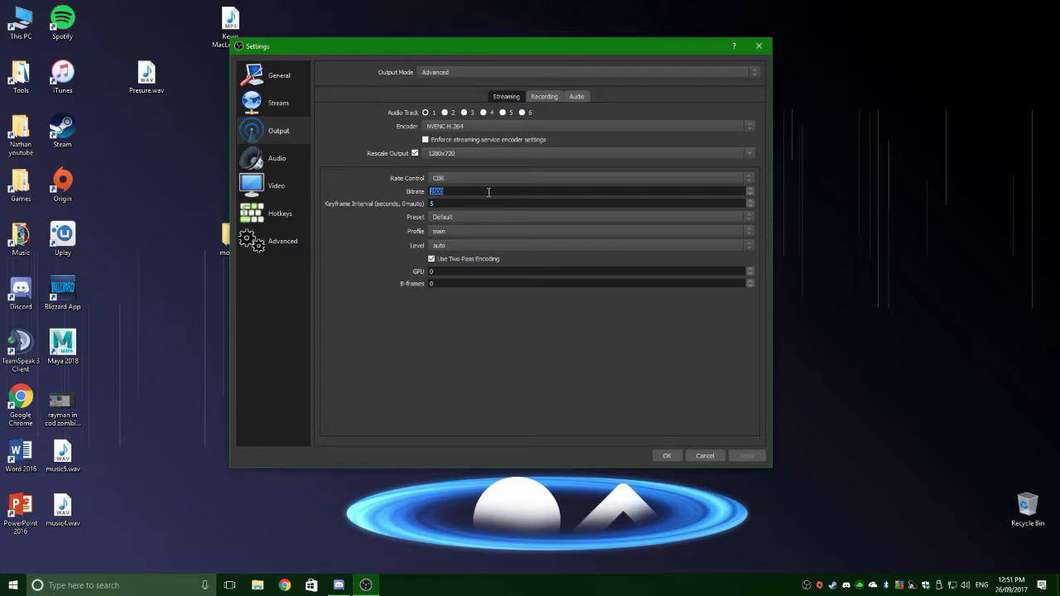
type("1000")
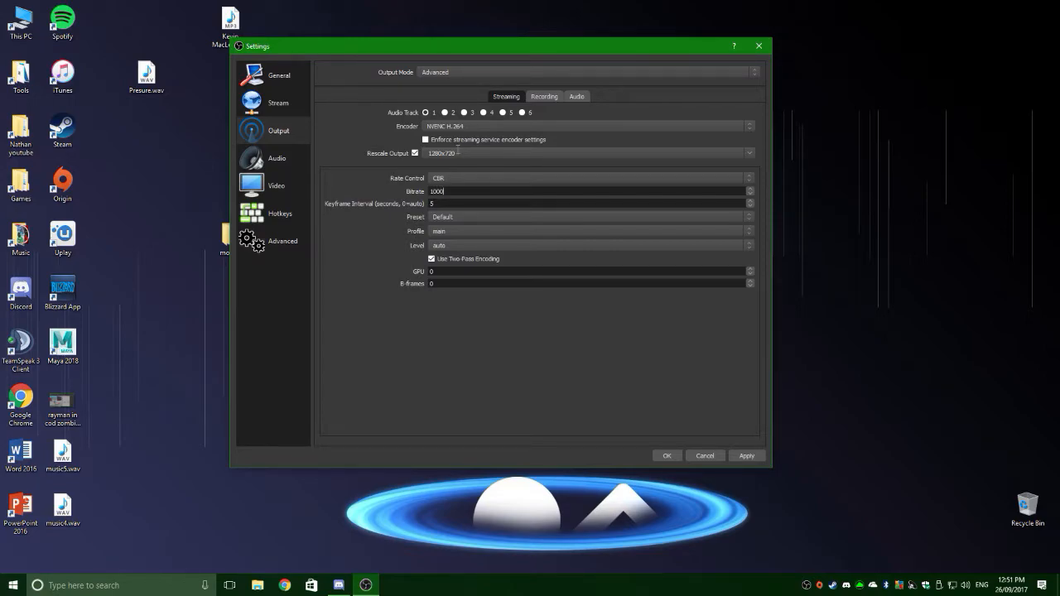
type("250")
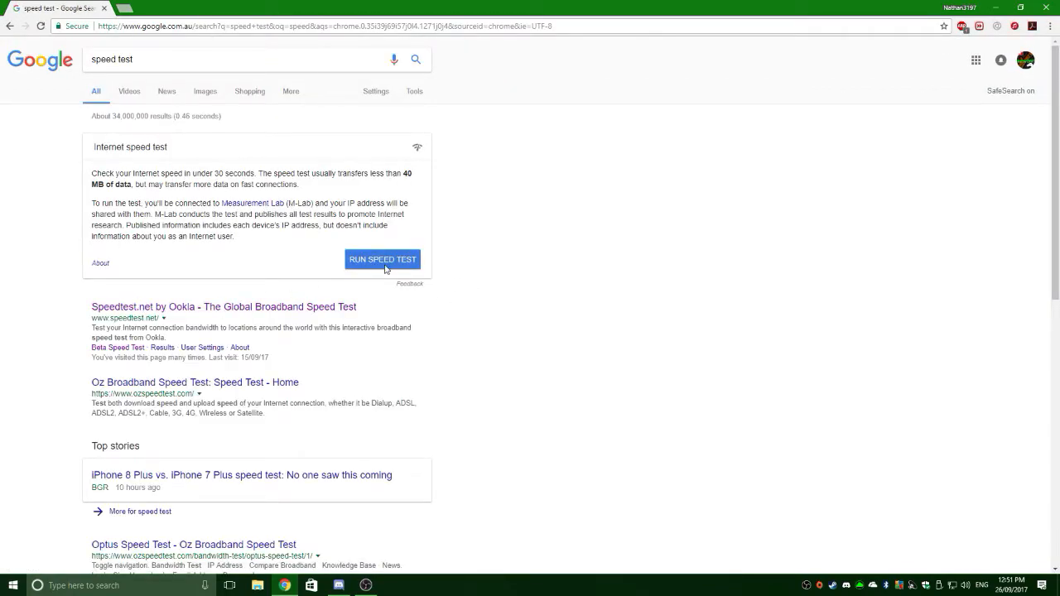
Open the Speedtest.net by Ookla result from the Google 'speed test' search.
left_click(224, 306)
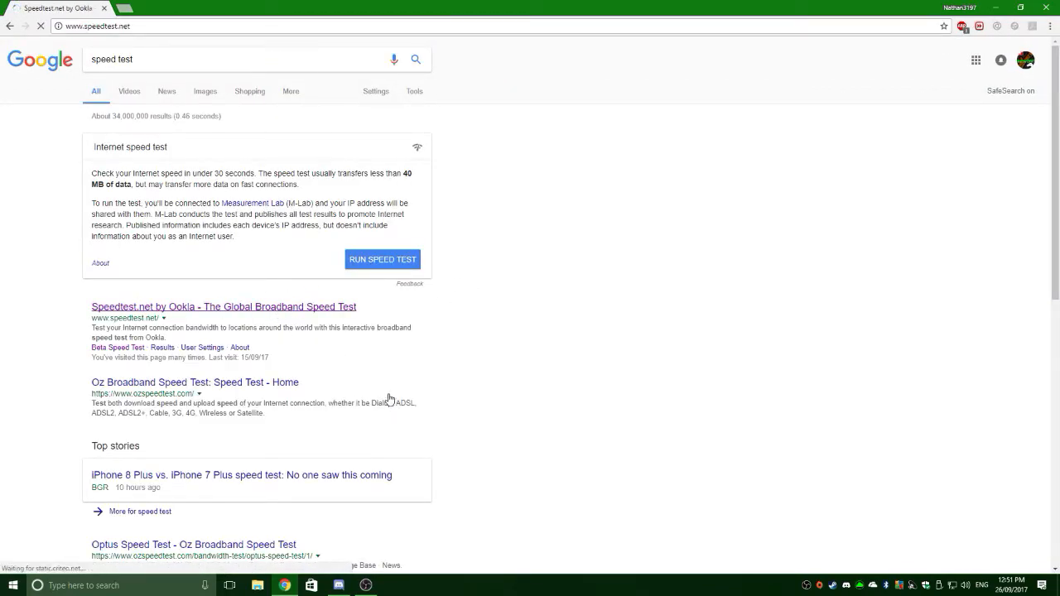
left_click(223, 306)
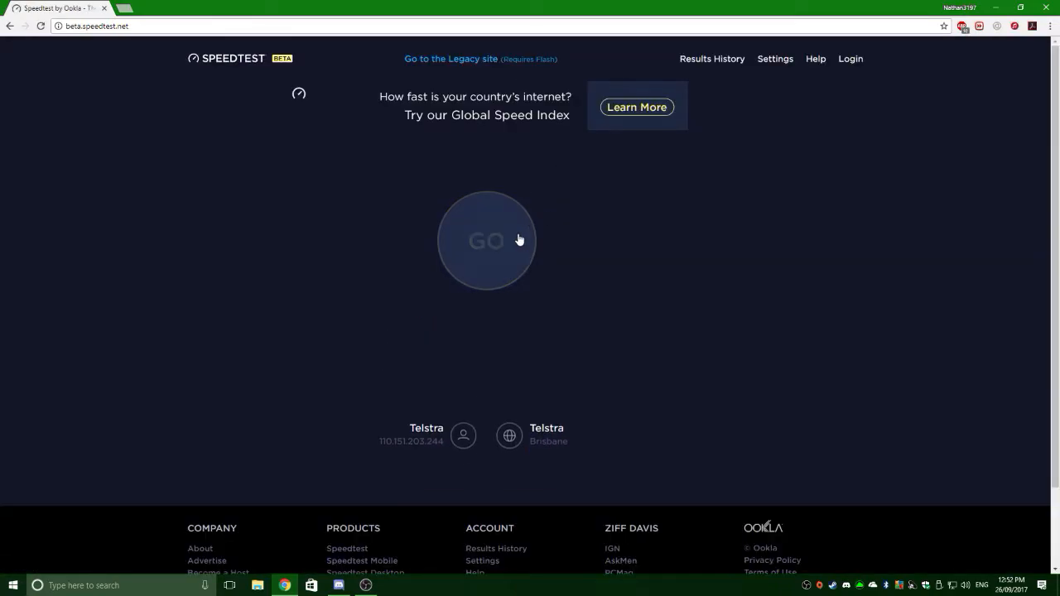
Start the Speedtest by Ookla connection test with the GO button.
left_click(486, 240)
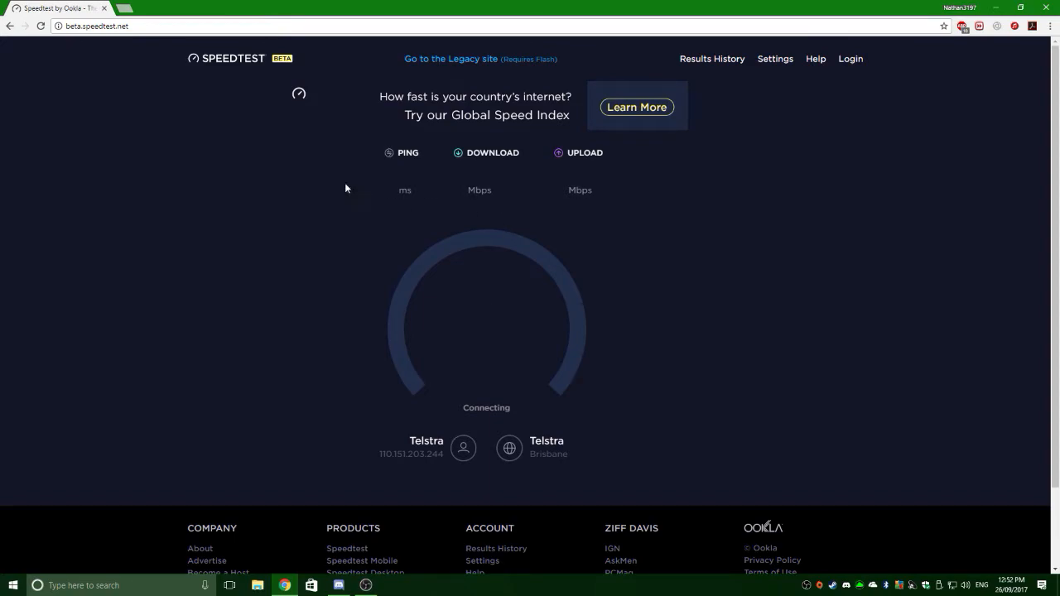
mouse_move(448, 274)
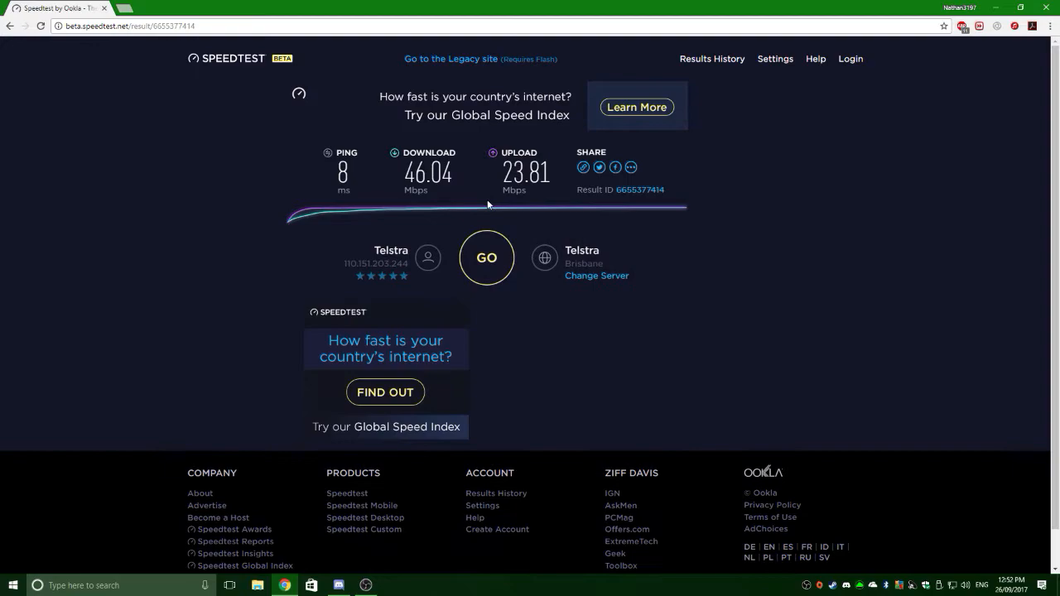
mouse_move(431, 181)
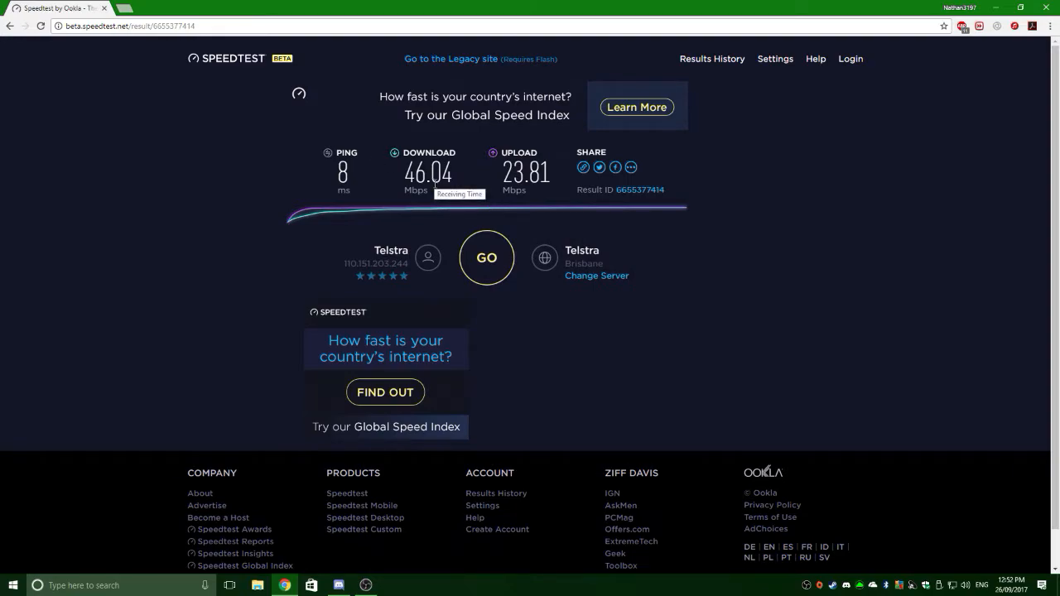
mouse_move(499, 197)
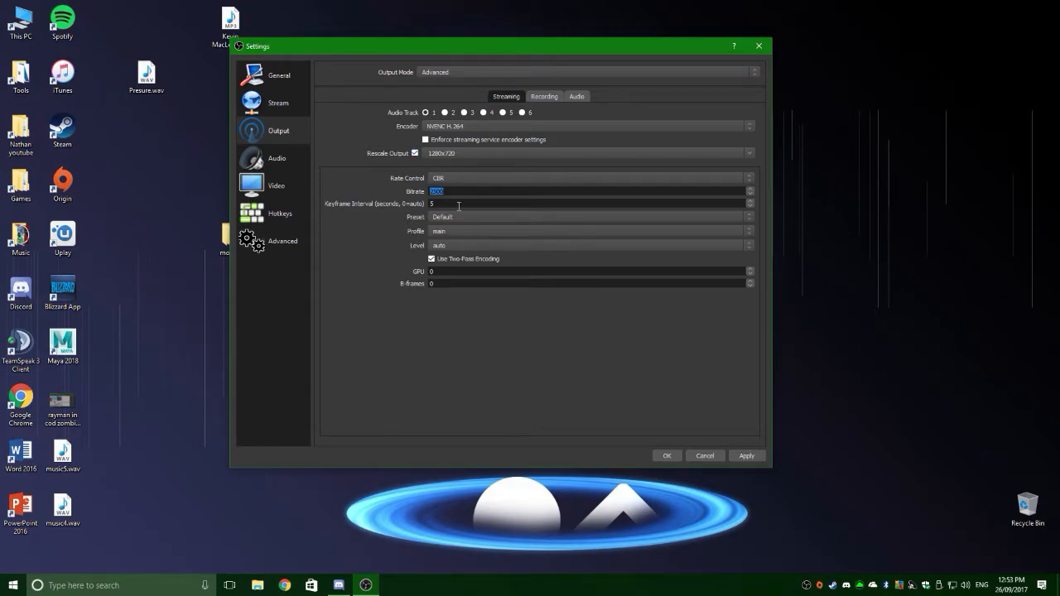
mouse_move(474, 190)
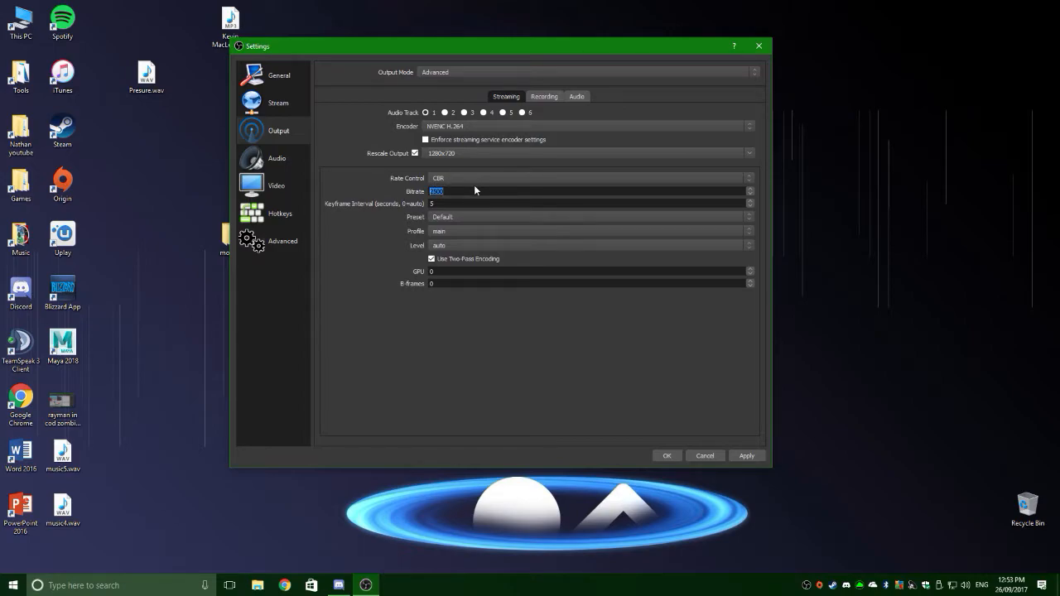
Enter OBS bitrates 30, then 800, and keep CBR rate control.
type("30")
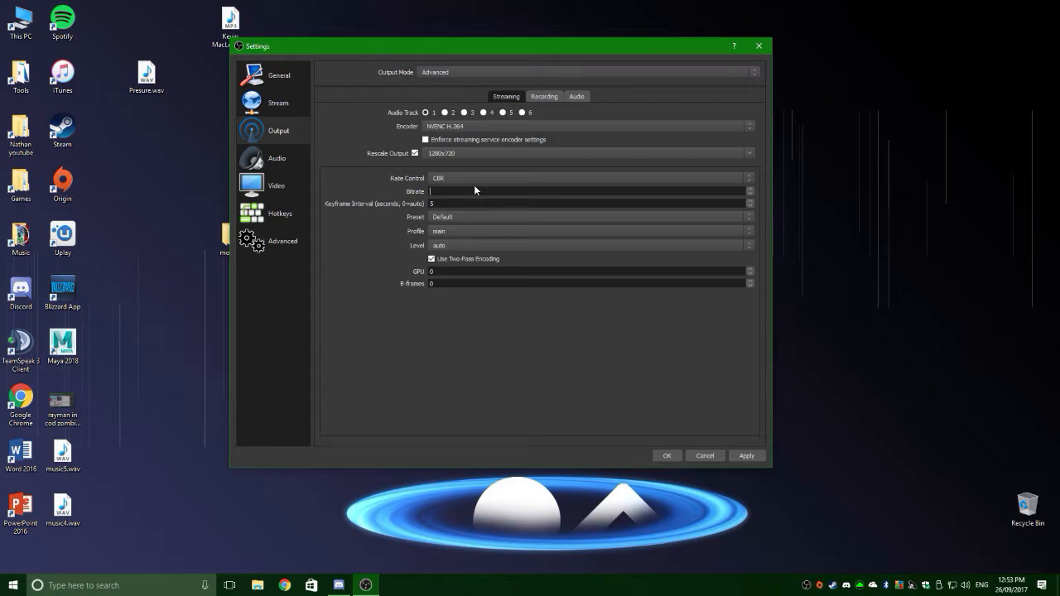
type("800")
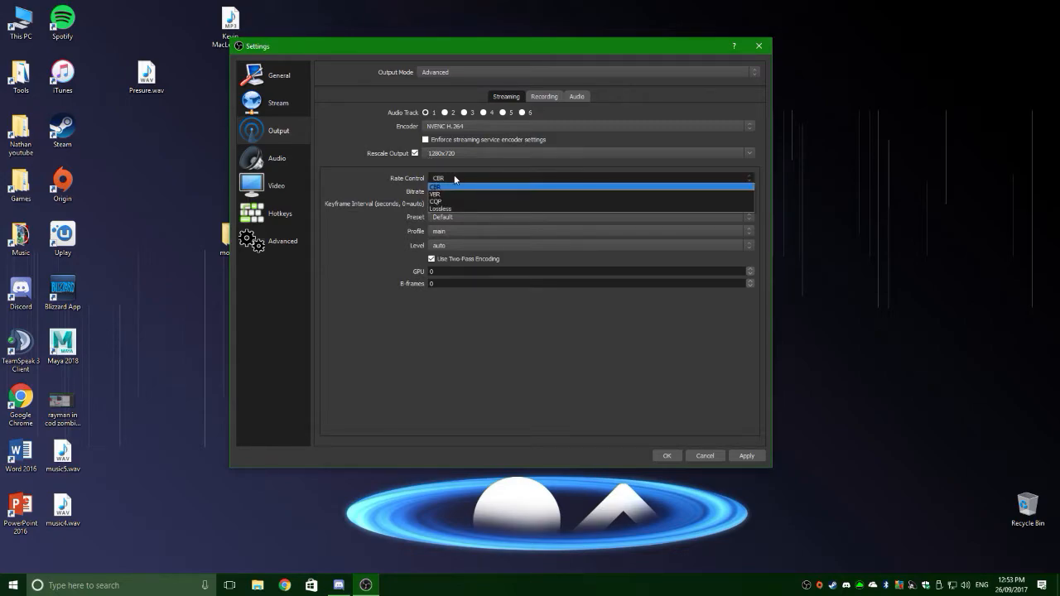
left_click(439, 187)
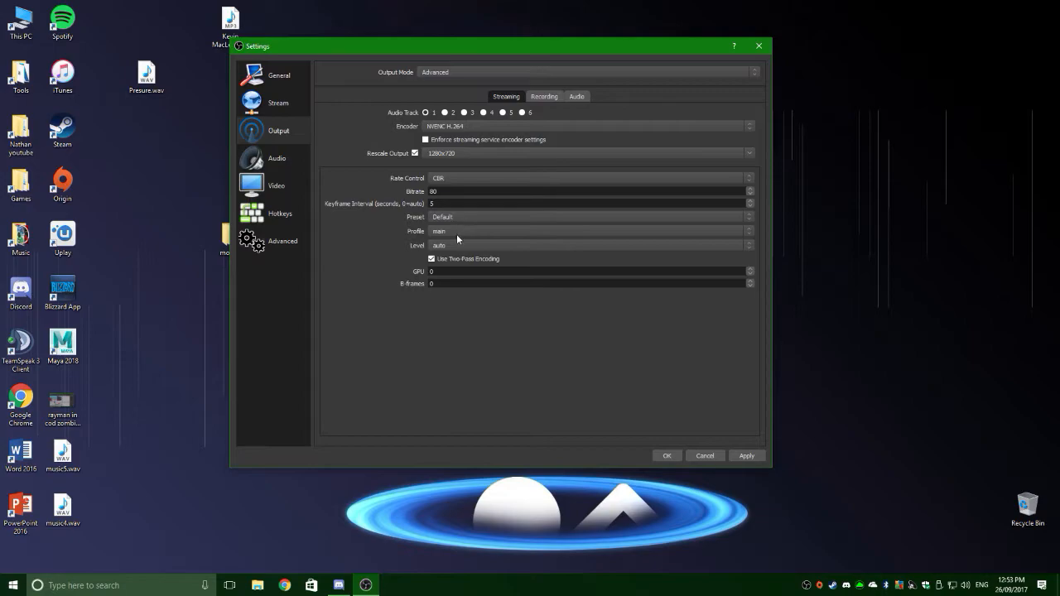
left_click(277, 159)
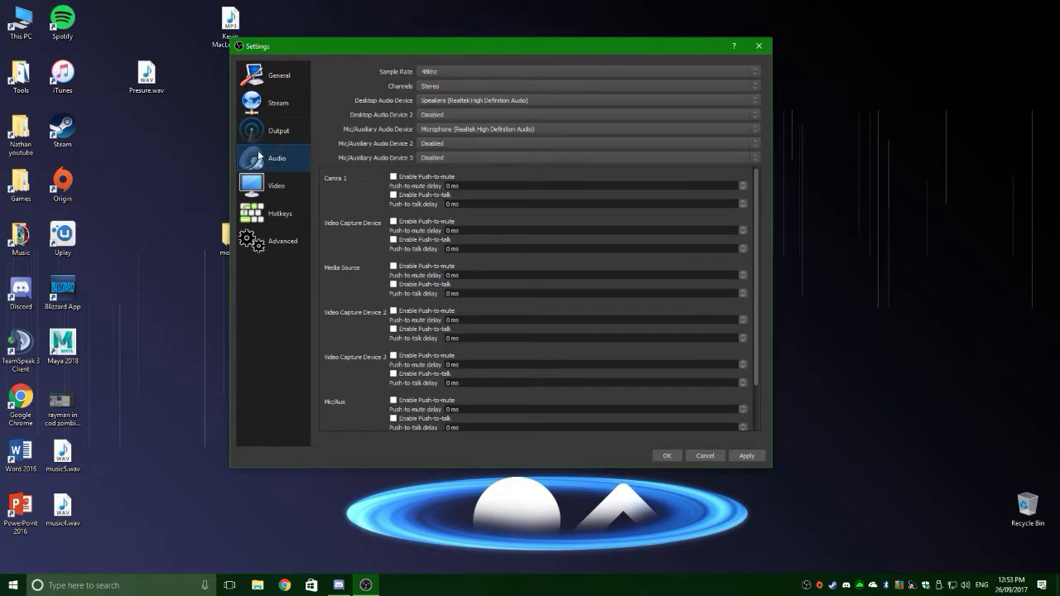
left_click(587, 86)
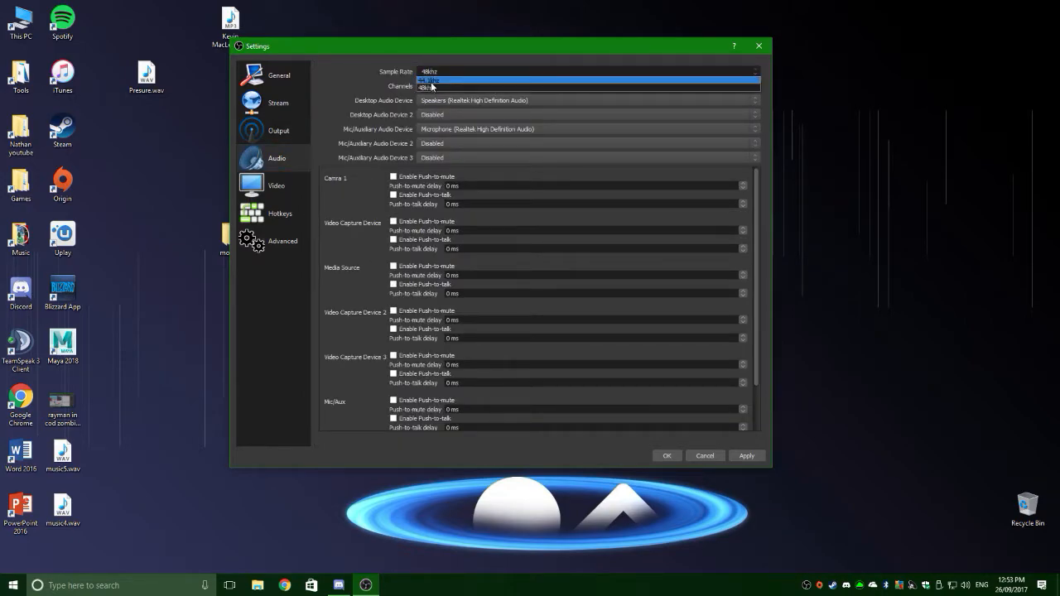
left_click(588, 100)
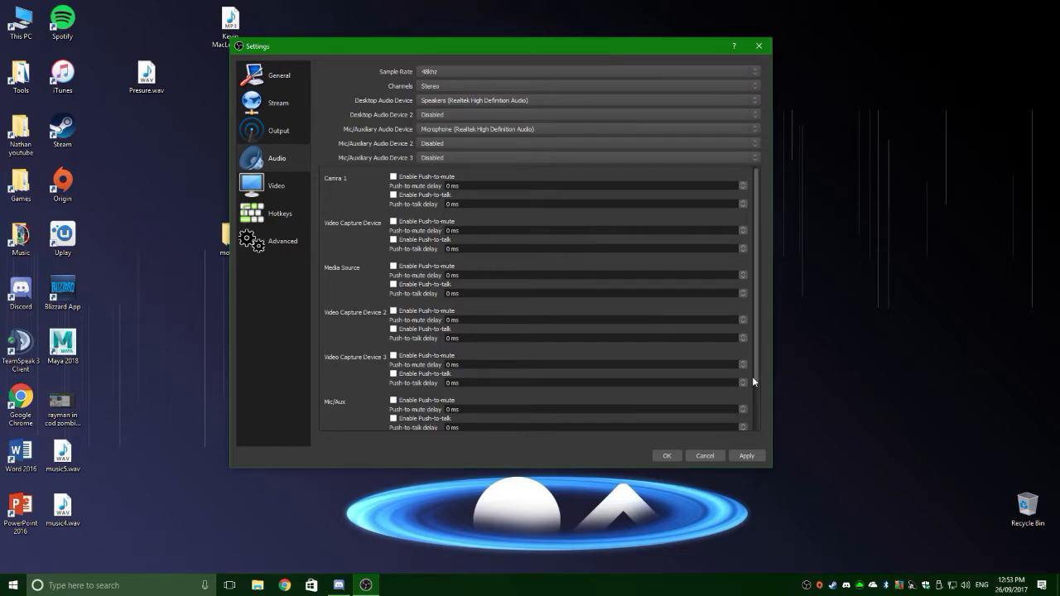
mouse_move(484, 117)
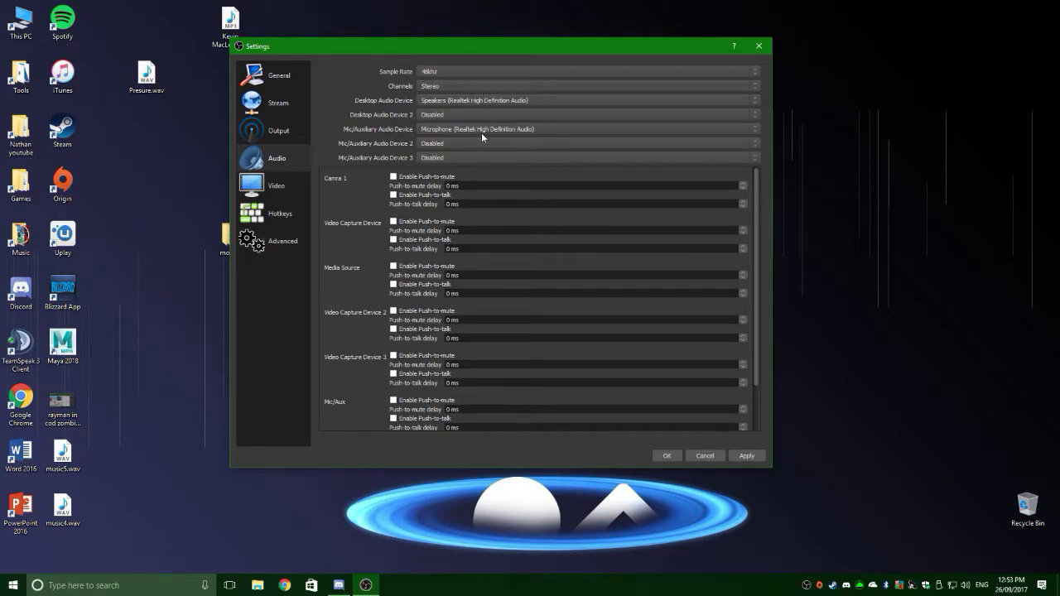
mouse_move(422, 125)
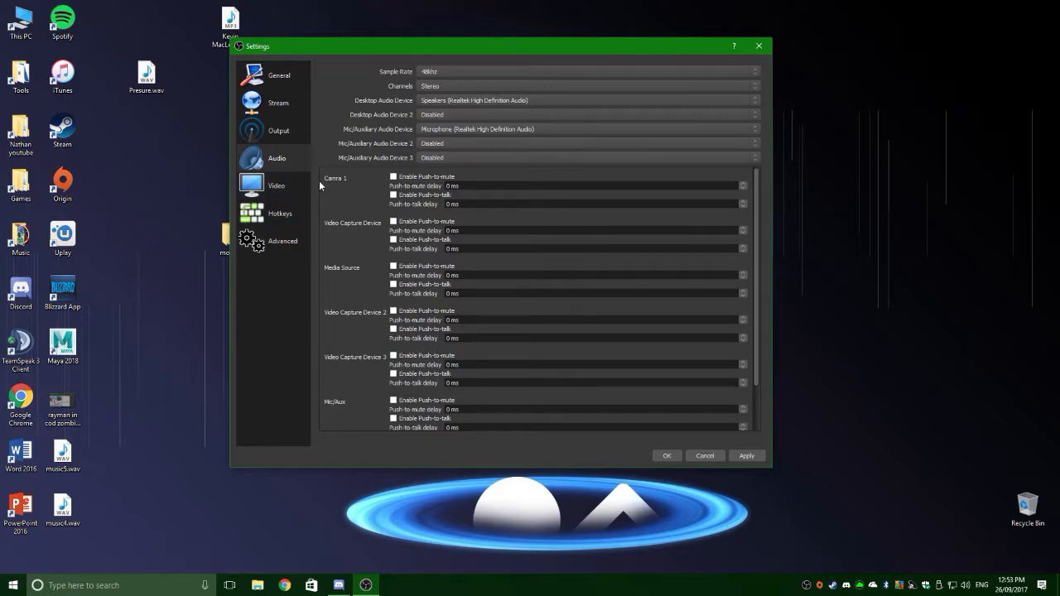
Switch to OBS Video settings showing 1920x1080 base and 1280x720 output.
left_click(275, 185)
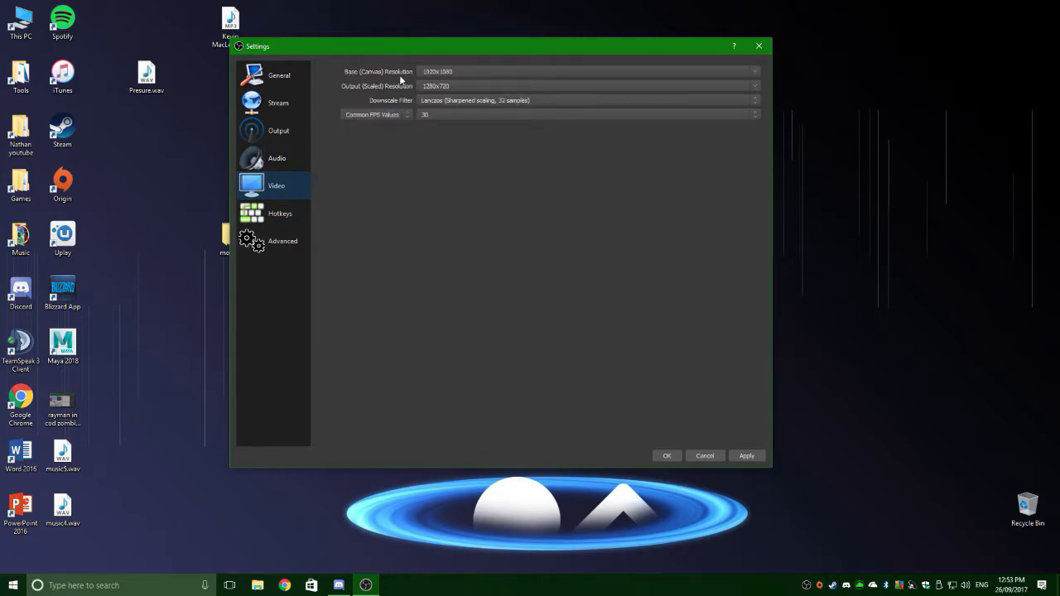
mouse_move(680, 12)
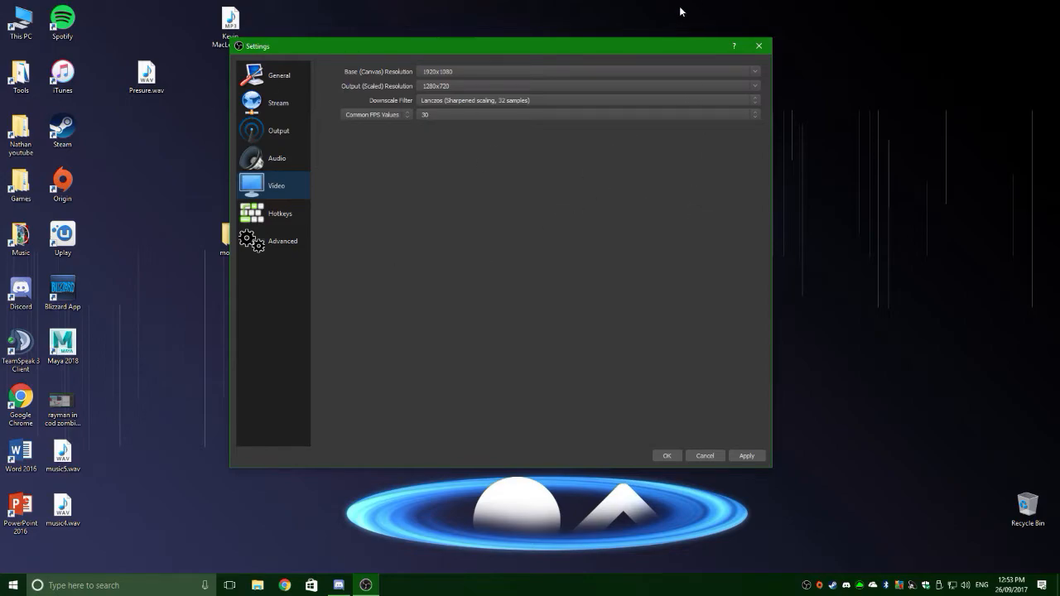
mouse_move(457, 81)
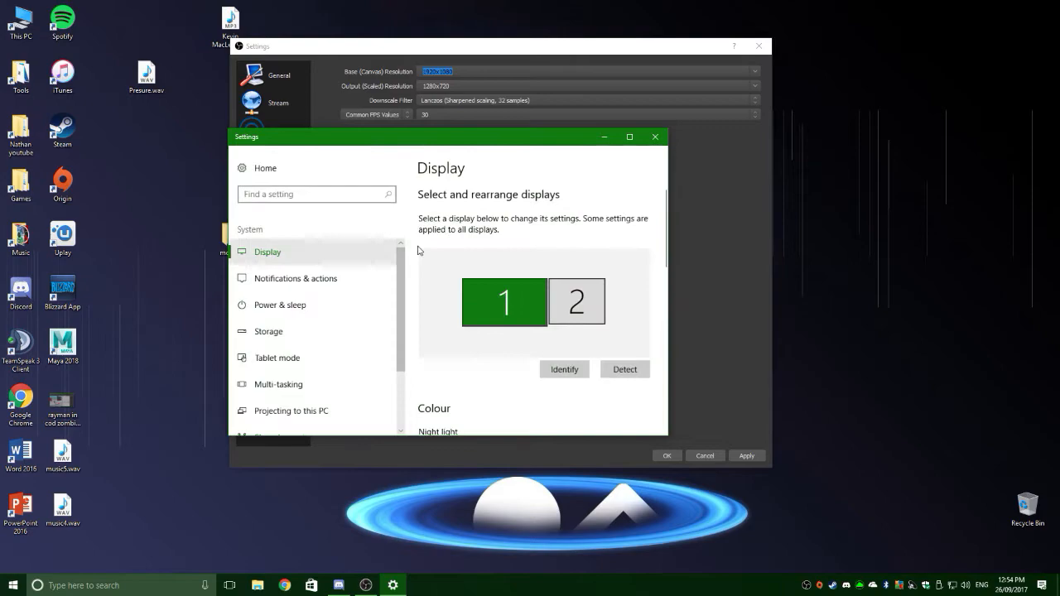
Scroll the Windows Display page to read the 1920 × 1080 resolution.
scroll("down", 3)
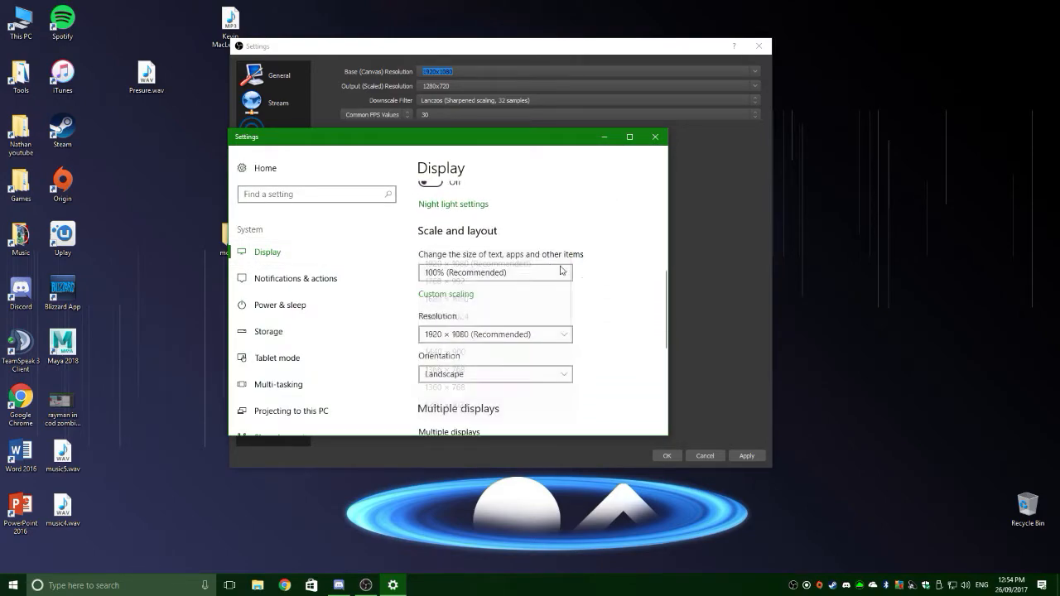
scroll("down", 3)
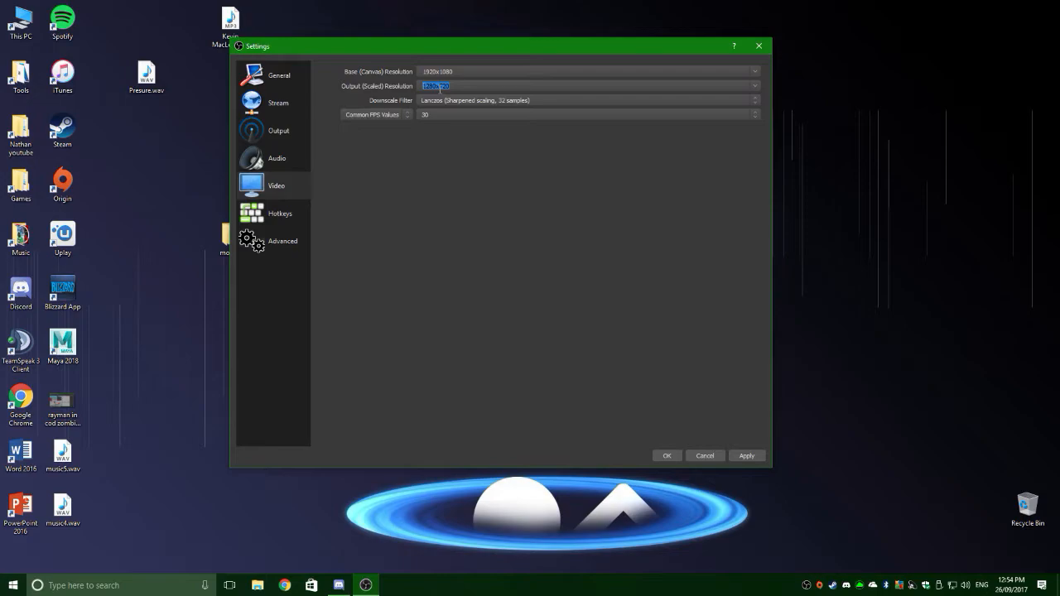
Keep video output at 1280x720, Lanczos downscale filter and 30 FPS.
left_click(752, 86)
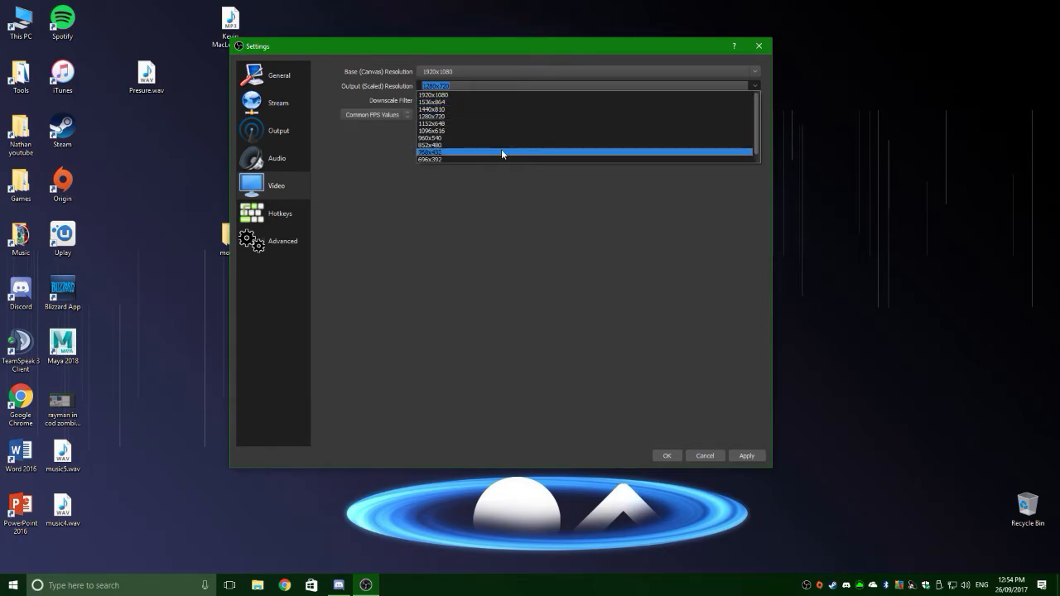
mouse_move(456, 158)
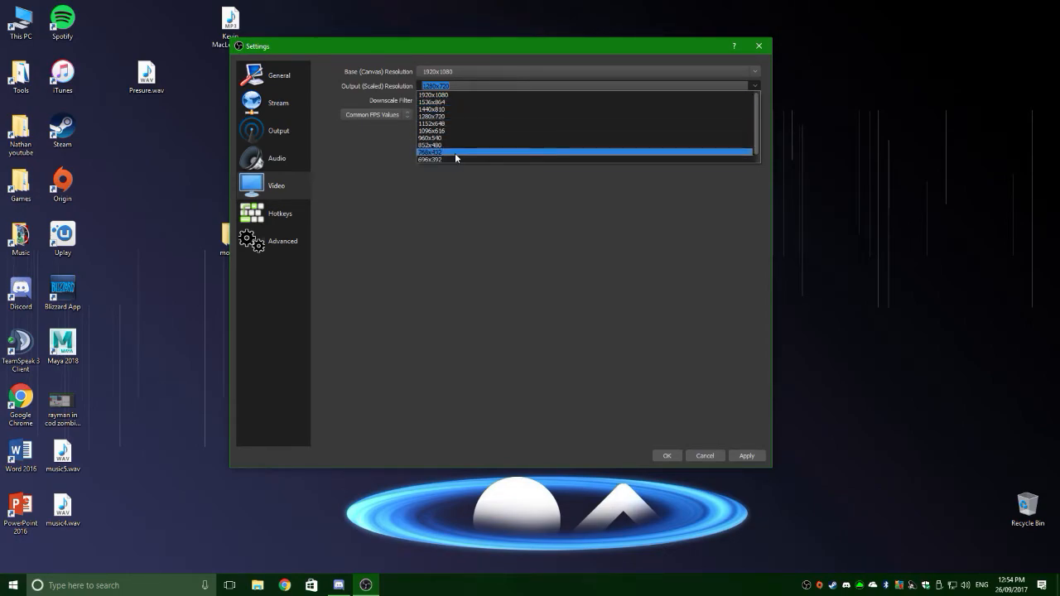
left_click(455, 153)
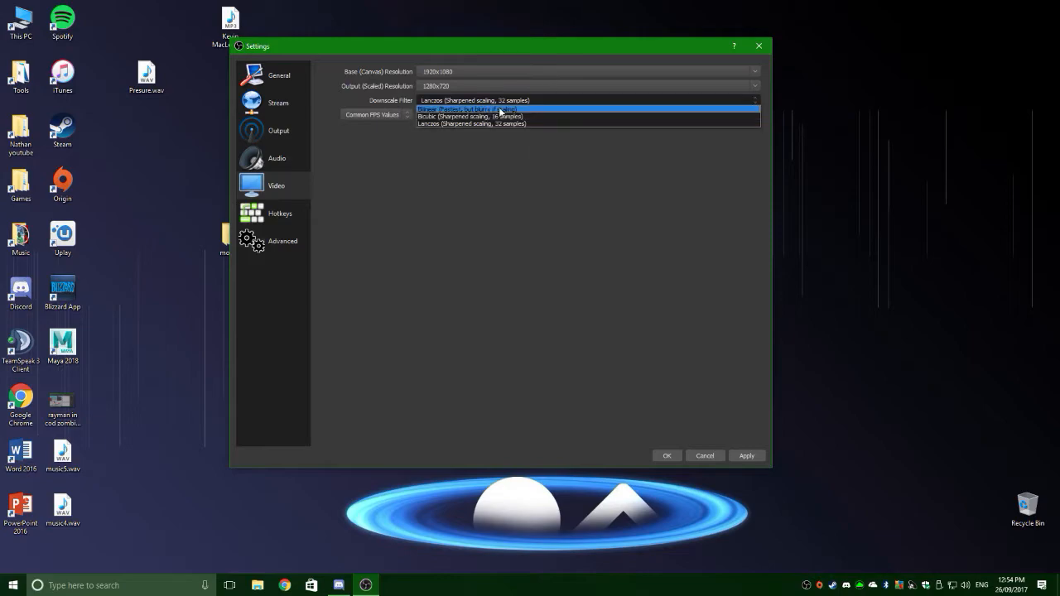
left_click(471, 100)
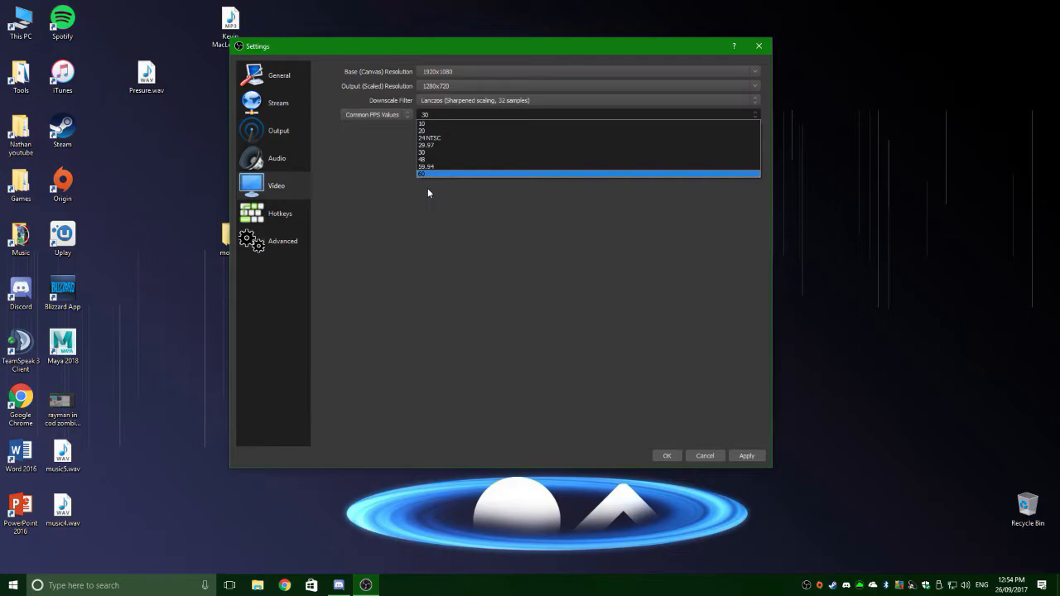
mouse_move(395, 185)
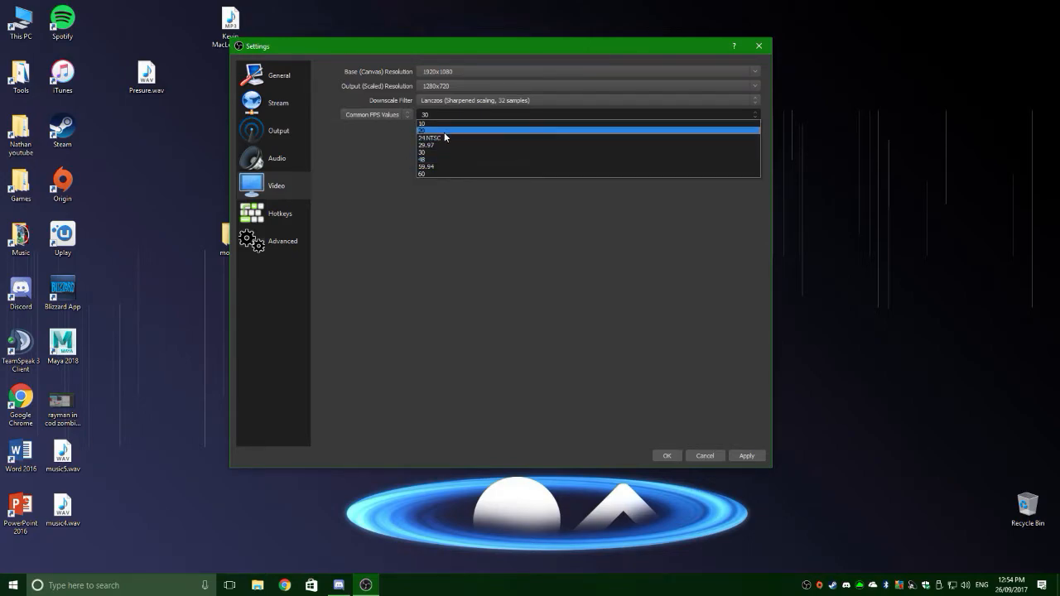
left_click(424, 152)
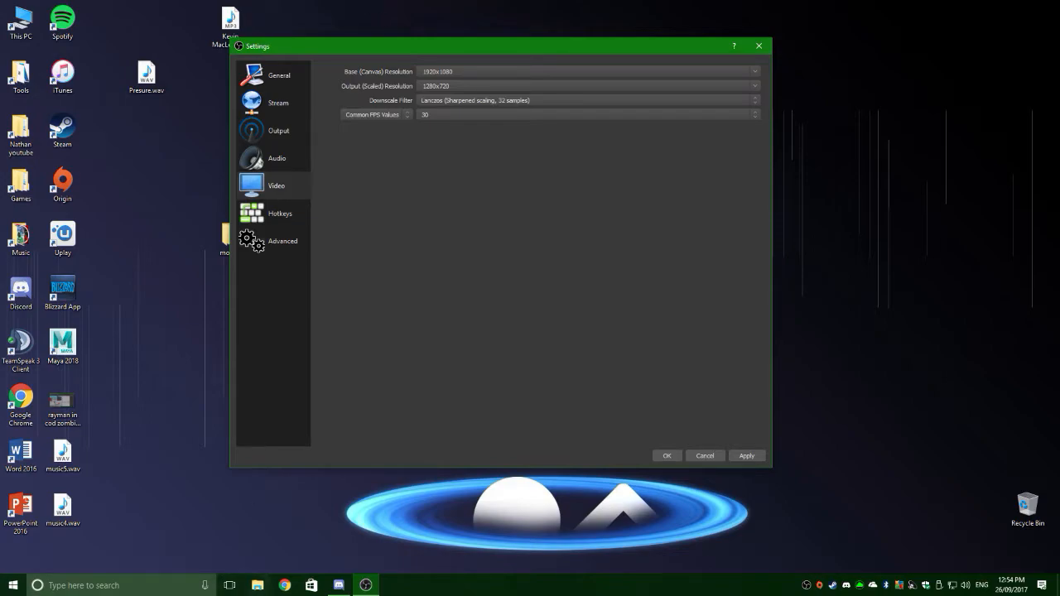
Set the streaming bitrate in Output settings to 2500.
left_click(278, 130)
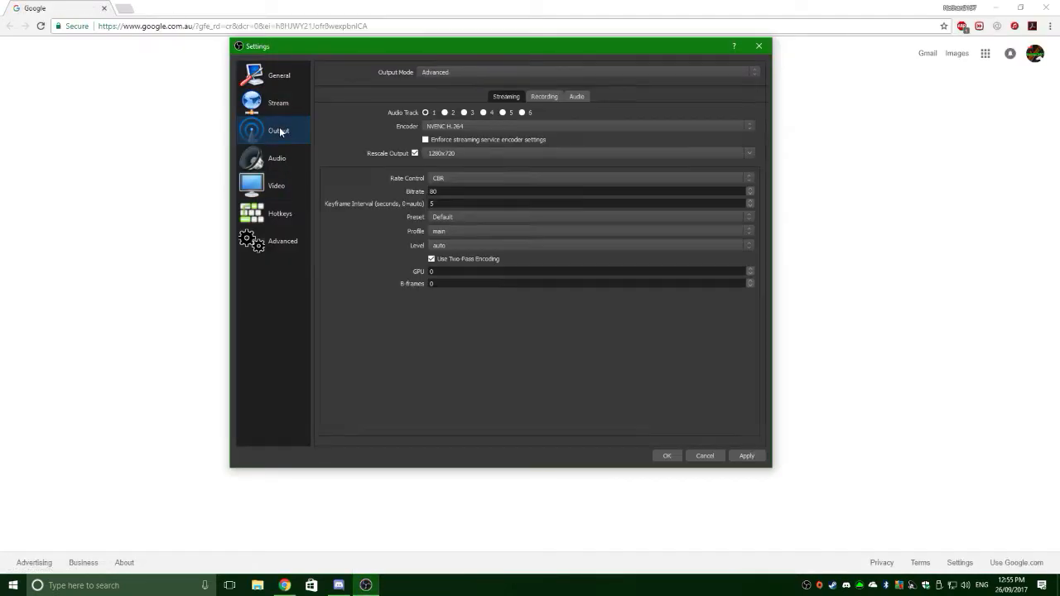
left_click(588, 191)
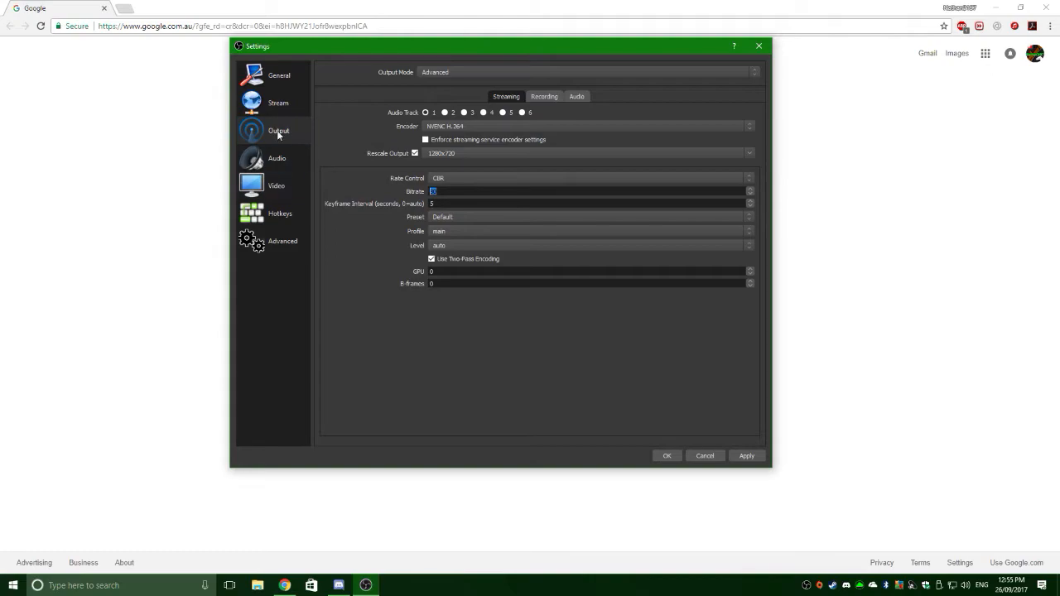
type("2500")
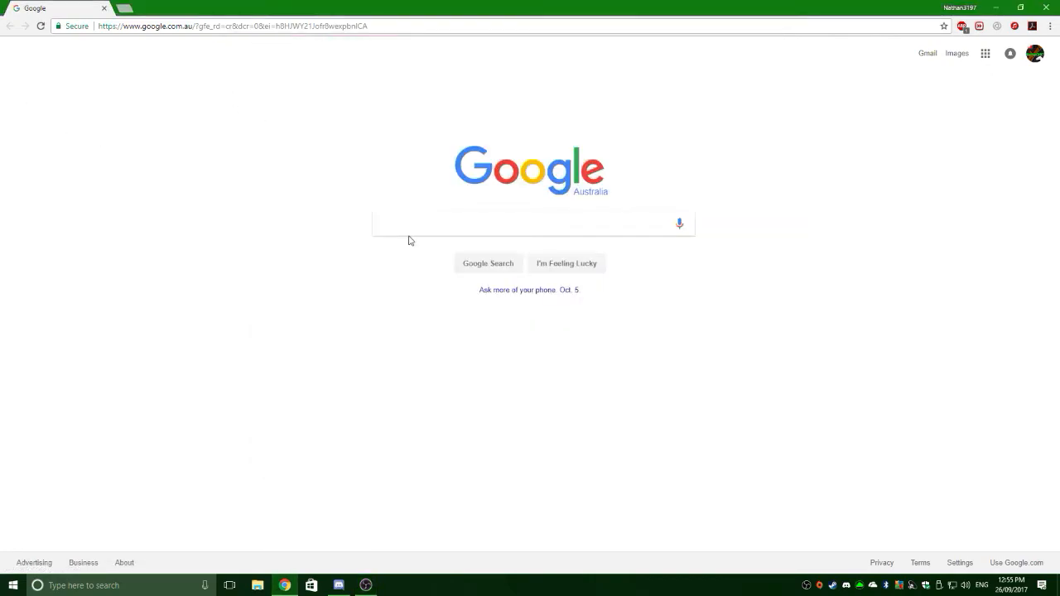
Search Google for '2500kb to mb' and enter 2.50 MB.
type("2500")
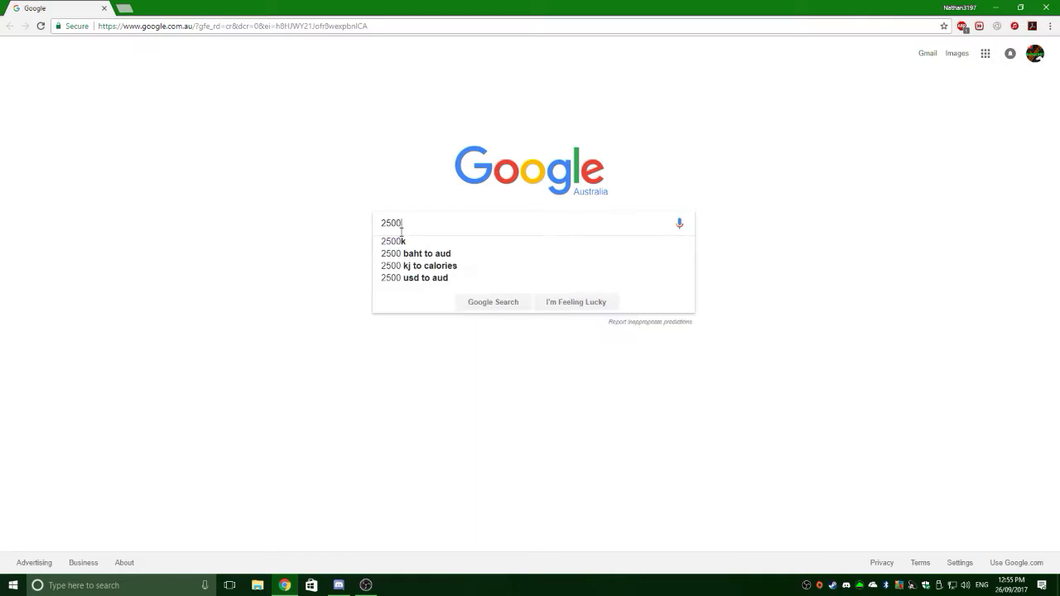
type("kb")
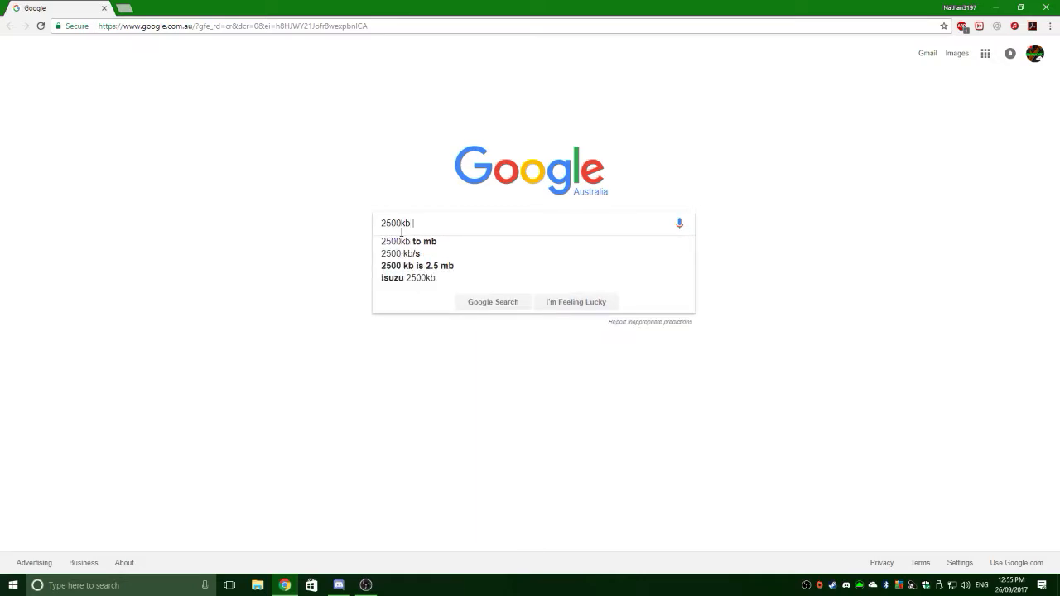
left_click(408, 241)
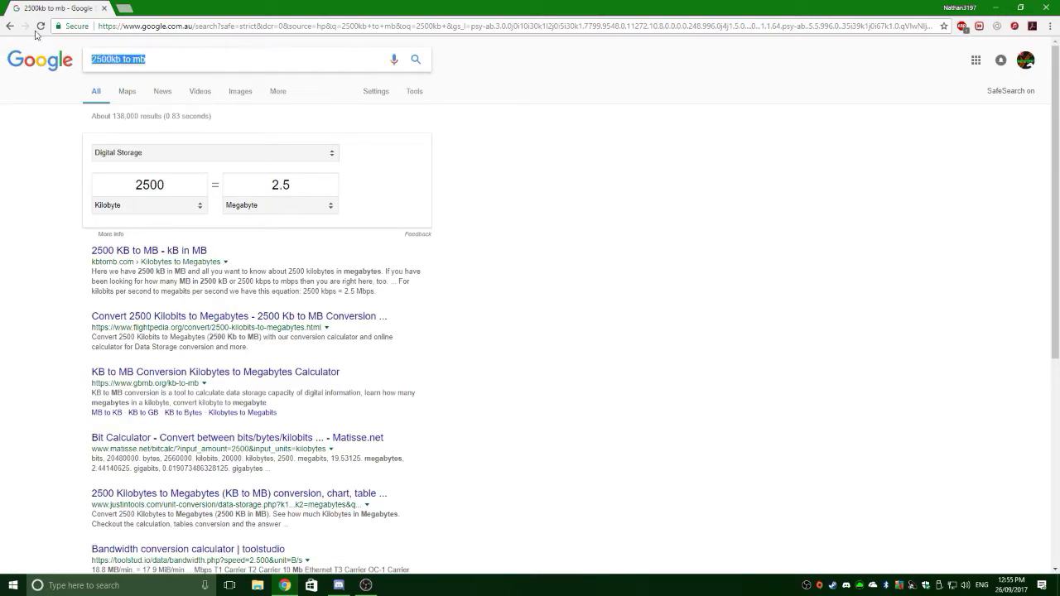
type("2.50")
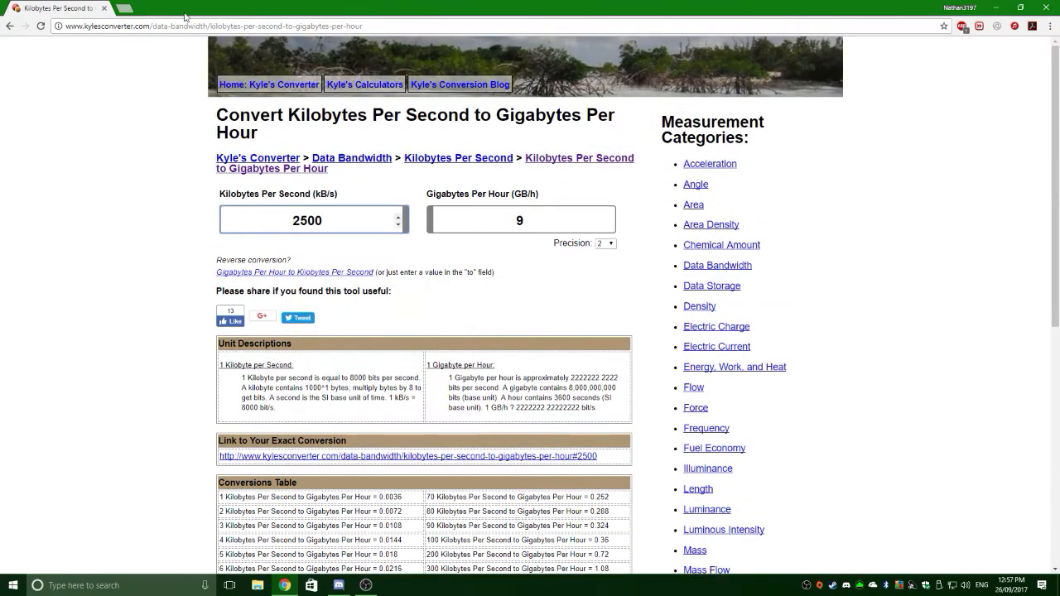
Convert 800, 250, 3000, 5000, 1000, 8 and 600 kB/s into gigabytes per hour.
left_click(306, 220)
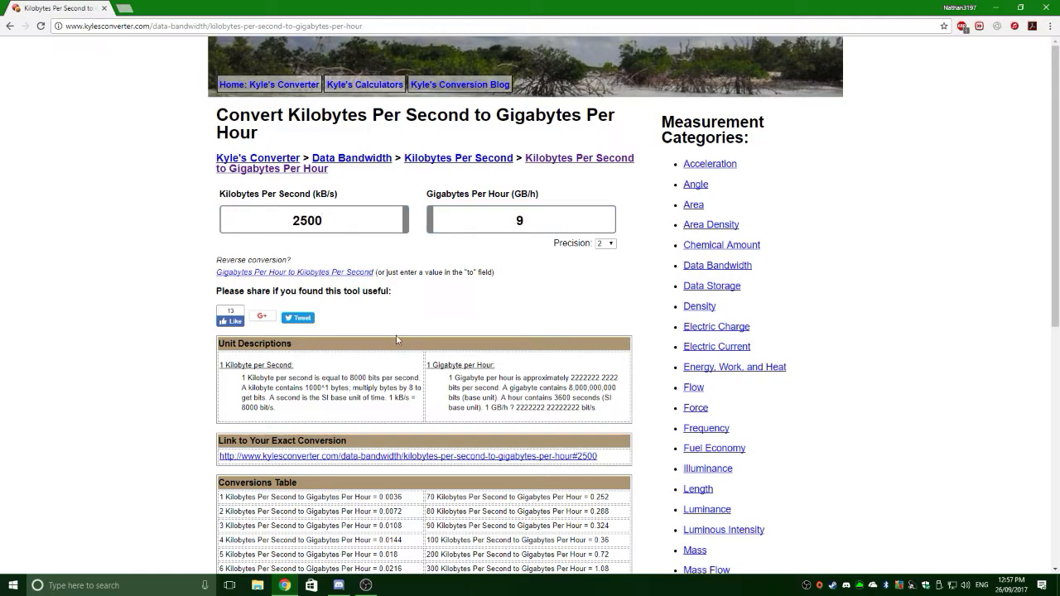
scroll("down", 3)
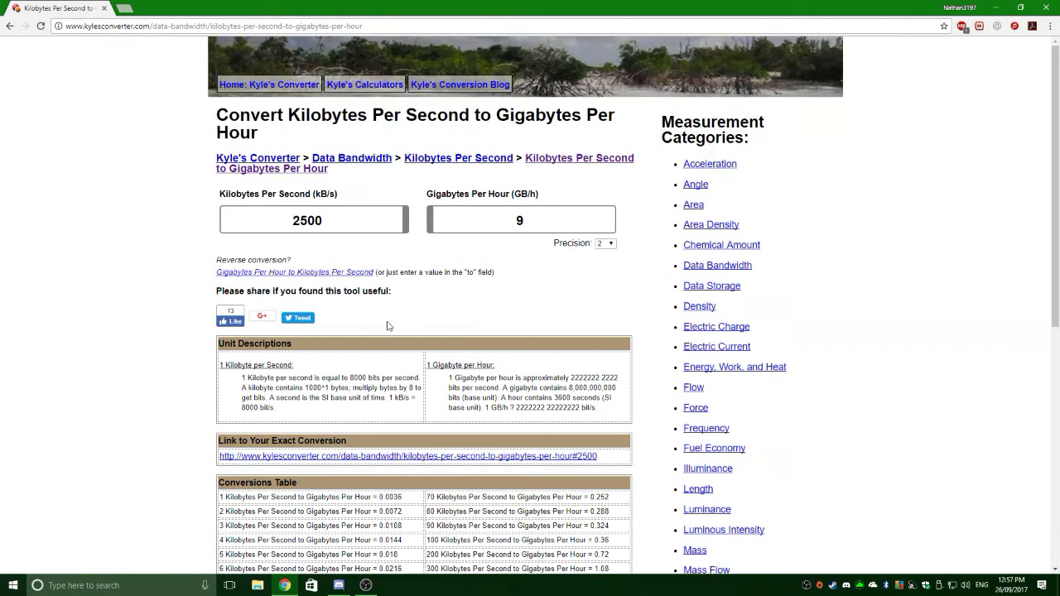
type("800")
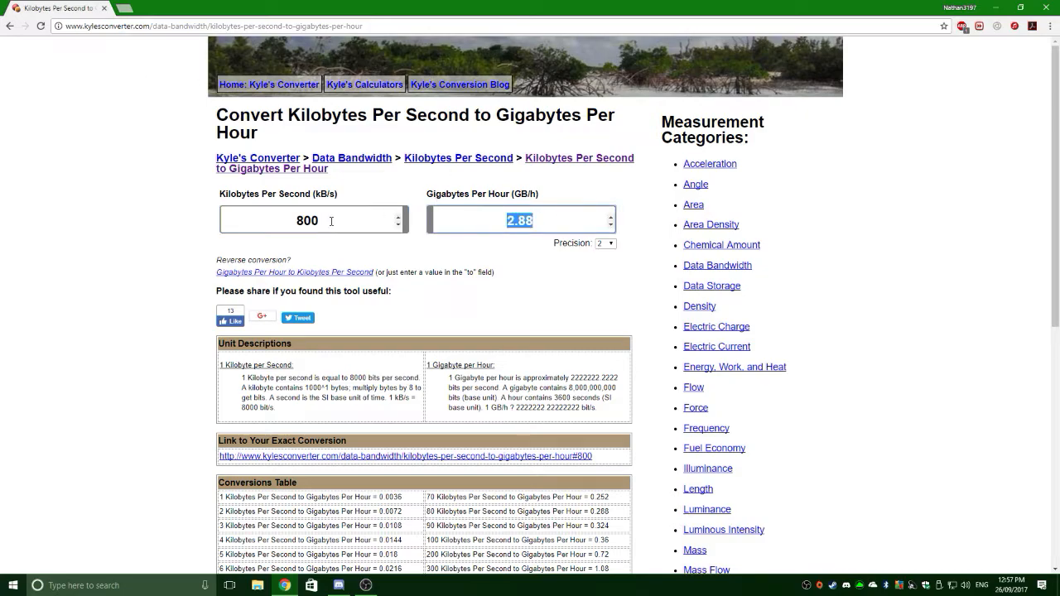
type("250")
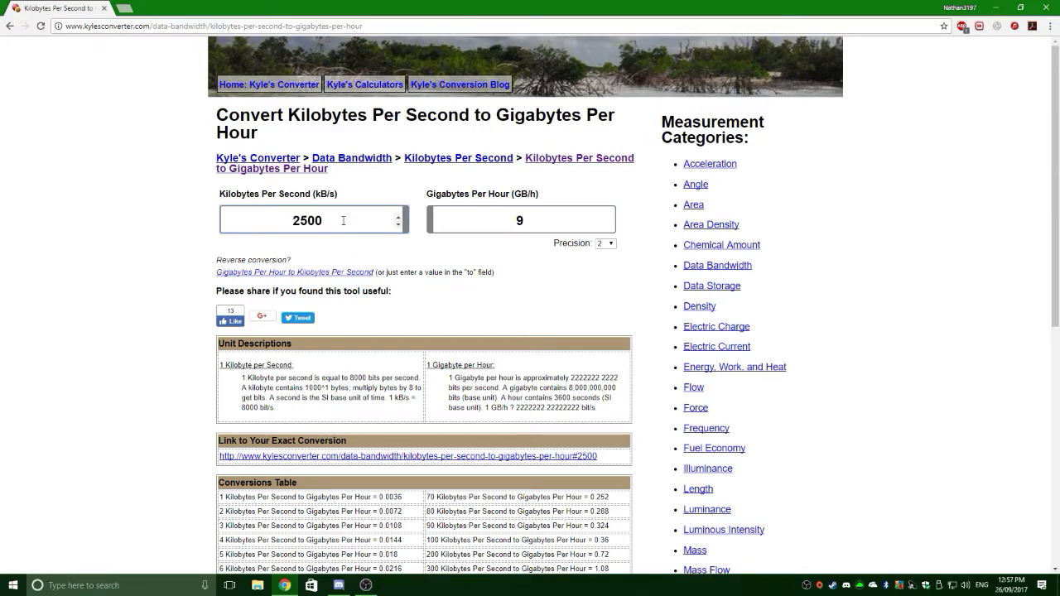
type("3000")
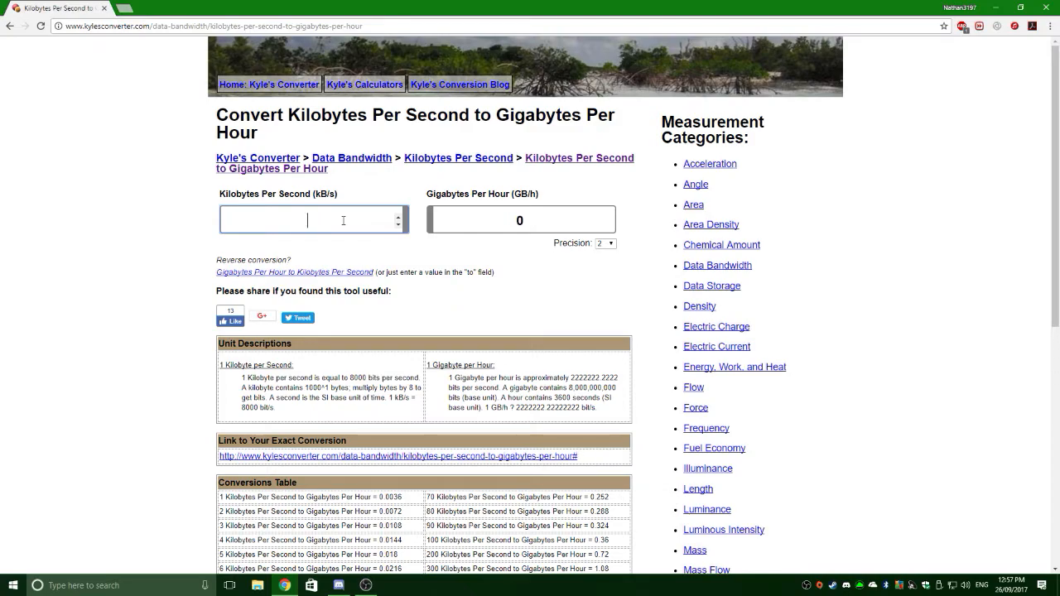
type("5000")
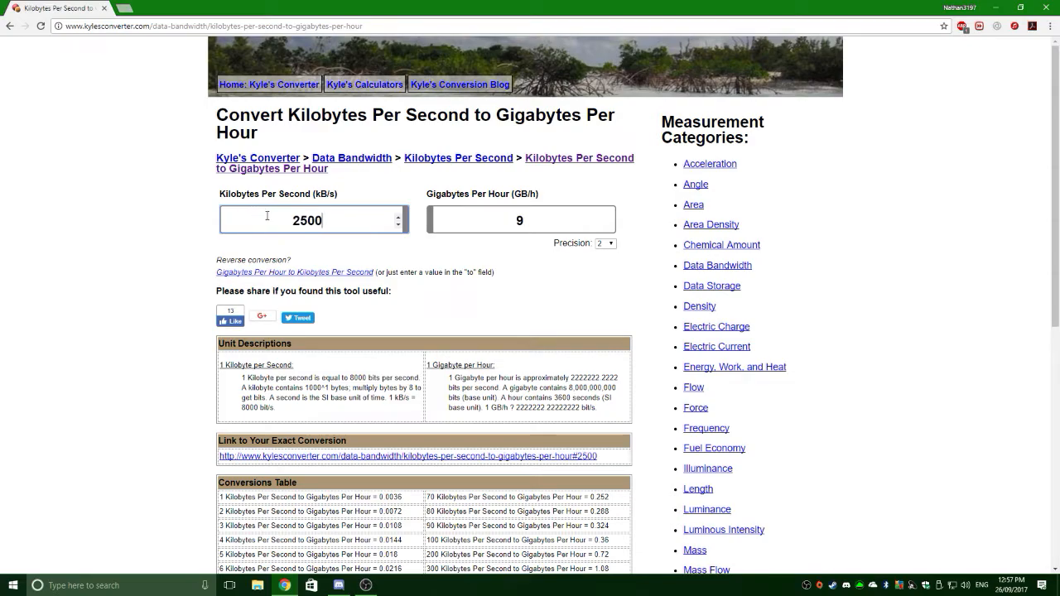
mouse_move(818, 140)
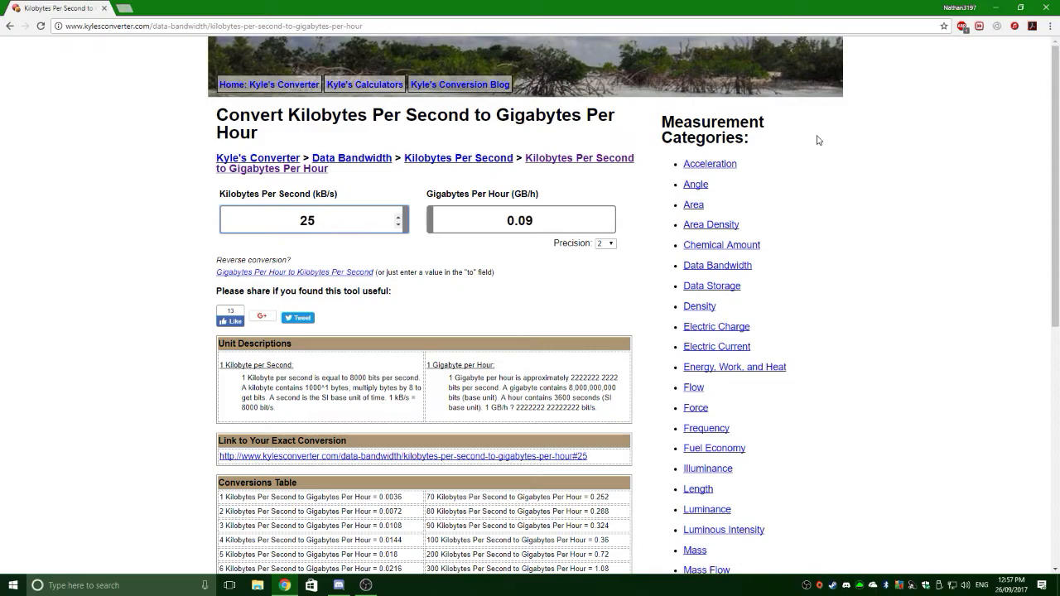
type("1000")
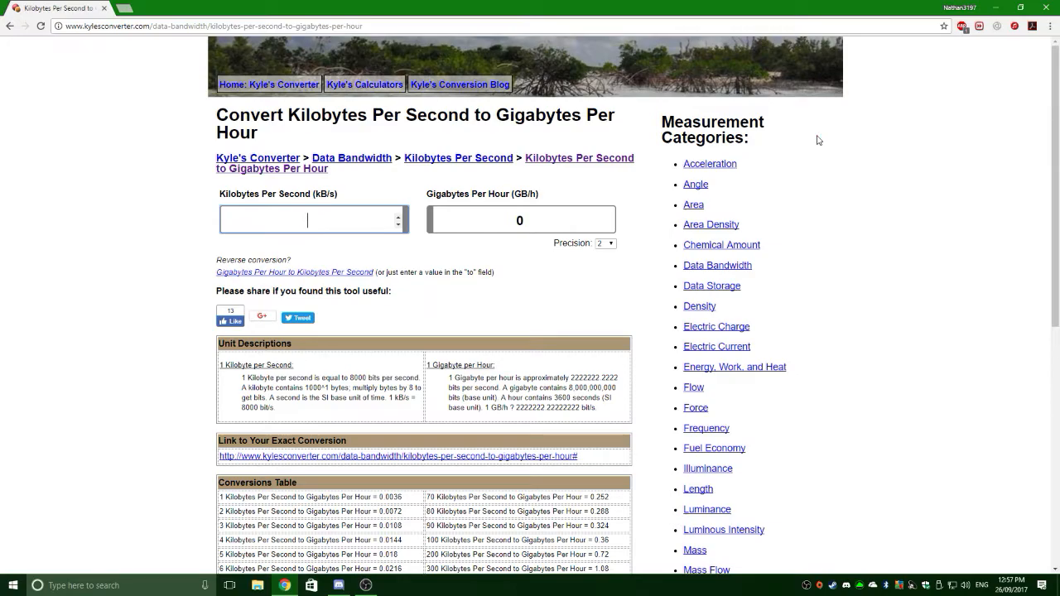
type("8")
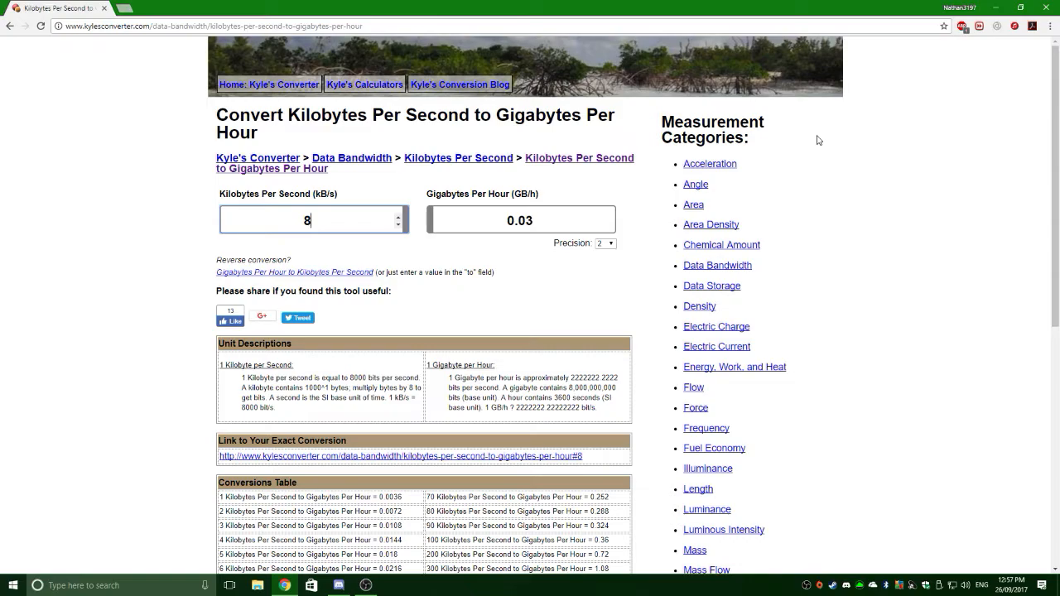
left_click(313, 219)
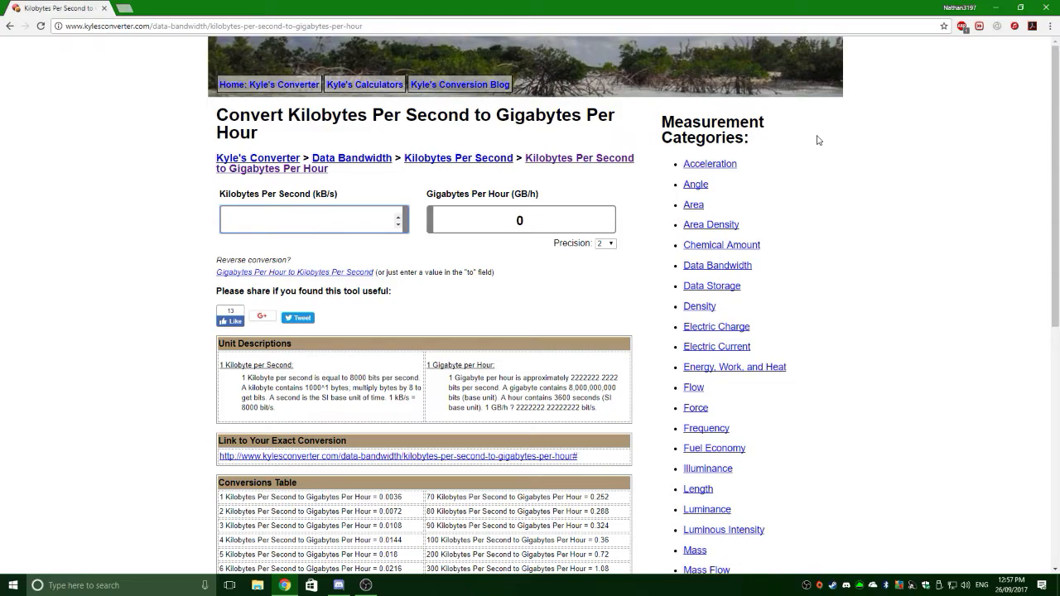
type("600")
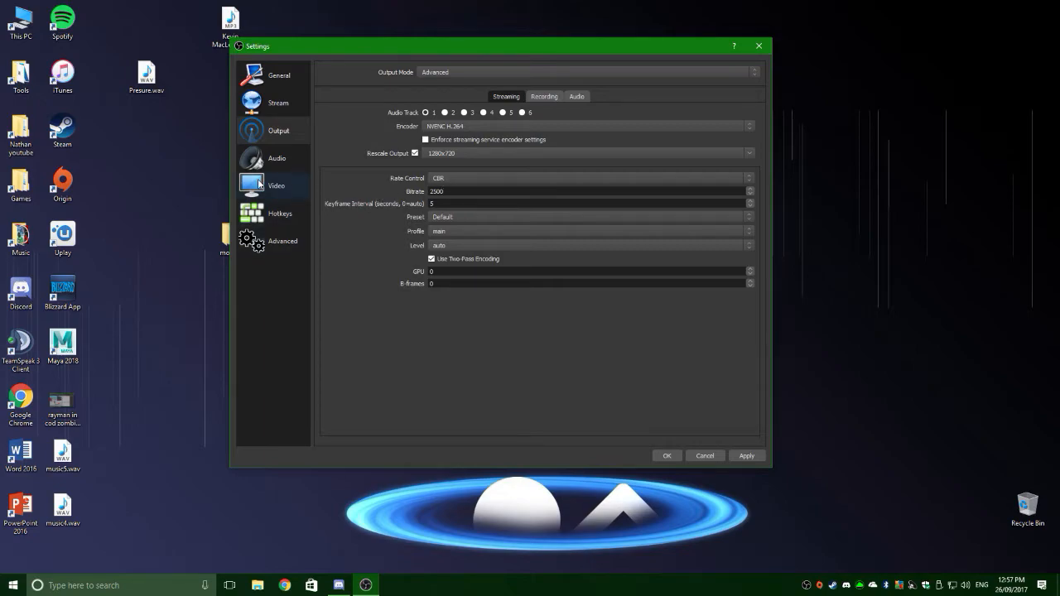
Keep the 1280x720 output resolution in Video settings, then view Advanced settings.
left_click(276, 185)
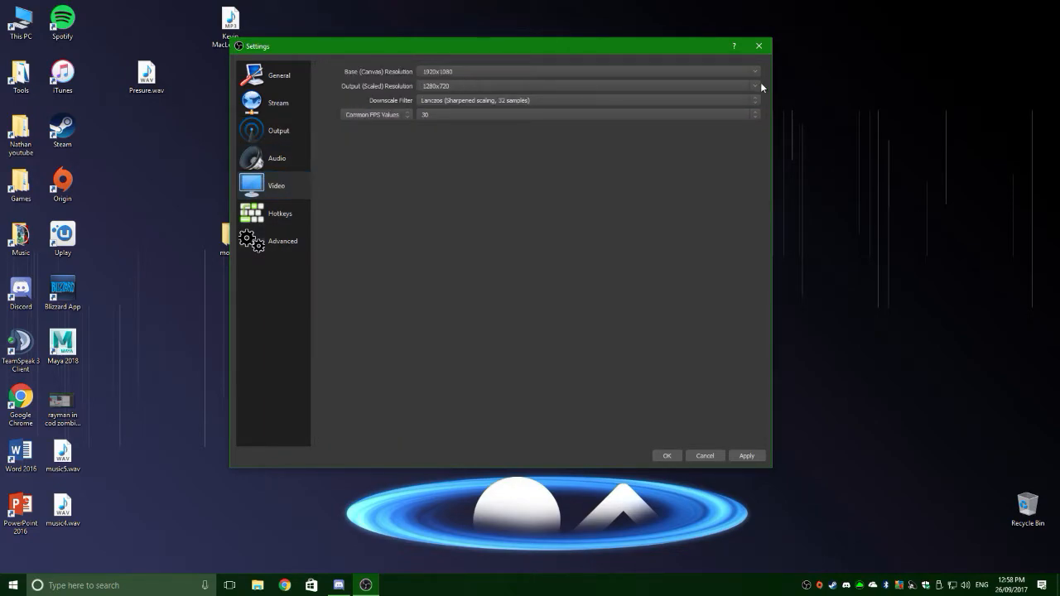
left_click(752, 86)
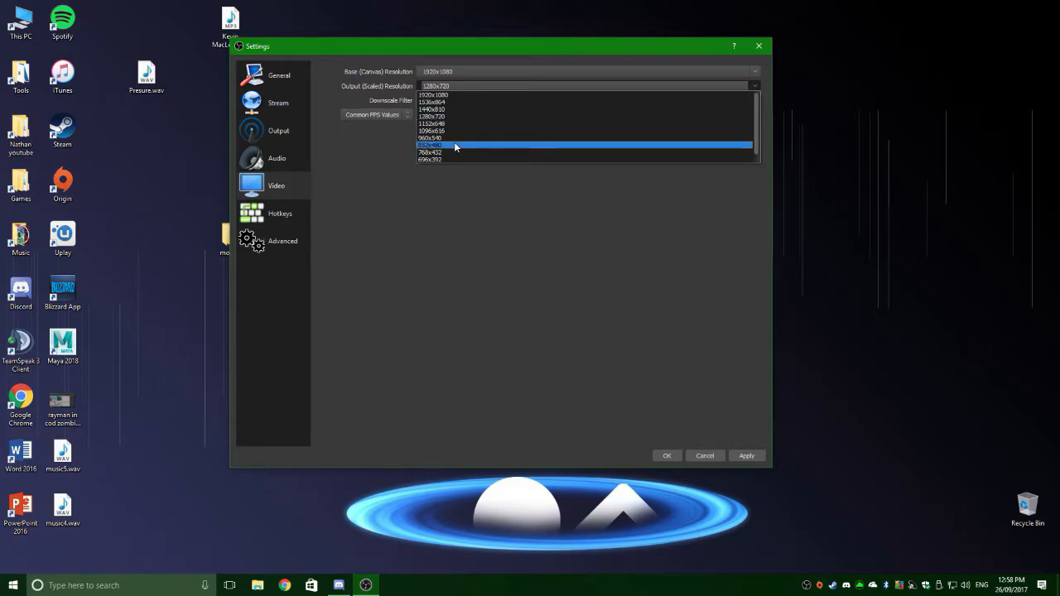
left_click(455, 145)
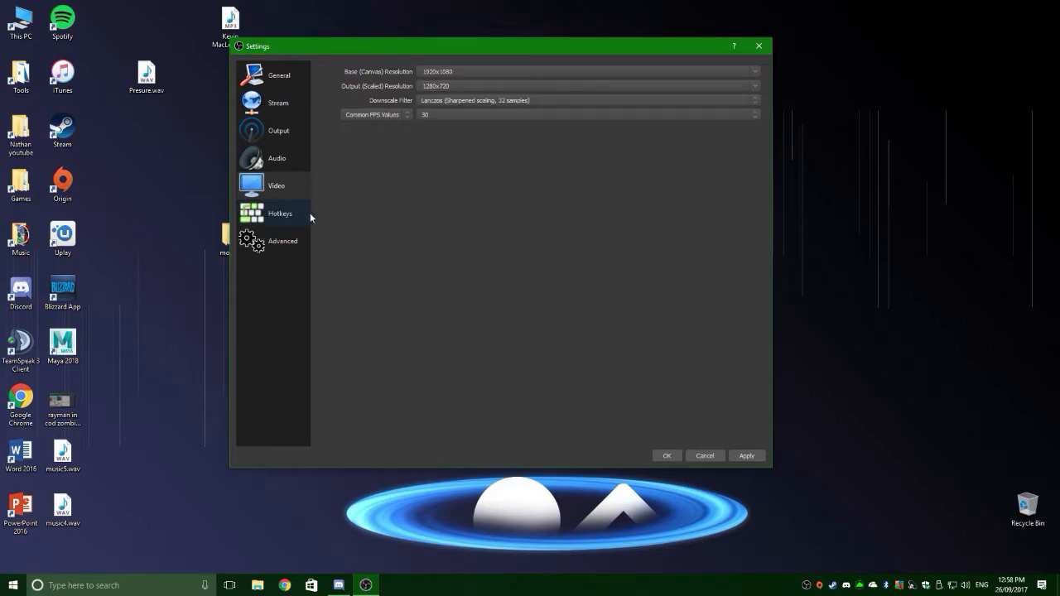
left_click(280, 213)
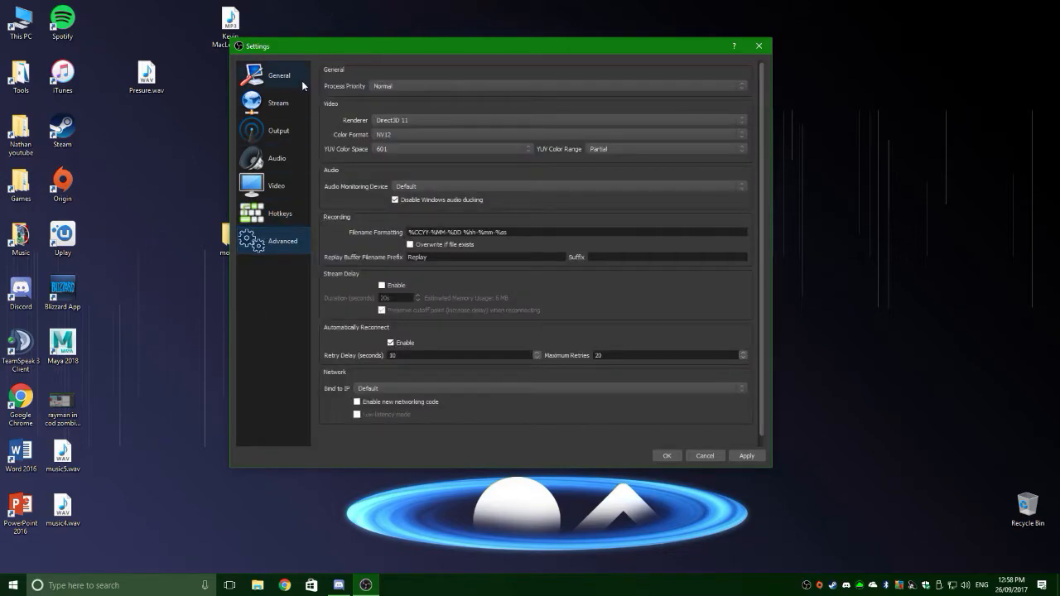
Keep Direct3D 11 as the renderer and apply the settings.
left_click(567, 120)
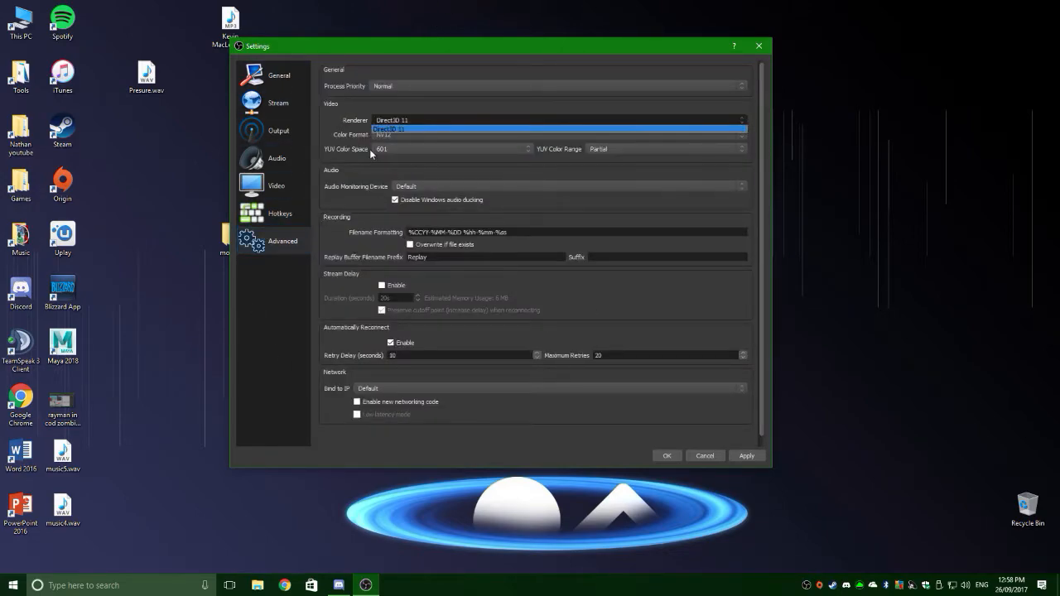
left_click(392, 129)
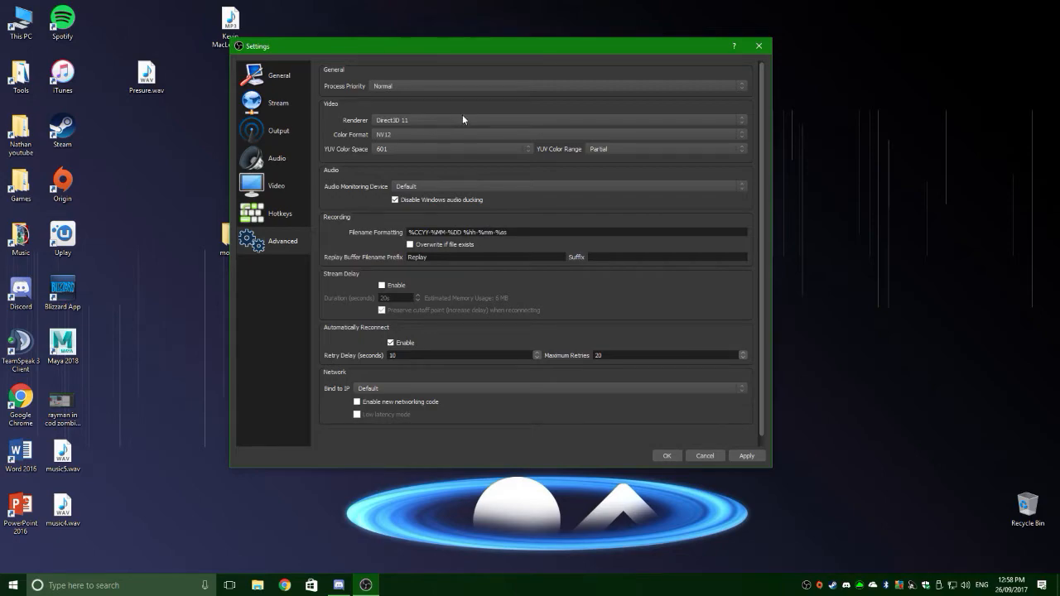
mouse_move(484, 127)
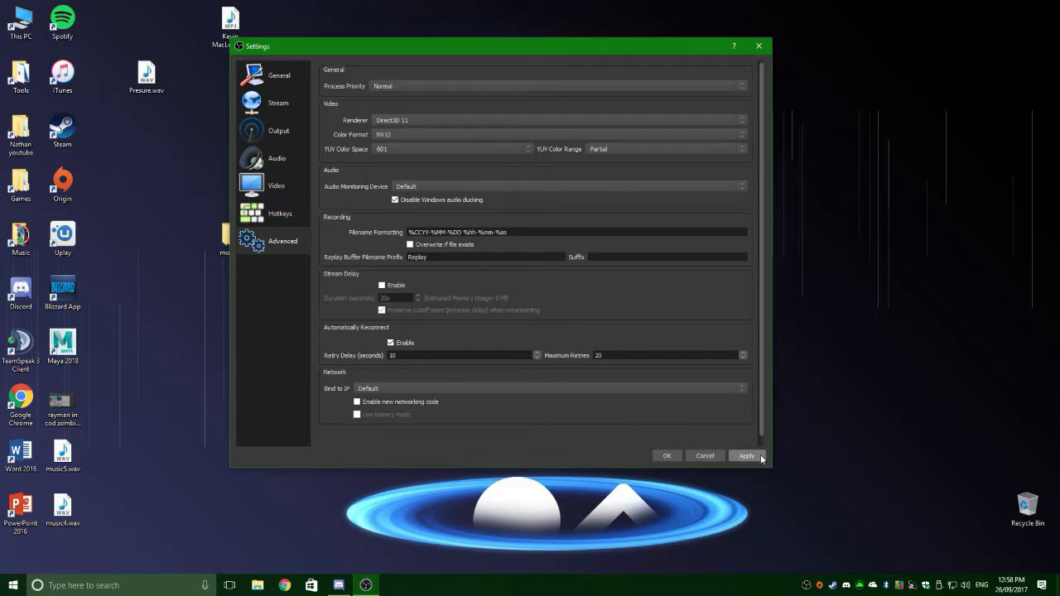
left_click(666, 456)
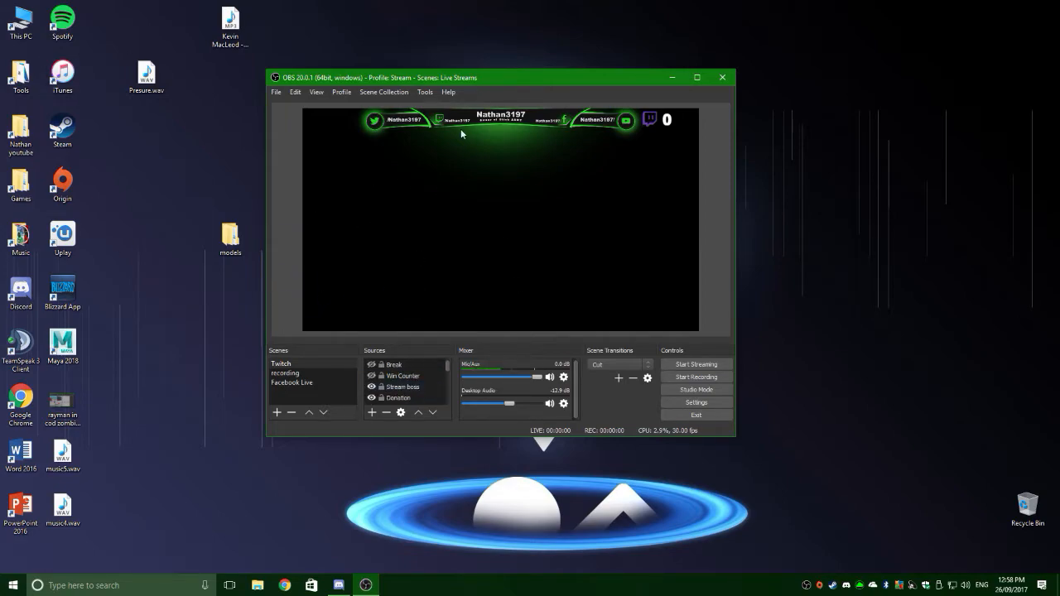
left_click(497, 124)
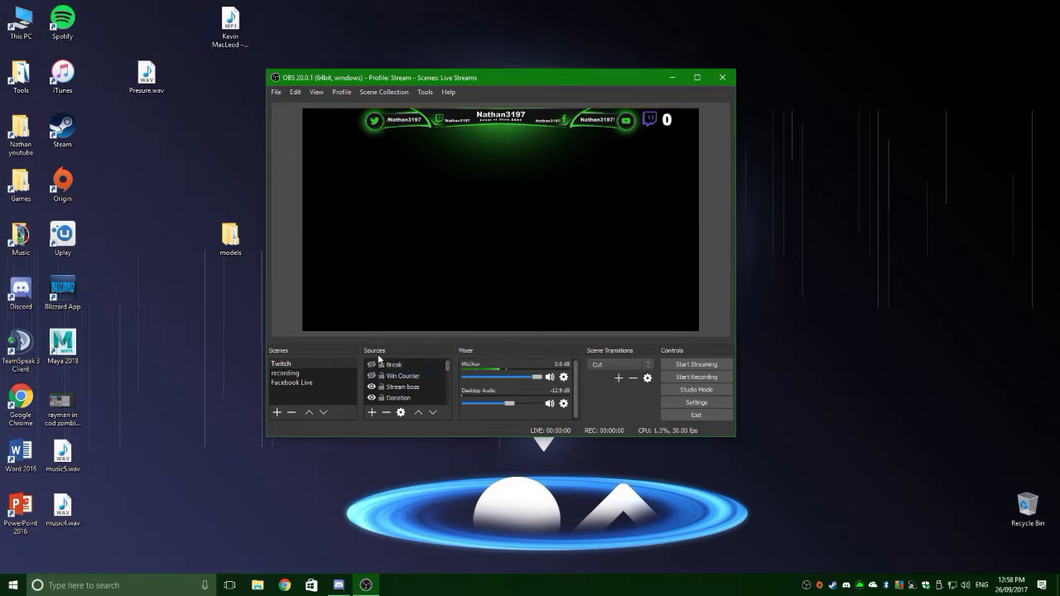
left_click(401, 386)
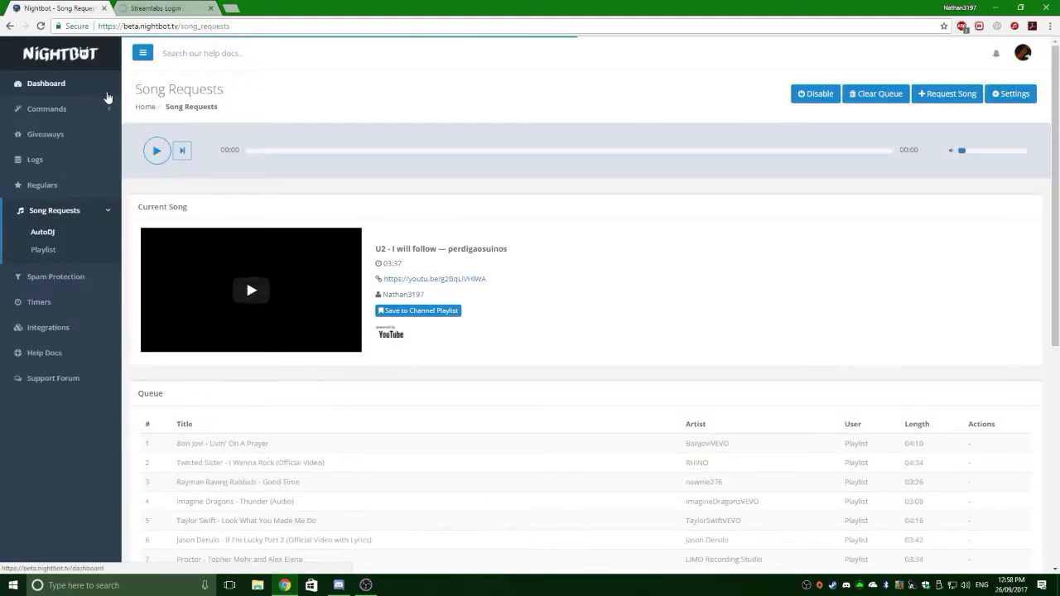
Play U2's 'I Will Follow' in Nightbot's song request player.
left_click(156, 150)
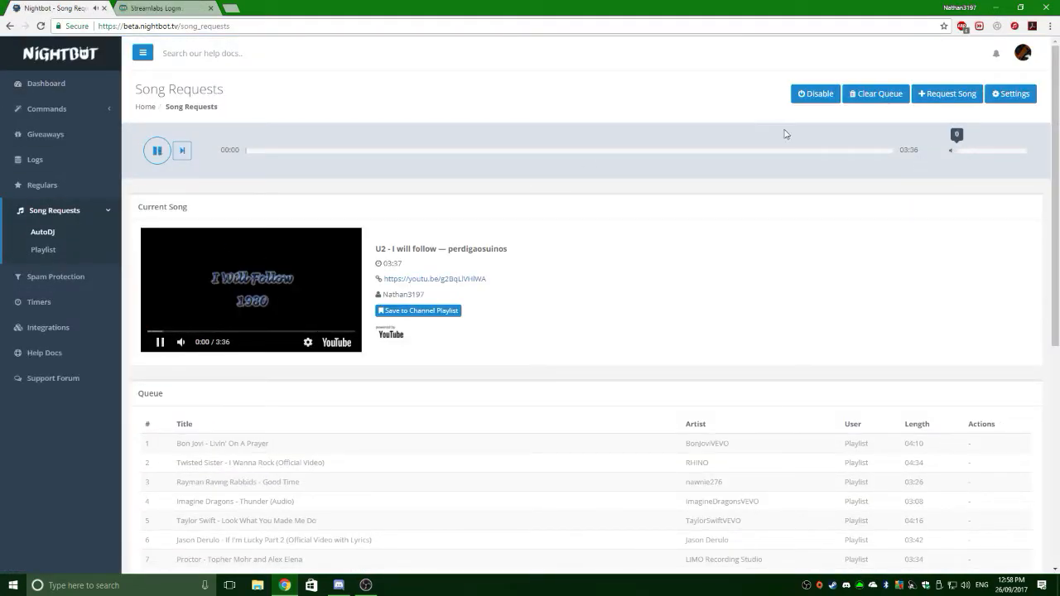
left_click(162, 7)
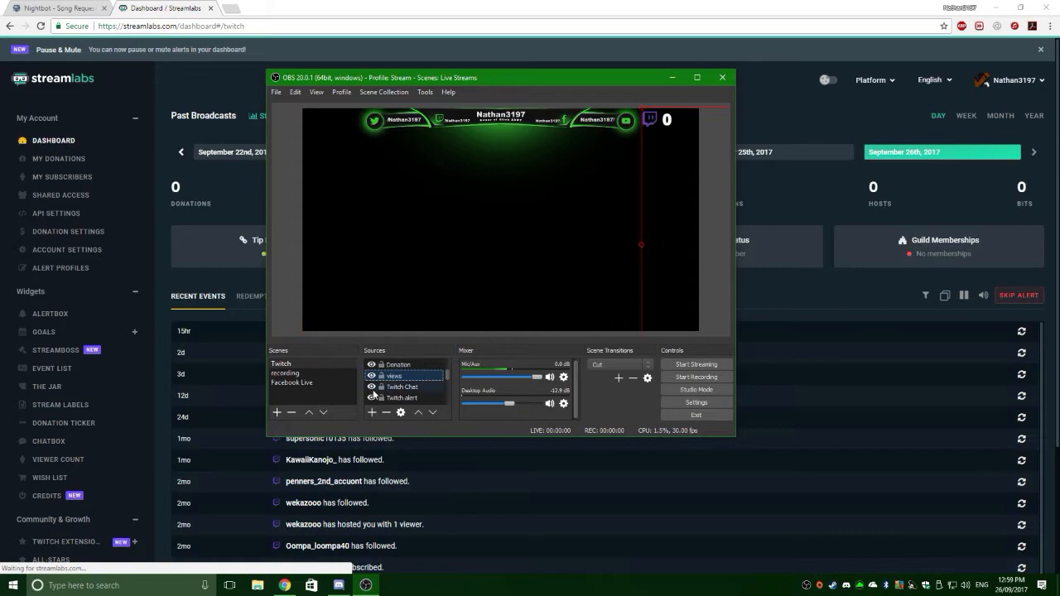
Select the Twitch Chat source to locate its box in the preview layout.
left_click(401, 387)
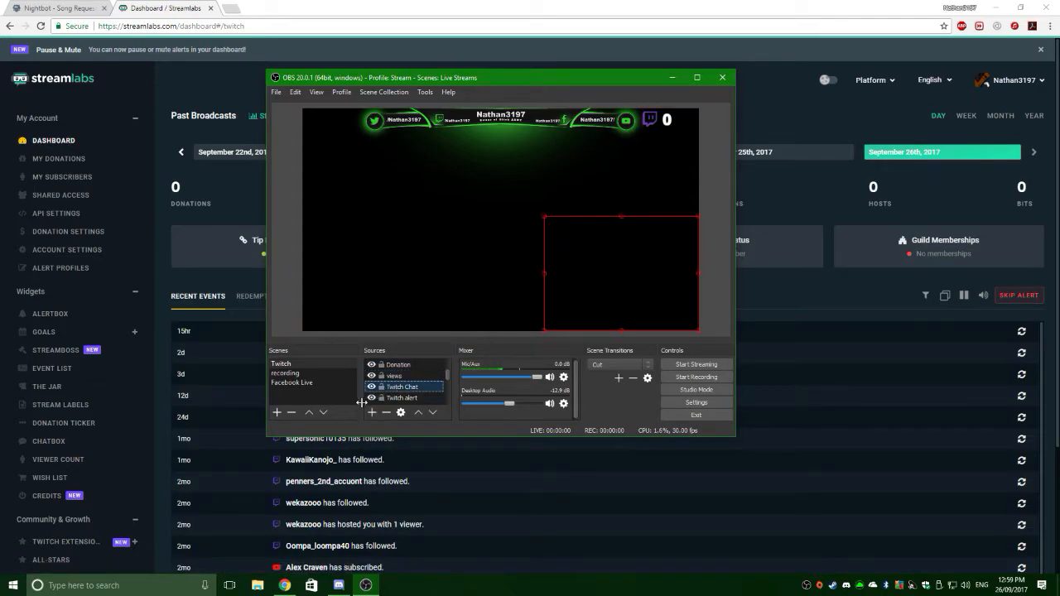
left_click(402, 397)
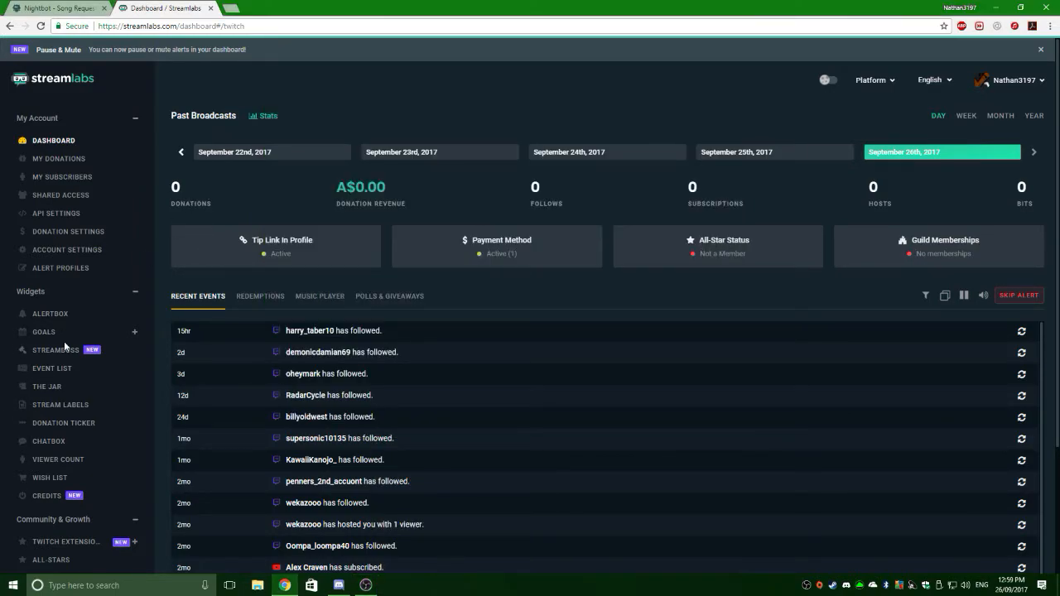
Open the ALERTBOX widget page in the StreamLabs sidebar.
left_click(50, 313)
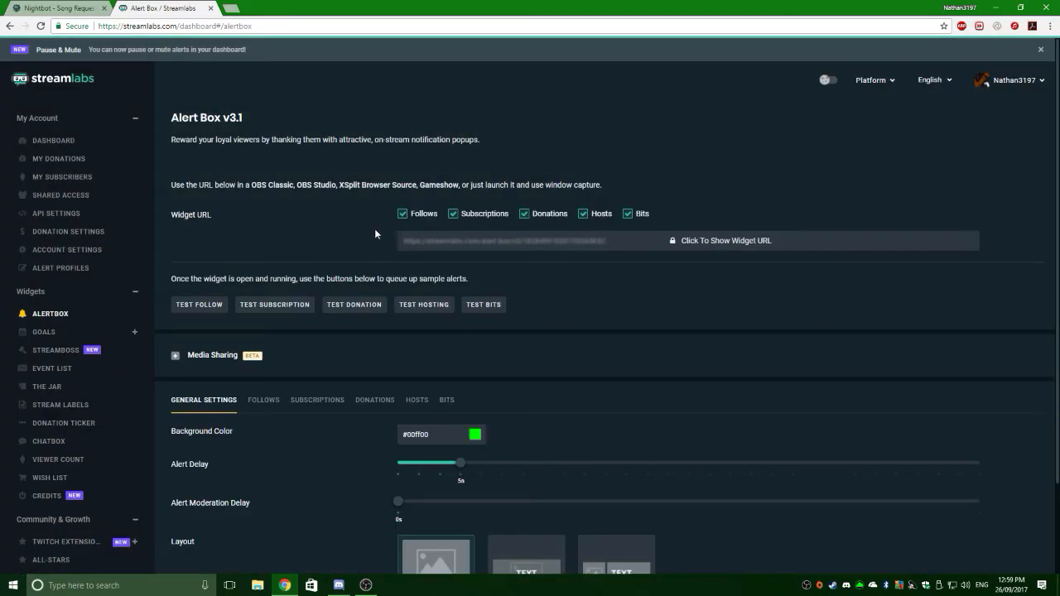
mouse_move(954, 73)
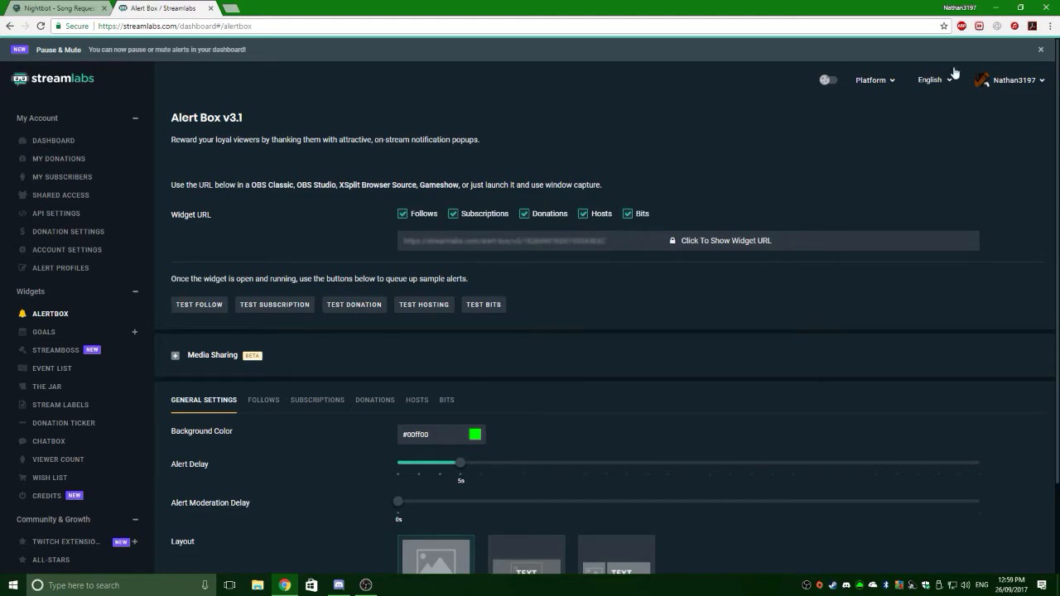
left_click(338, 586)
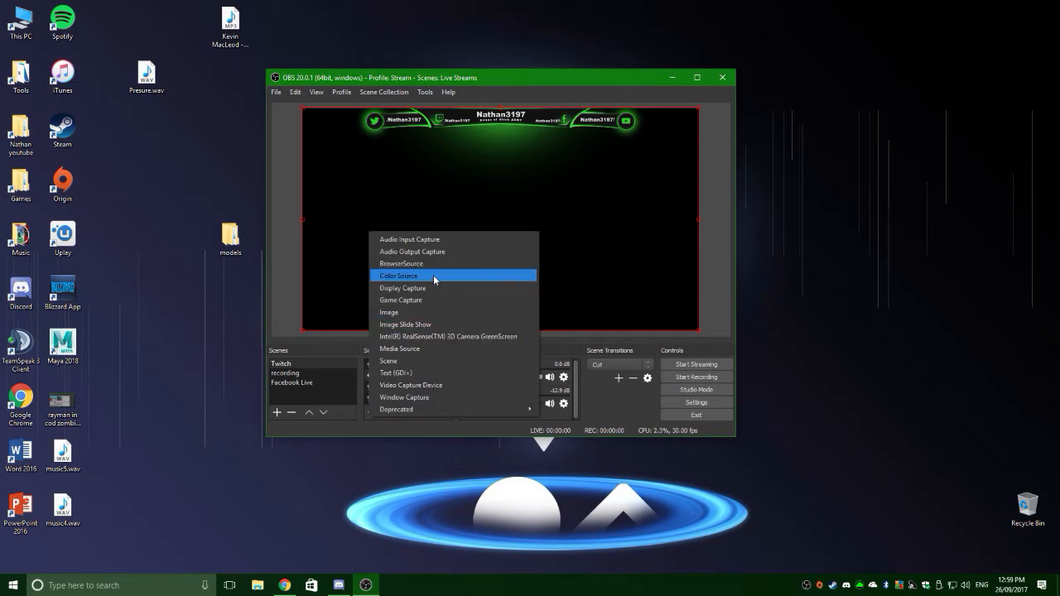
Add a trial browser source to the scene, then remove it.
left_click(398, 275)
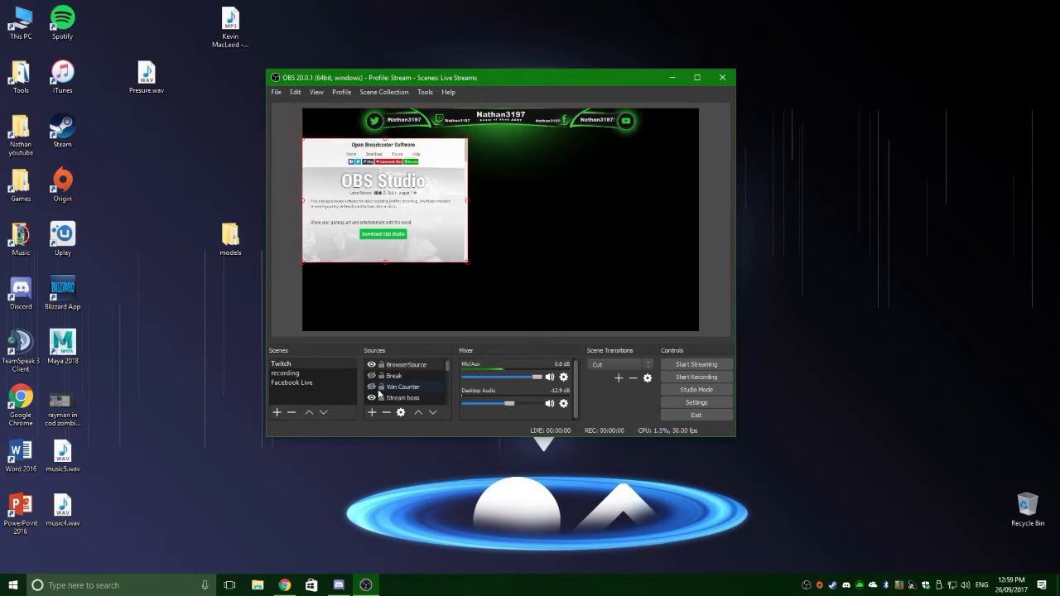
left_click(405, 364)
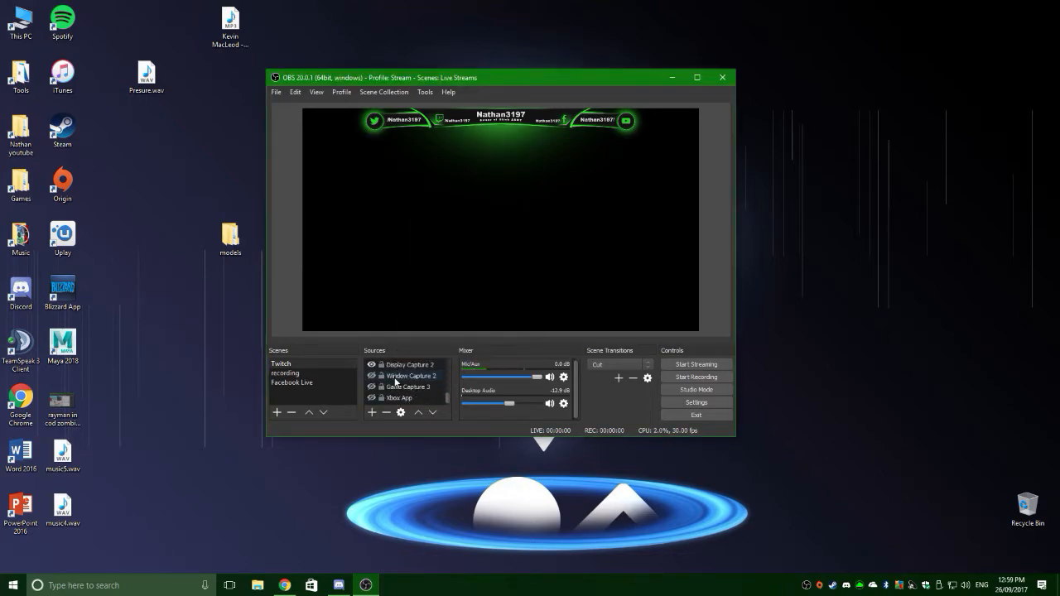
Hide overlay sources and open Display Capture 2's properties to the Display list.
left_click(398, 397)
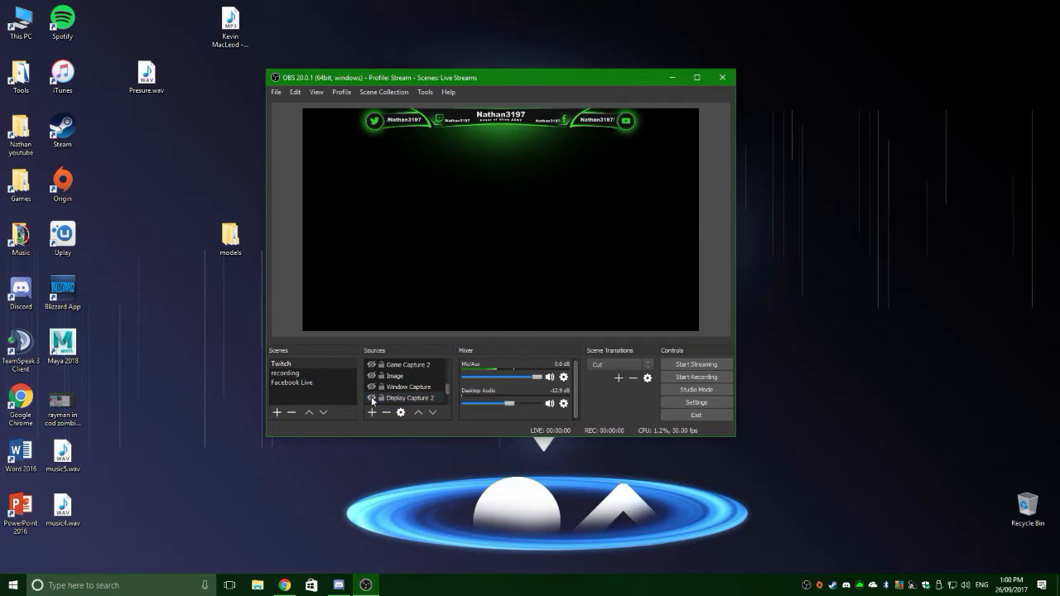
left_click(407, 386)
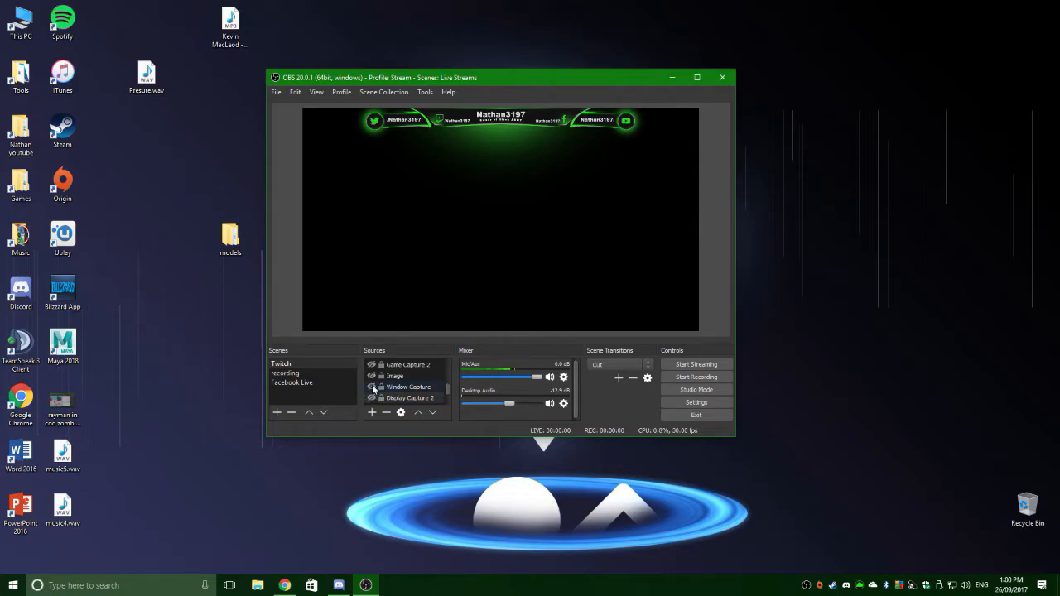
mouse_move(340, 220)
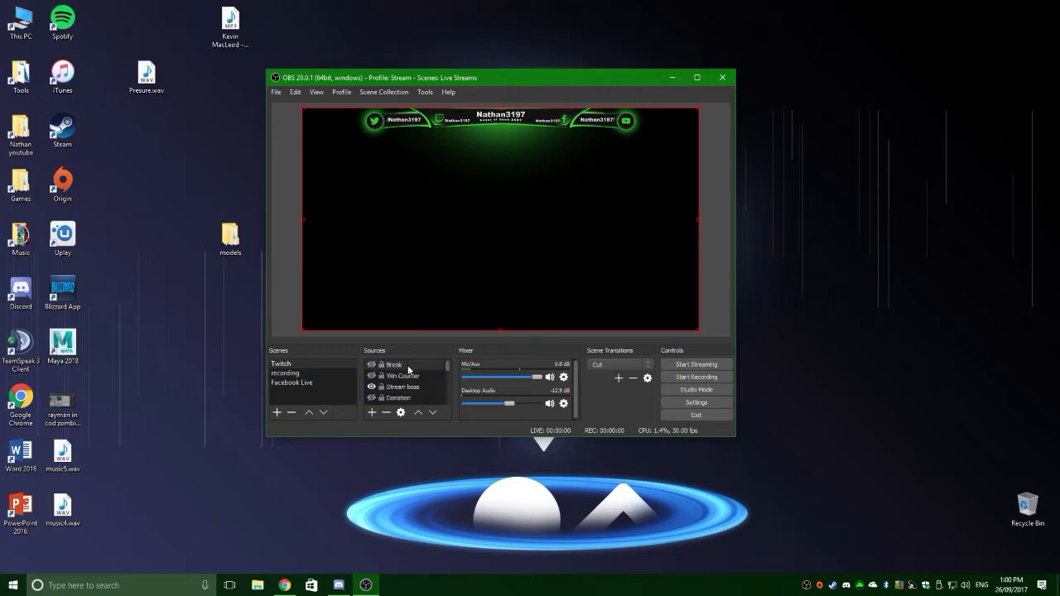
left_click(401, 386)
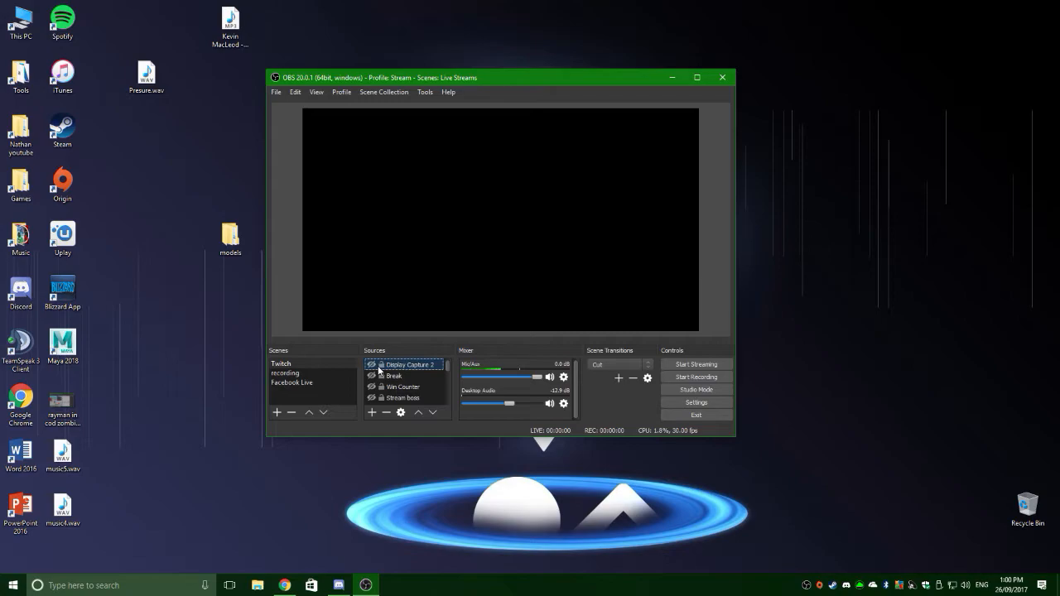
left_click(402, 397)
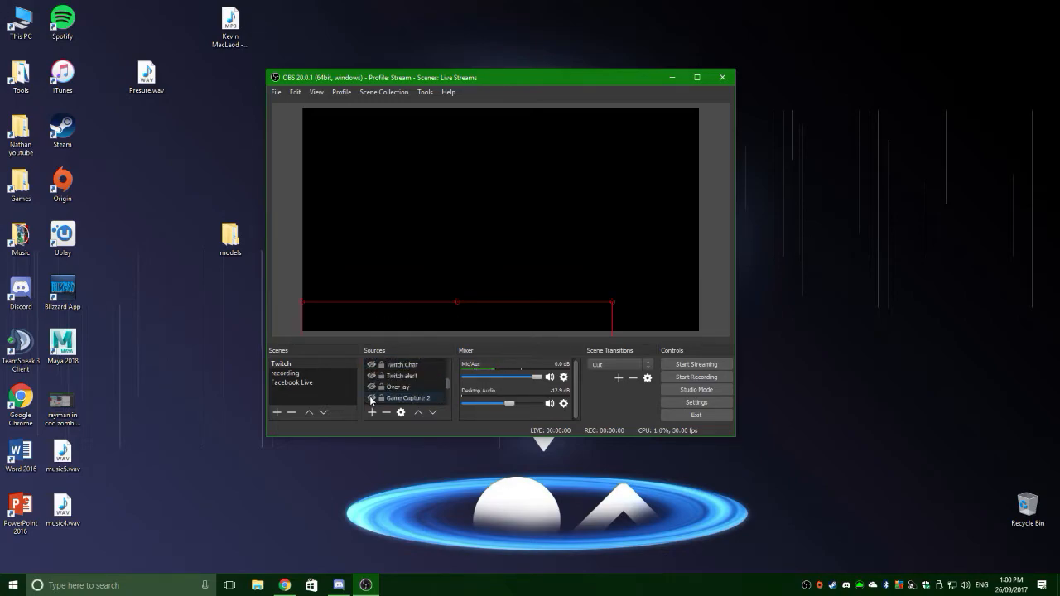
left_click(396, 386)
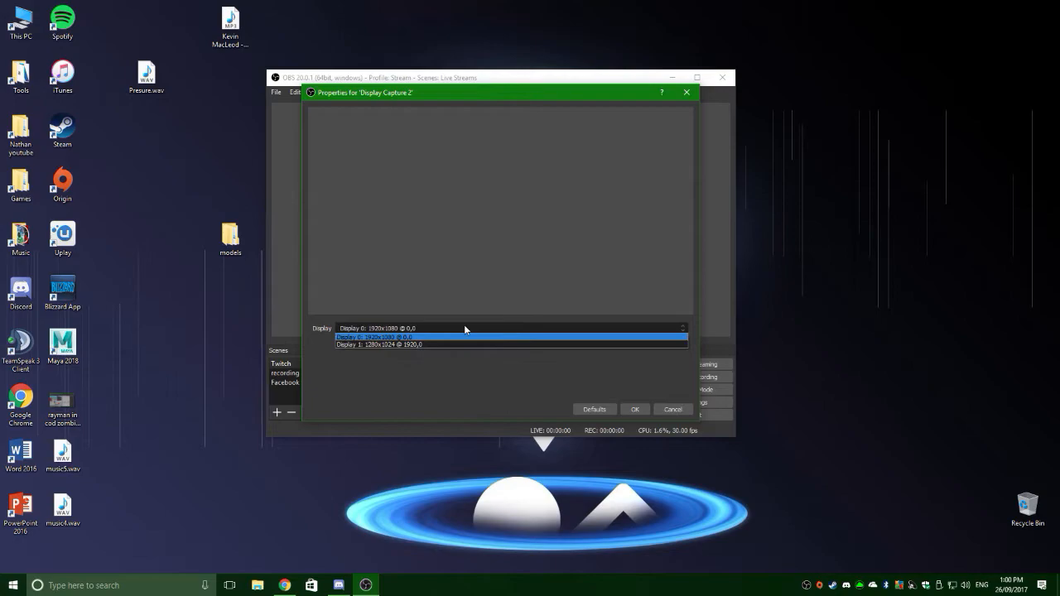
Set Display Capture 2 to capture Display 1 (1280x1024) and confirm.
left_click(378, 327)
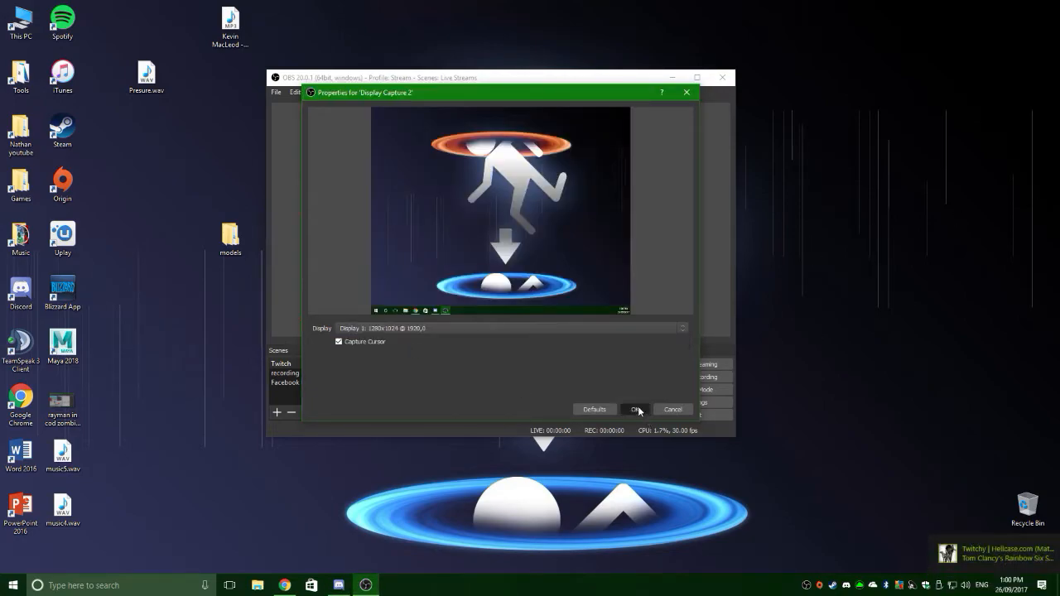
left_click(635, 409)
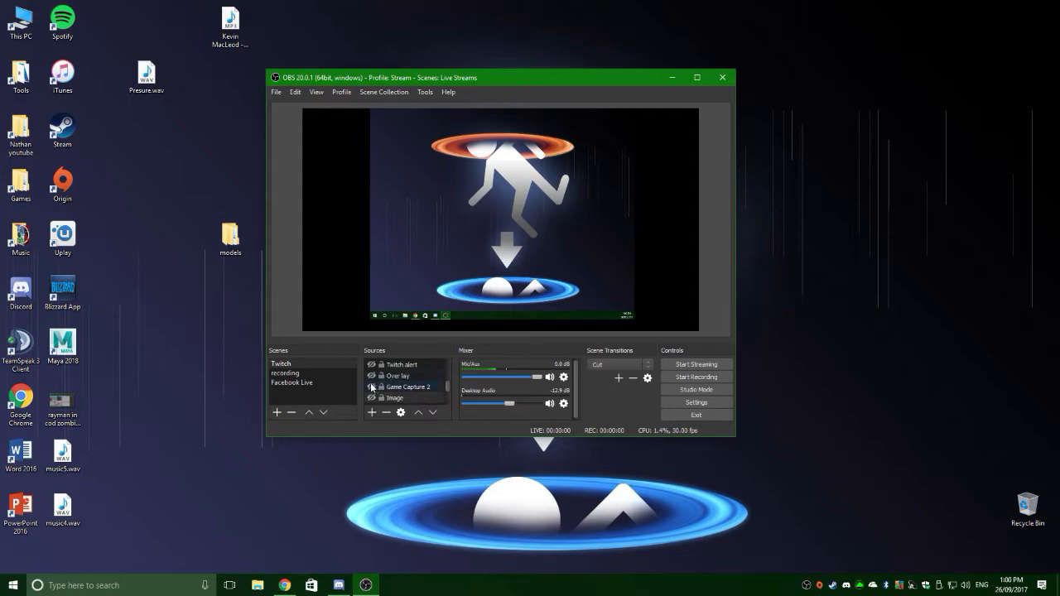
Reorder the overlay banner above the display capture in the Sources list.
left_click(372, 375)
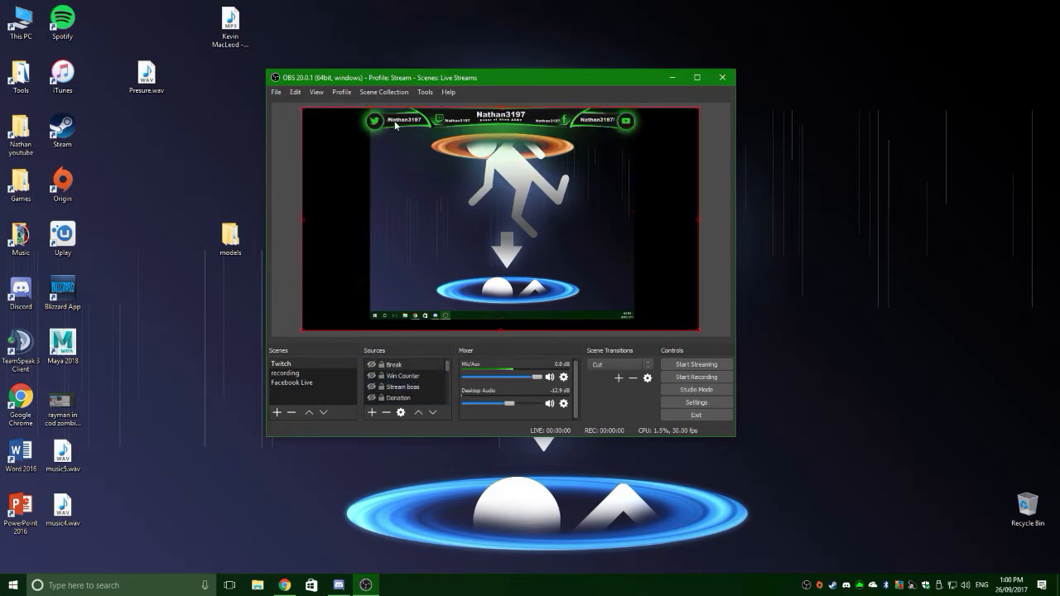
left_click(402, 375)
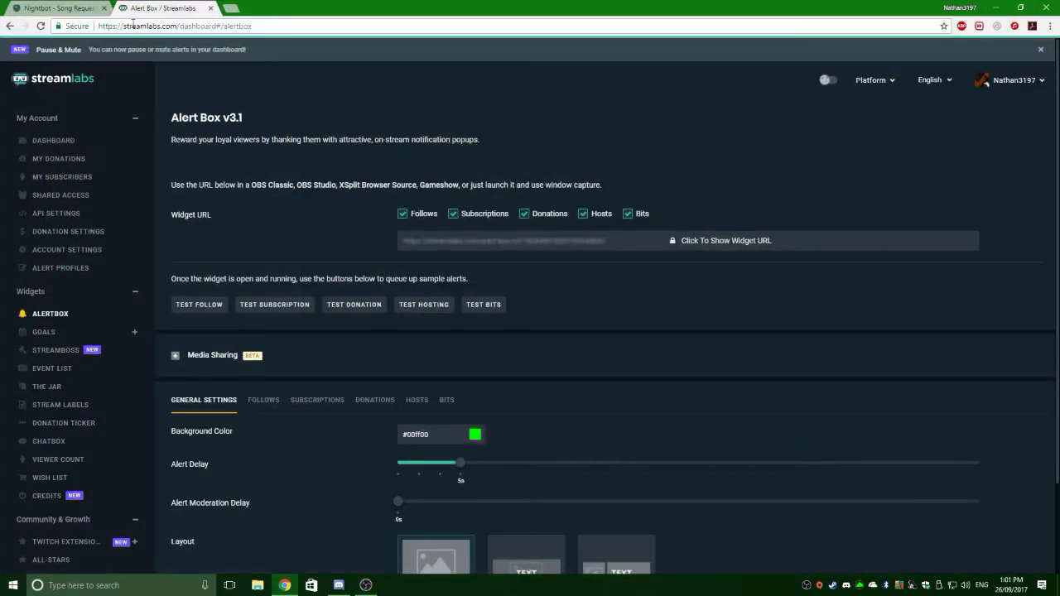
Scroll the Alert Box settings down to Layout, then return to OBS Studio.
scroll("down", 3)
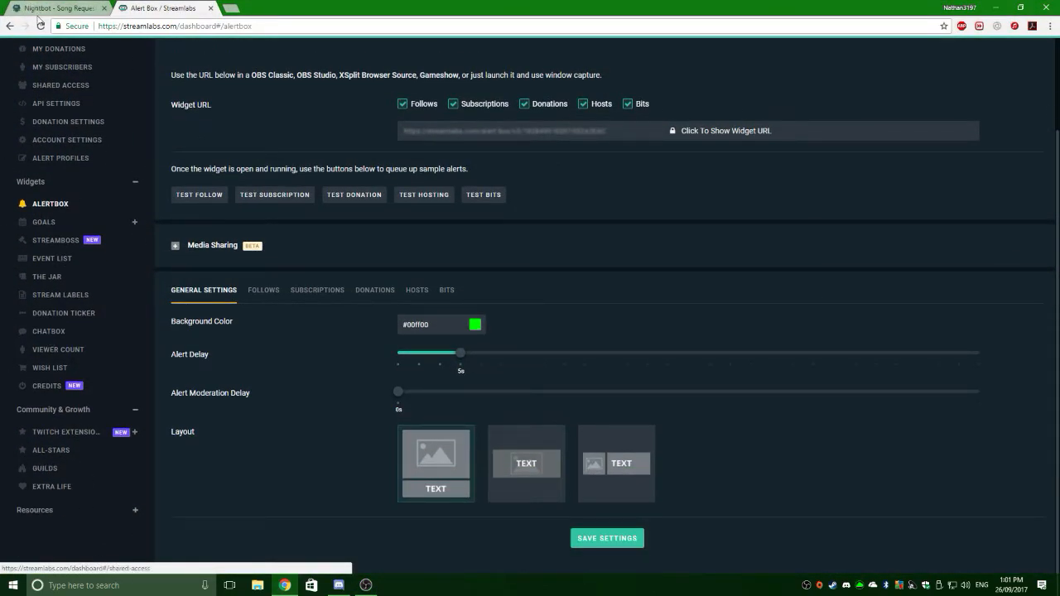
left_click(54, 8)
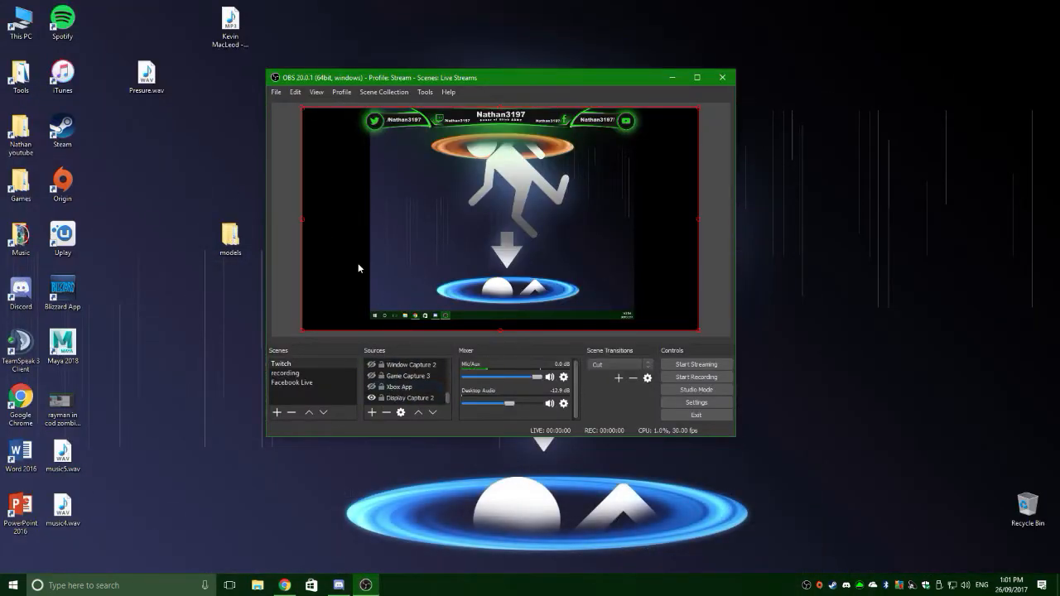
Show and re-hide the Break source, then turn on the views counter overlay reading 0.
left_click(411, 398)
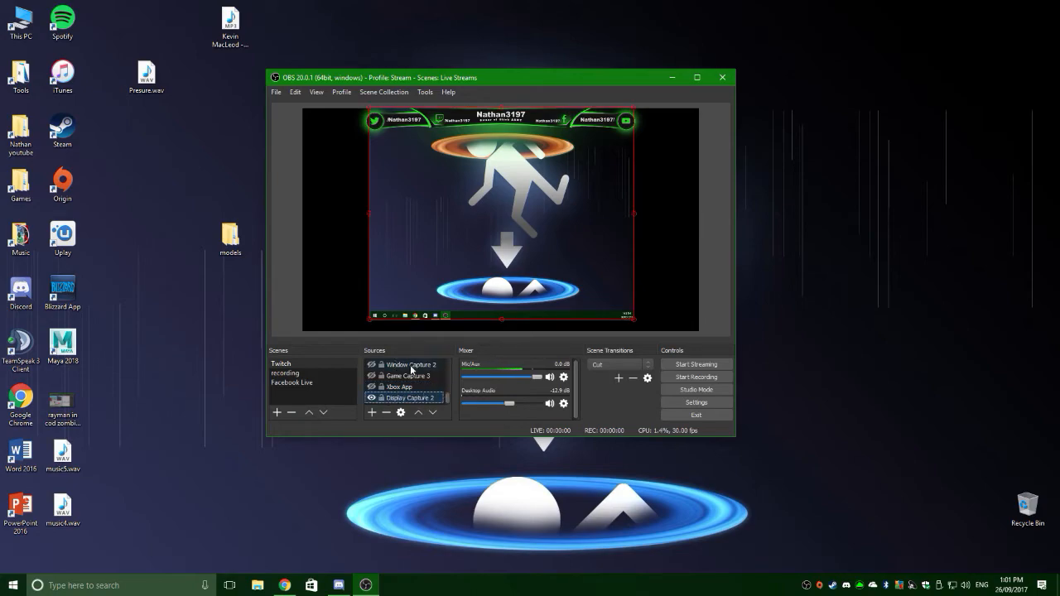
left_click(398, 387)
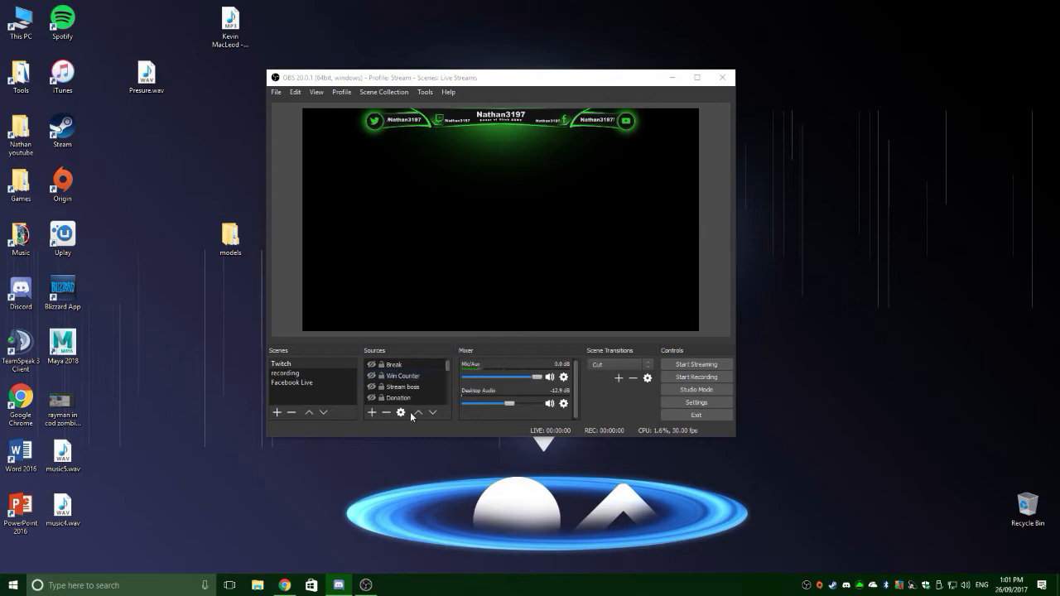
left_click(393, 365)
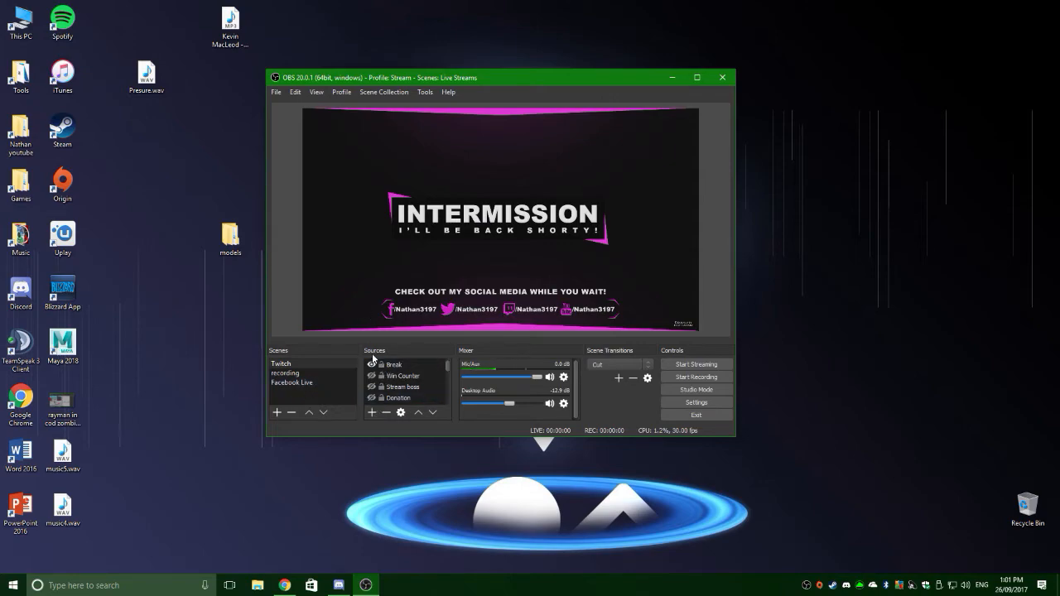
left_click(402, 375)
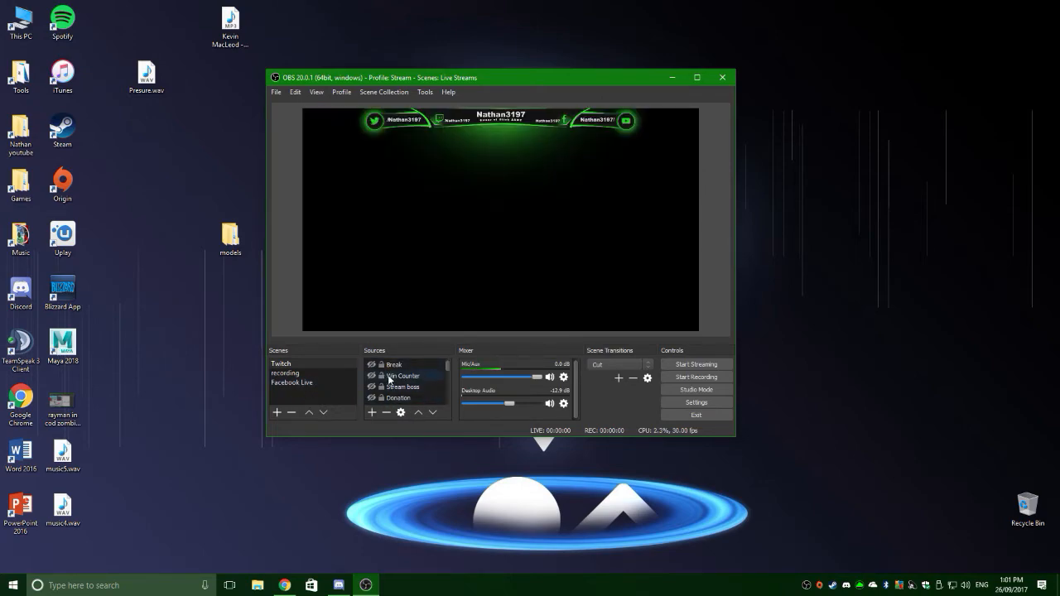
left_click(394, 364)
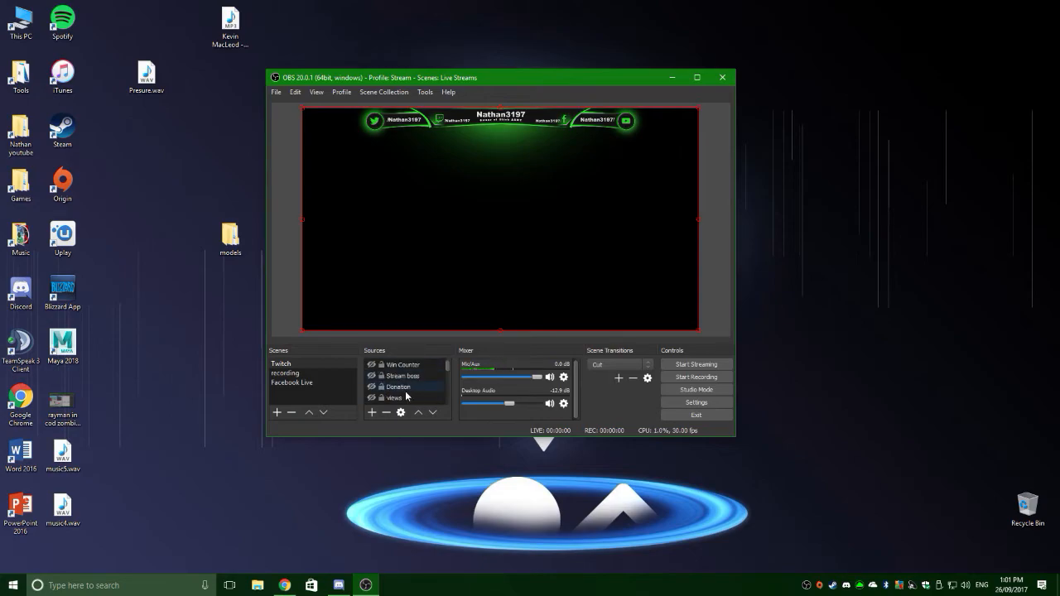
left_click(402, 376)
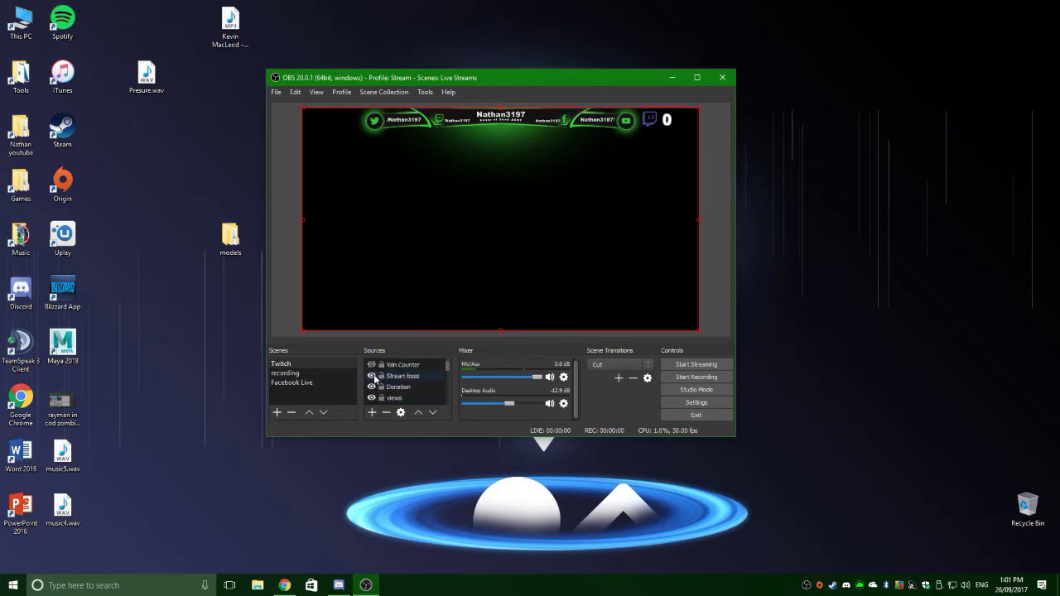
Show the Win Counter overlay reading 1, then hide it again.
left_click(285, 373)
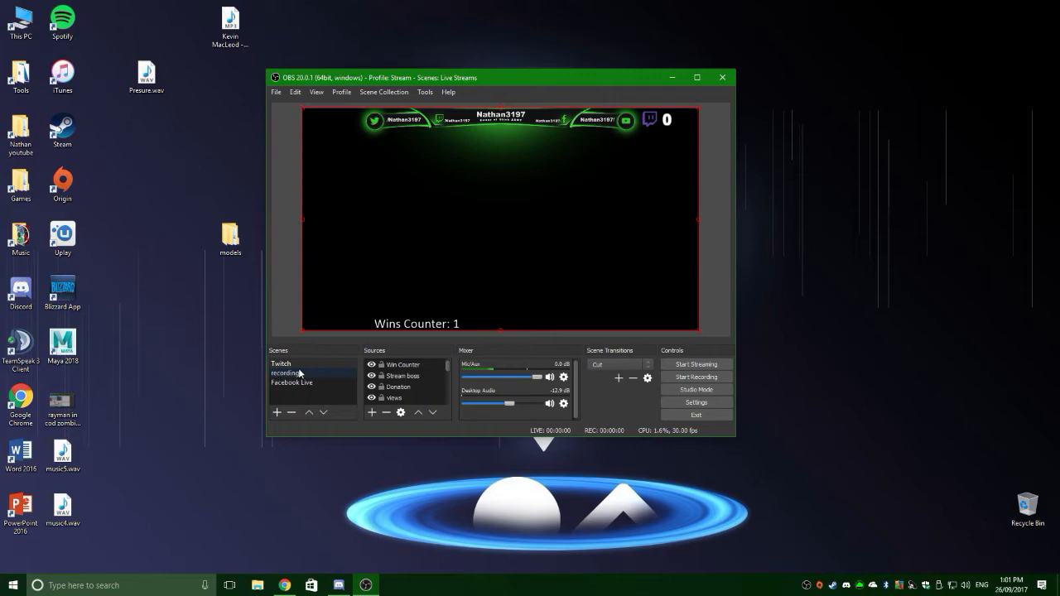
left_click(282, 364)
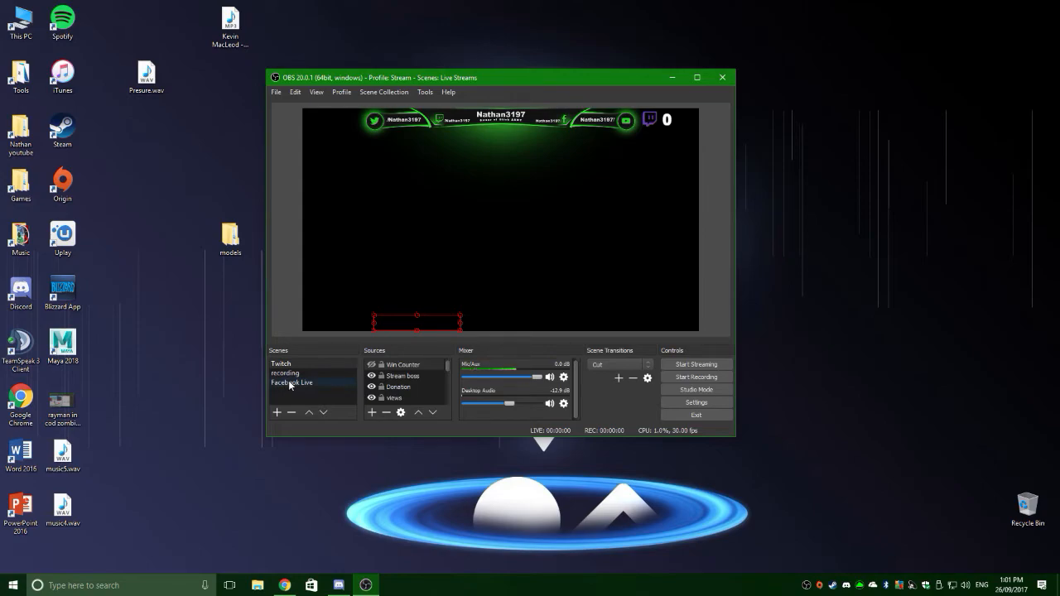
mouse_move(292, 389)
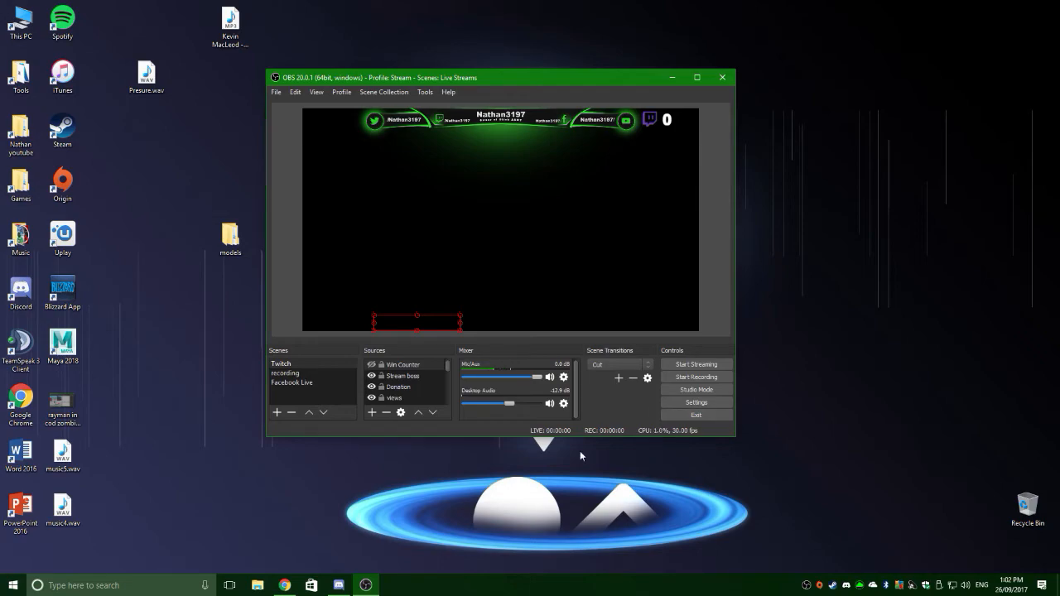
mouse_move(691, 435)
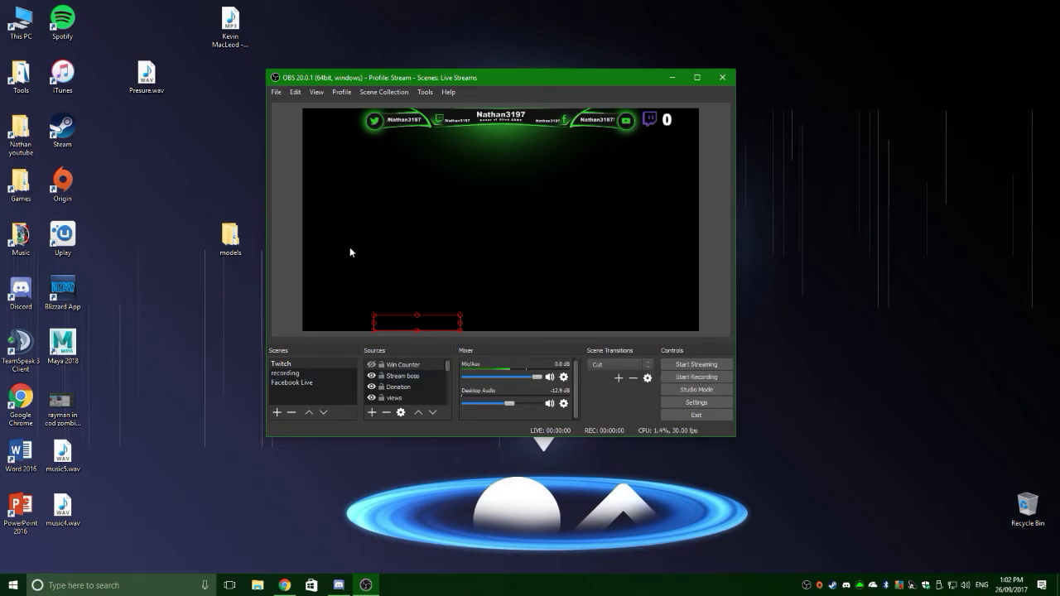
Switch the scene transition from Cut to Fade, keeping Duration at 300 ms.
left_click(285, 373)
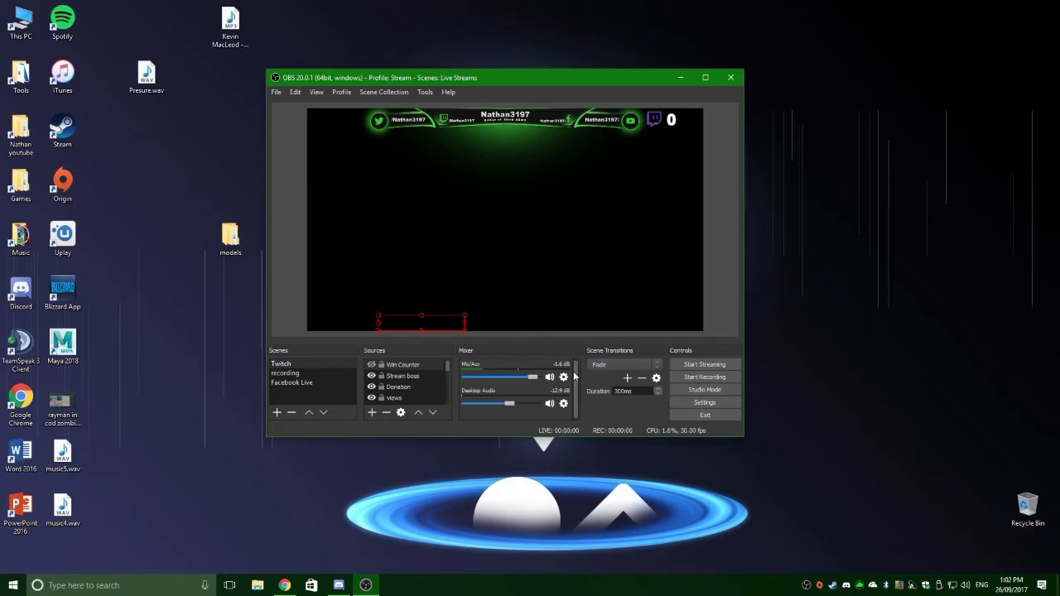
left_click(563, 377)
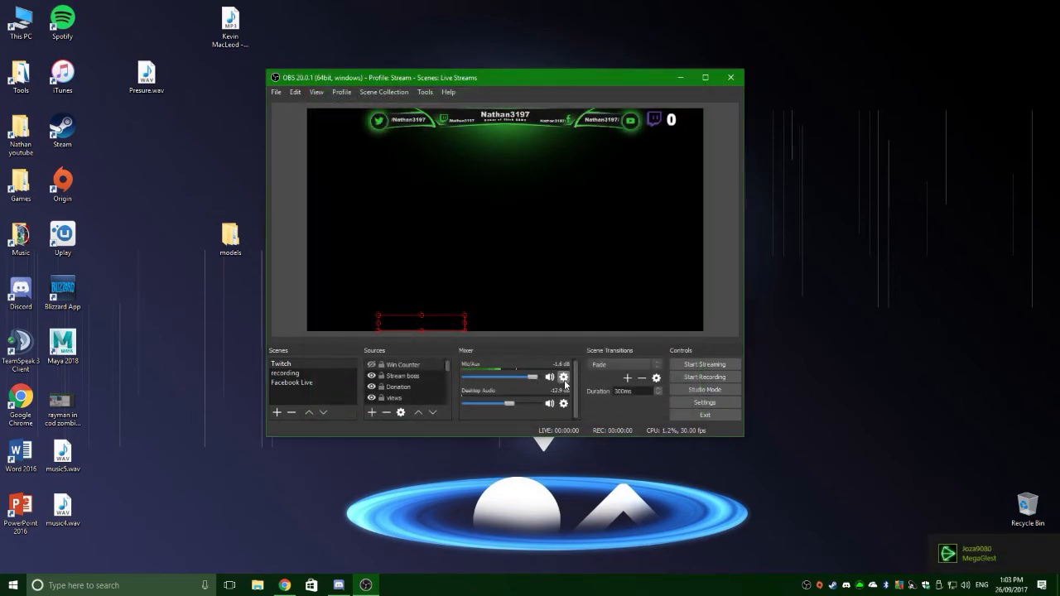
left_click(564, 377)
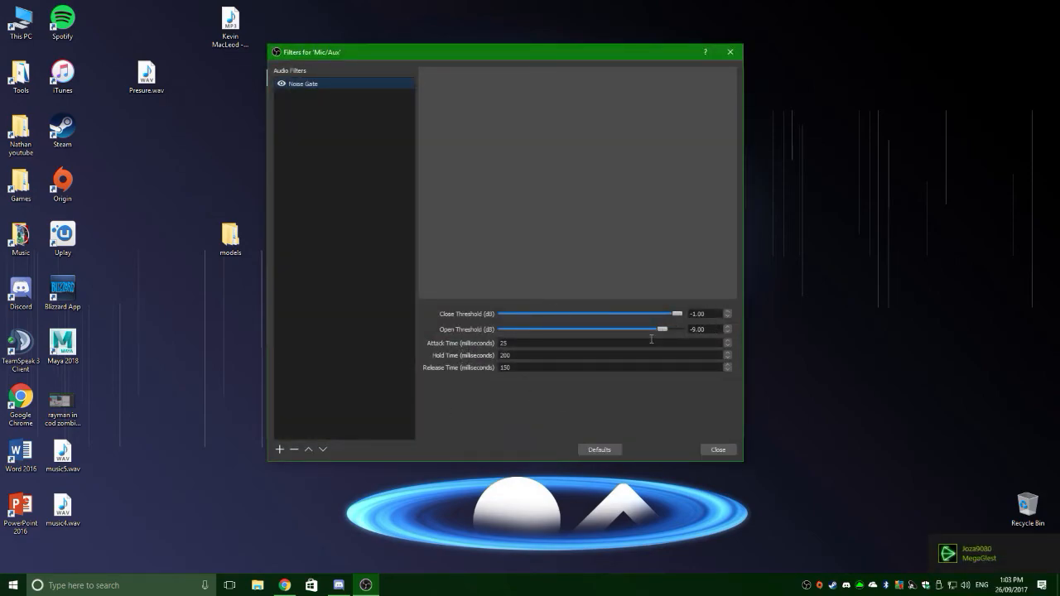
left_click(280, 449)
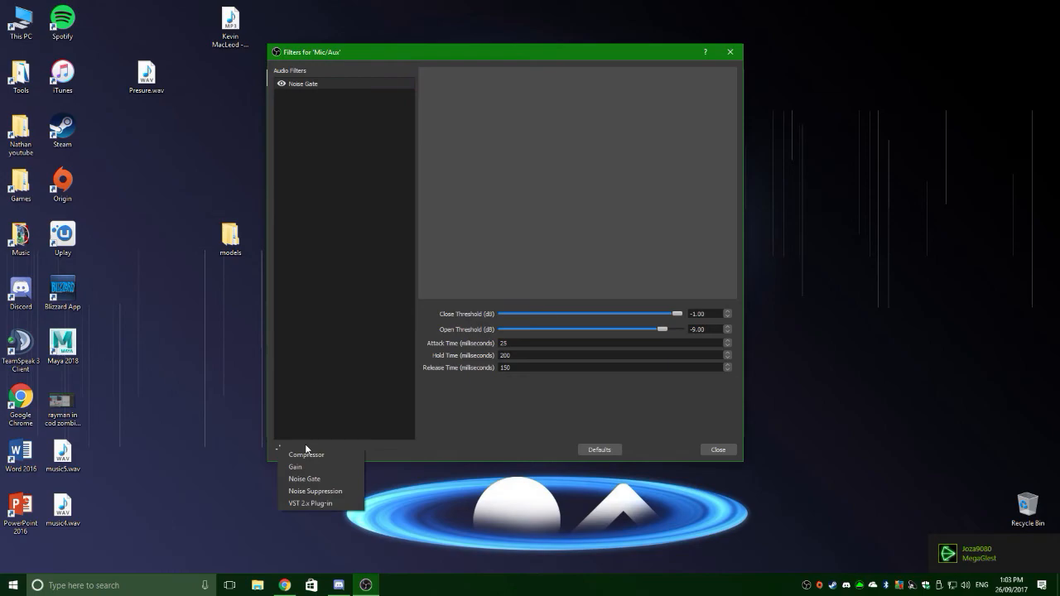
left_click(717, 449)
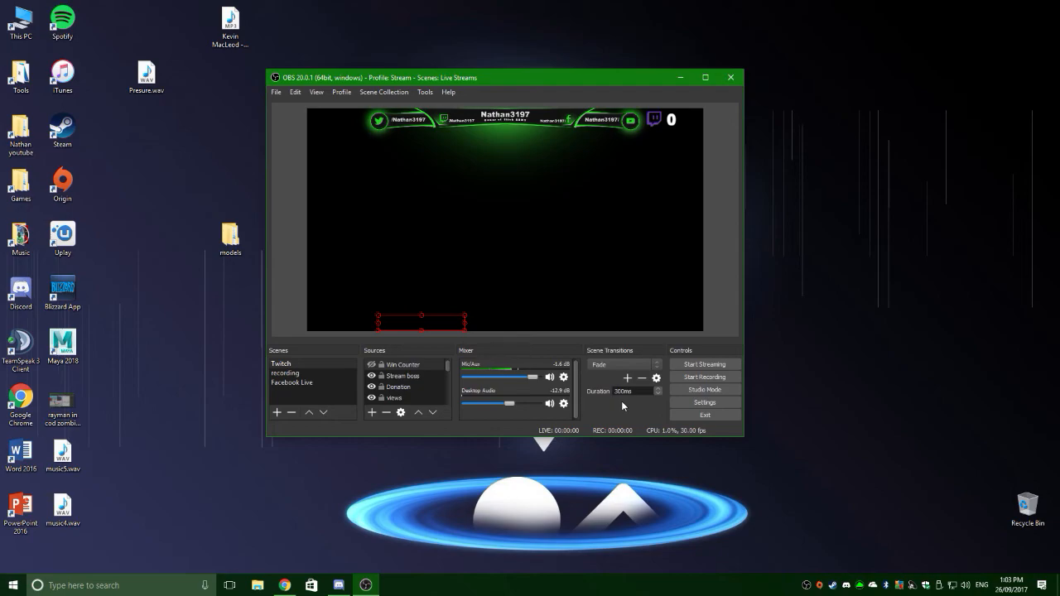
left_click_drag(518, 404, 505, 404)
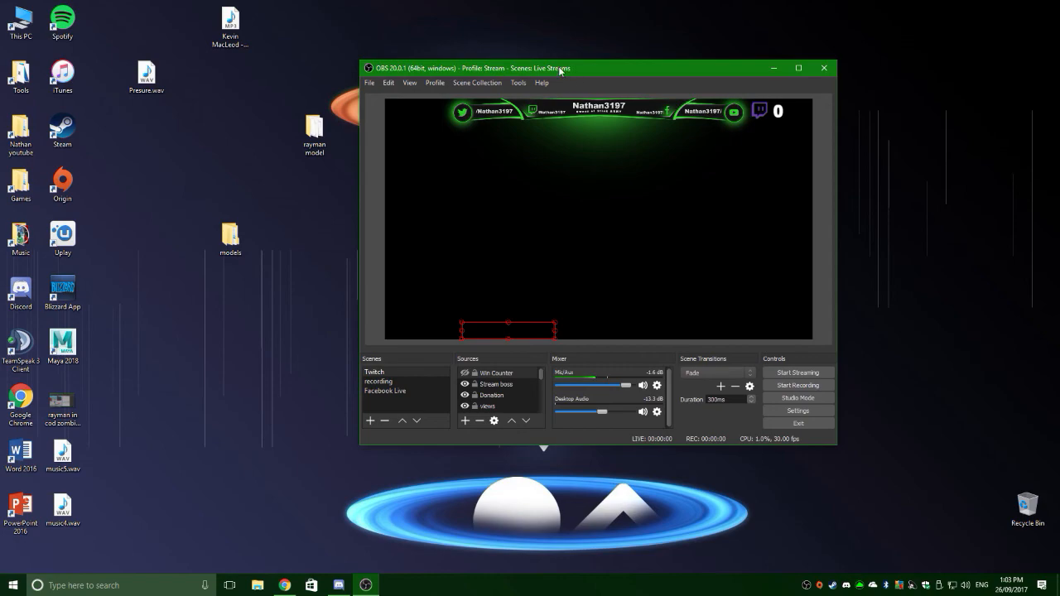
left_click_drag(559, 68, 479, 69)
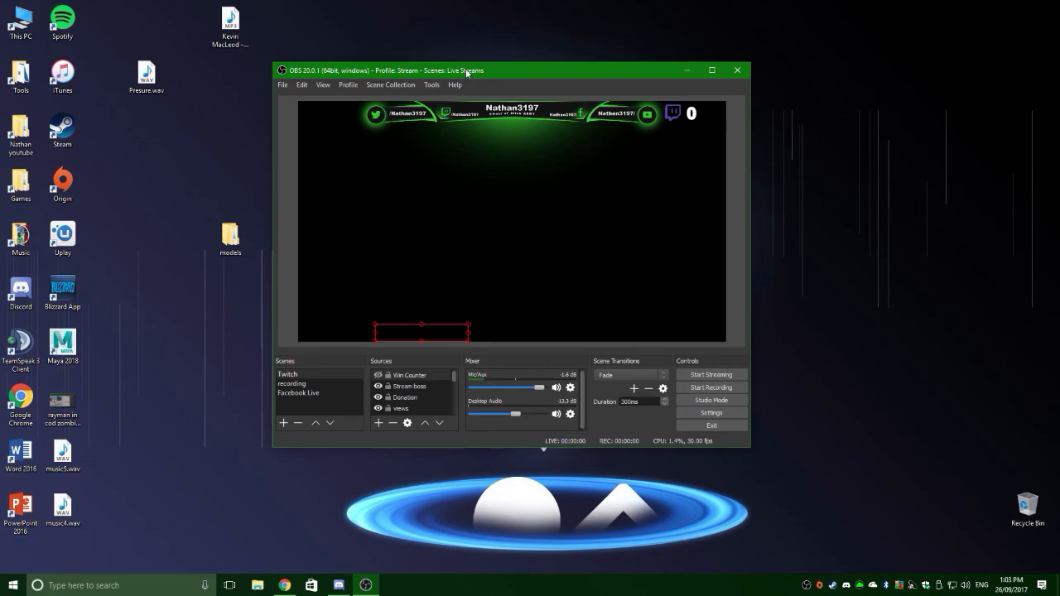
mouse_move(420, 21)
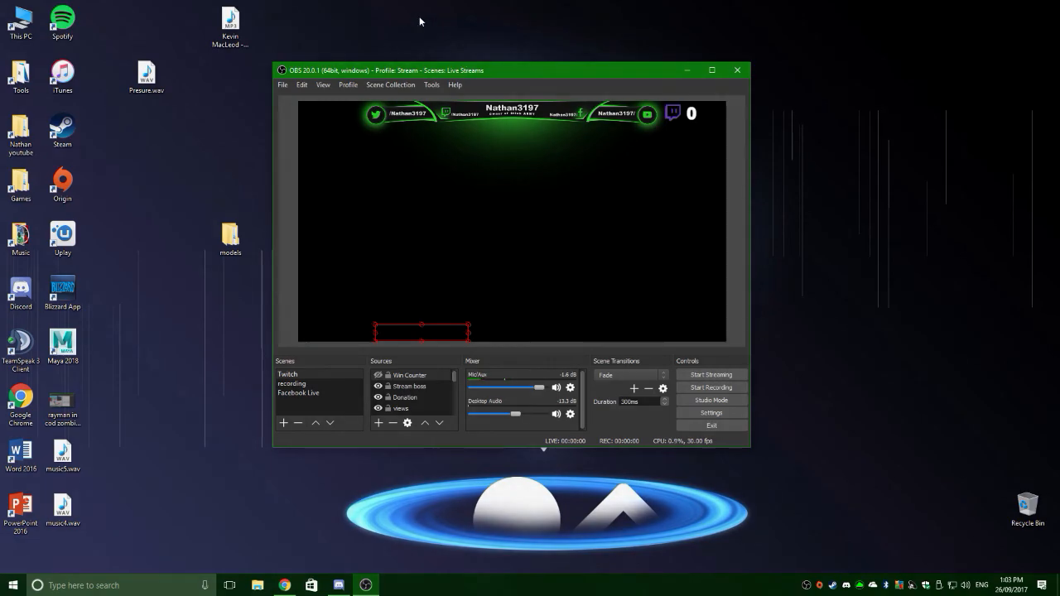